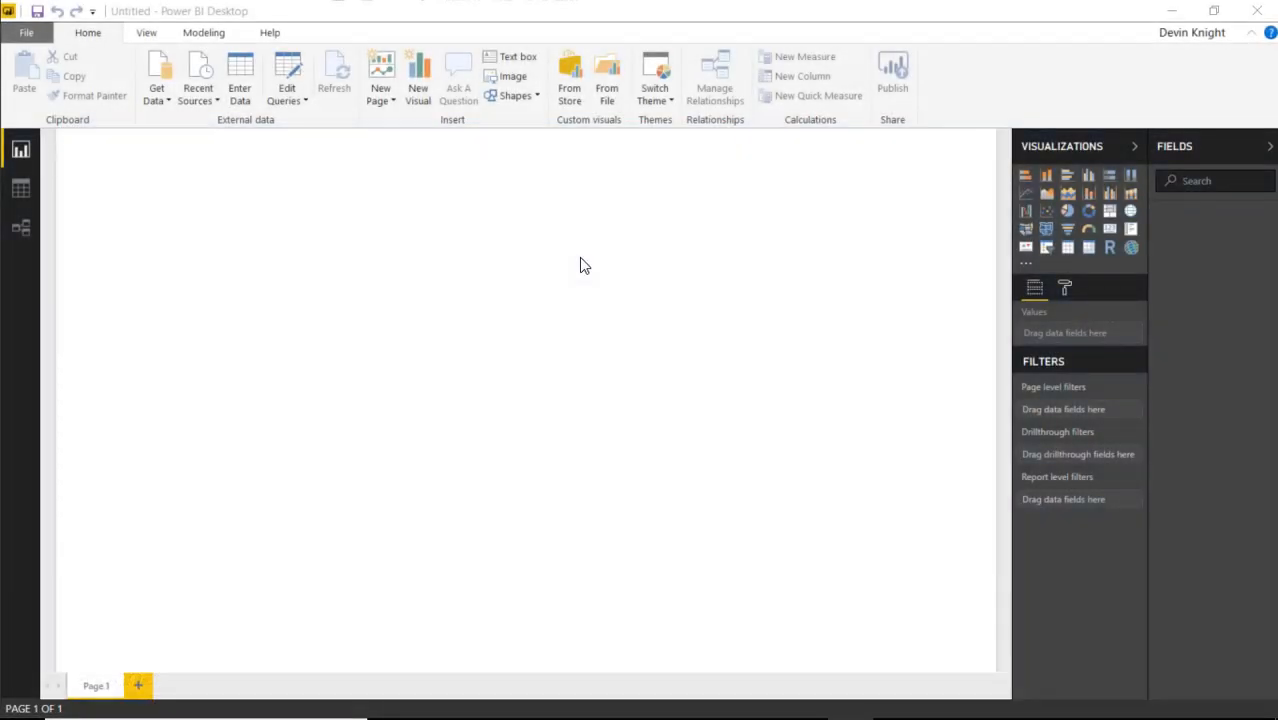
mouse_move(550, 272)
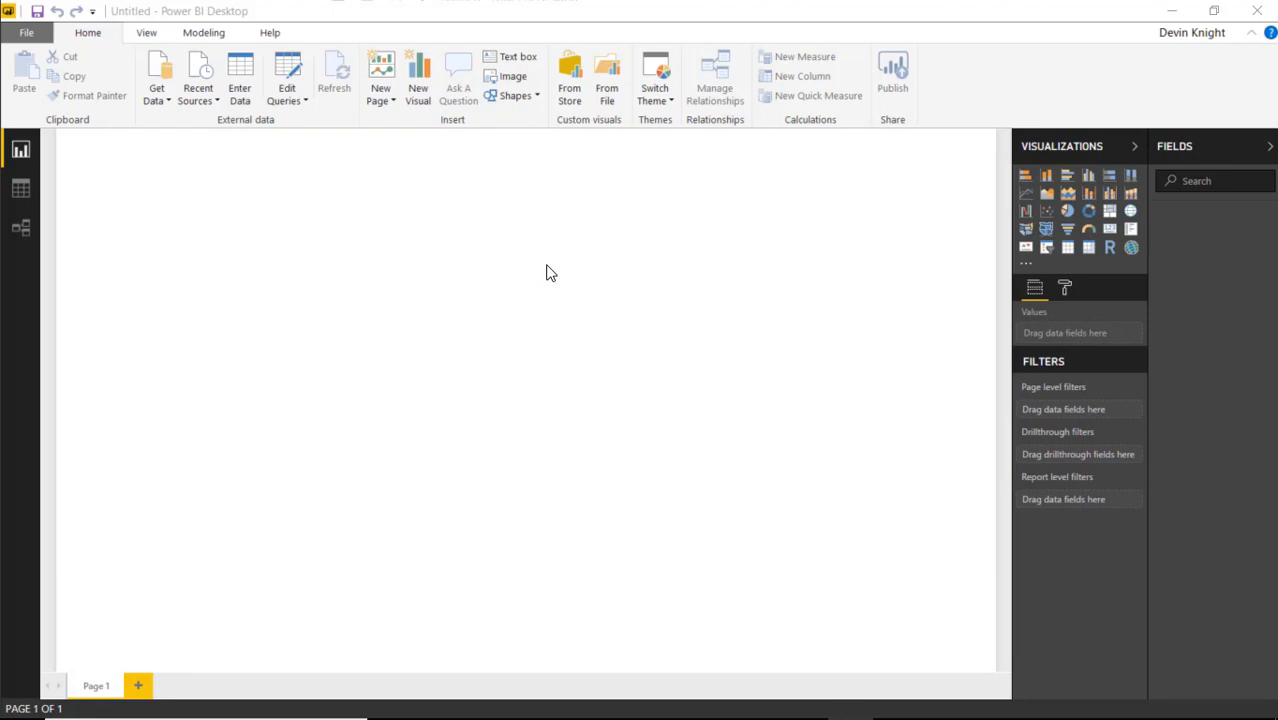
mouse_move(252, 206)
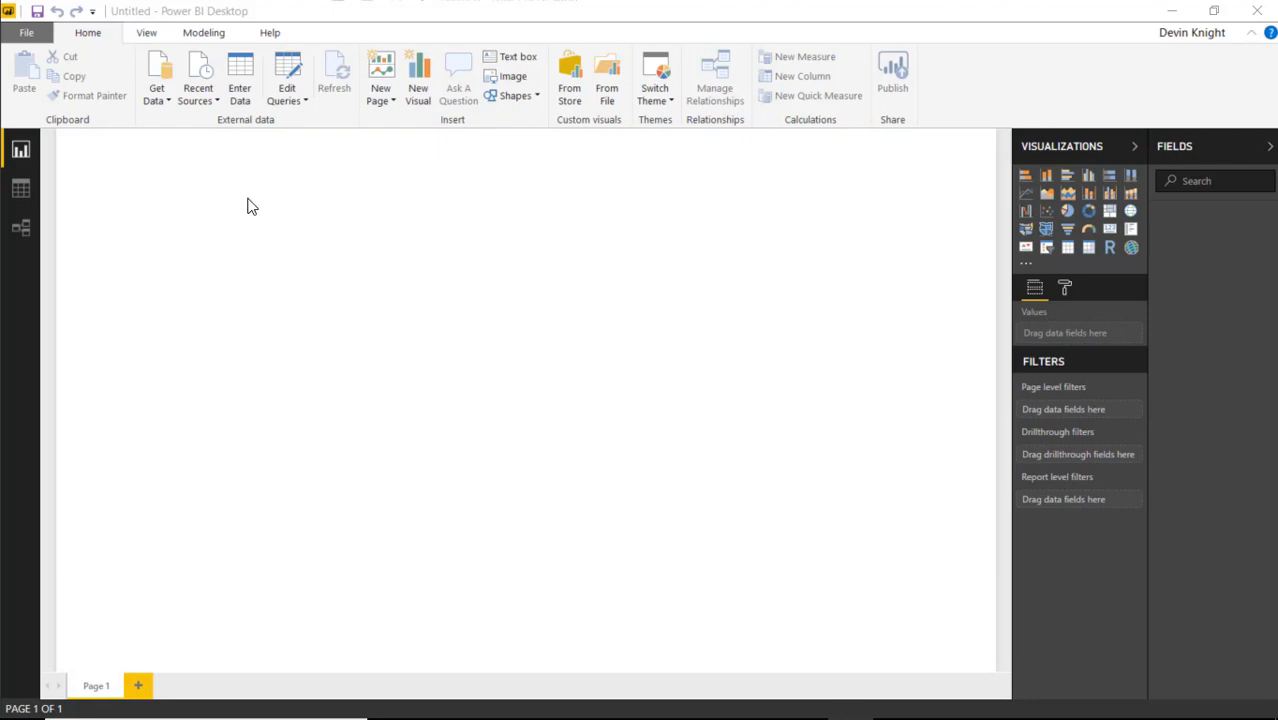
- Import Customer Opportunities by Territory.xlsx via Get Data > Excel and select its Opportunity Stage table
click(156, 80)
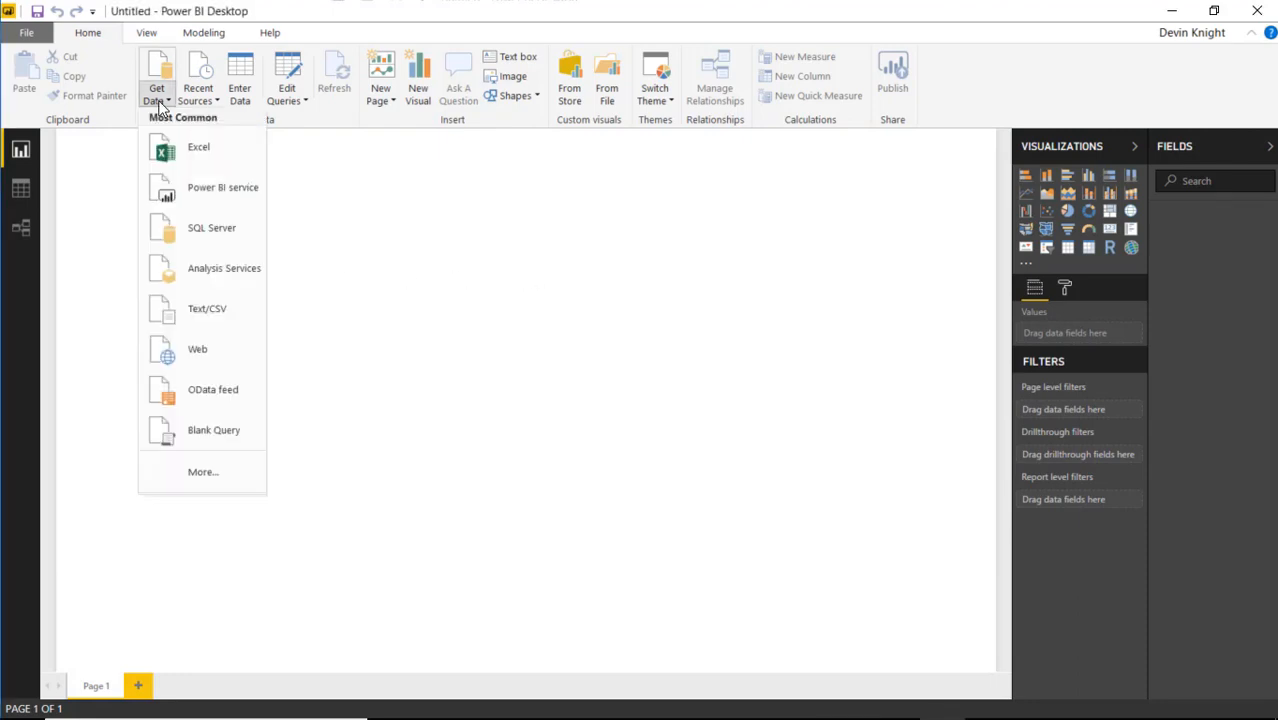
click(198, 148)
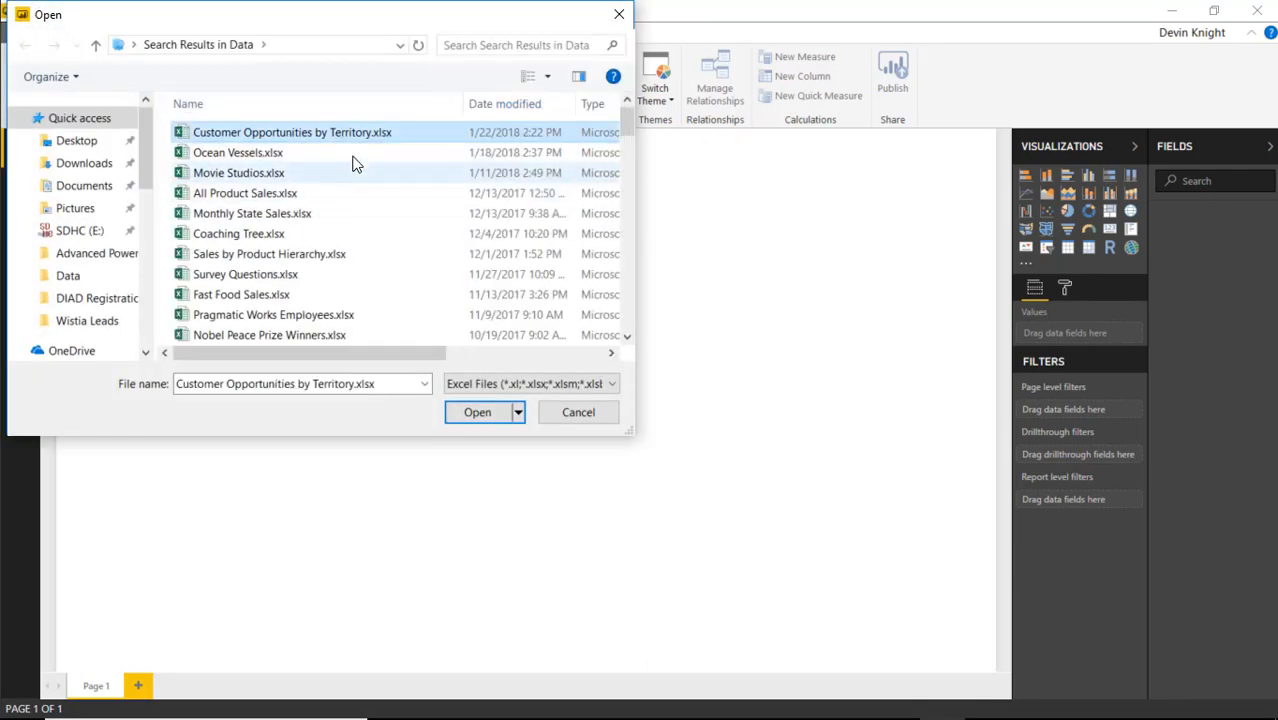
click(476, 412)
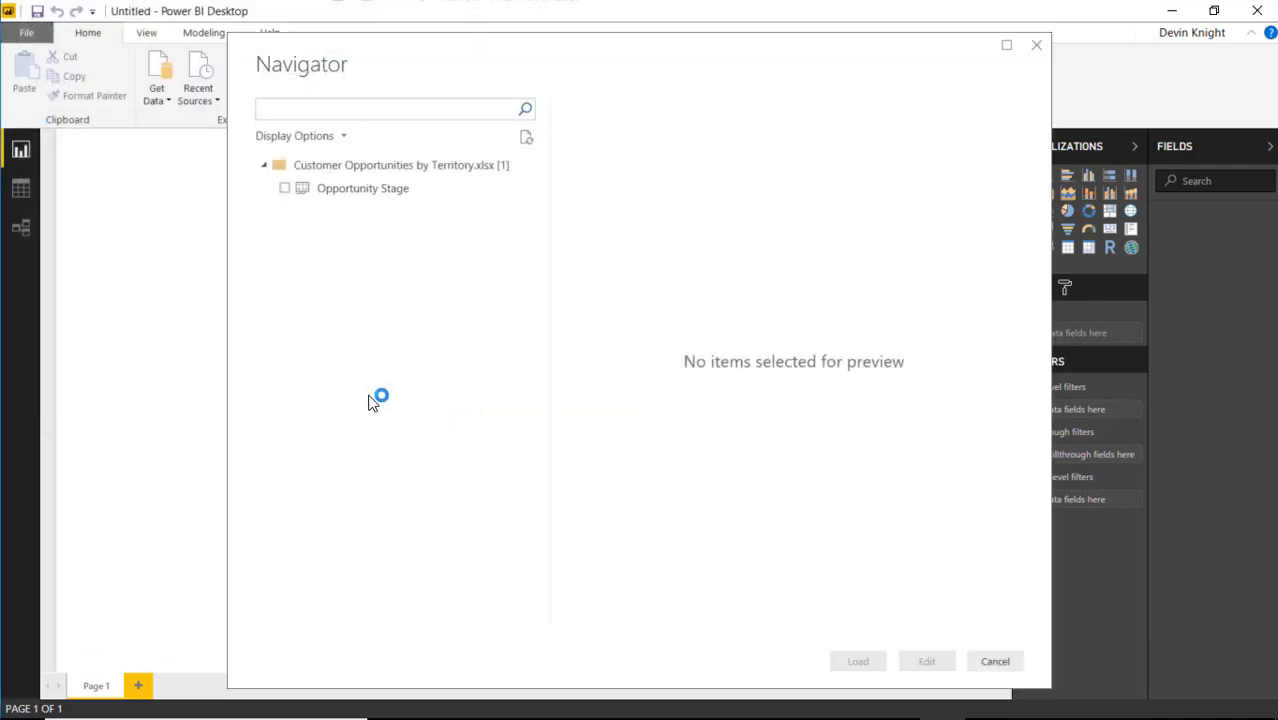
click(284, 188)
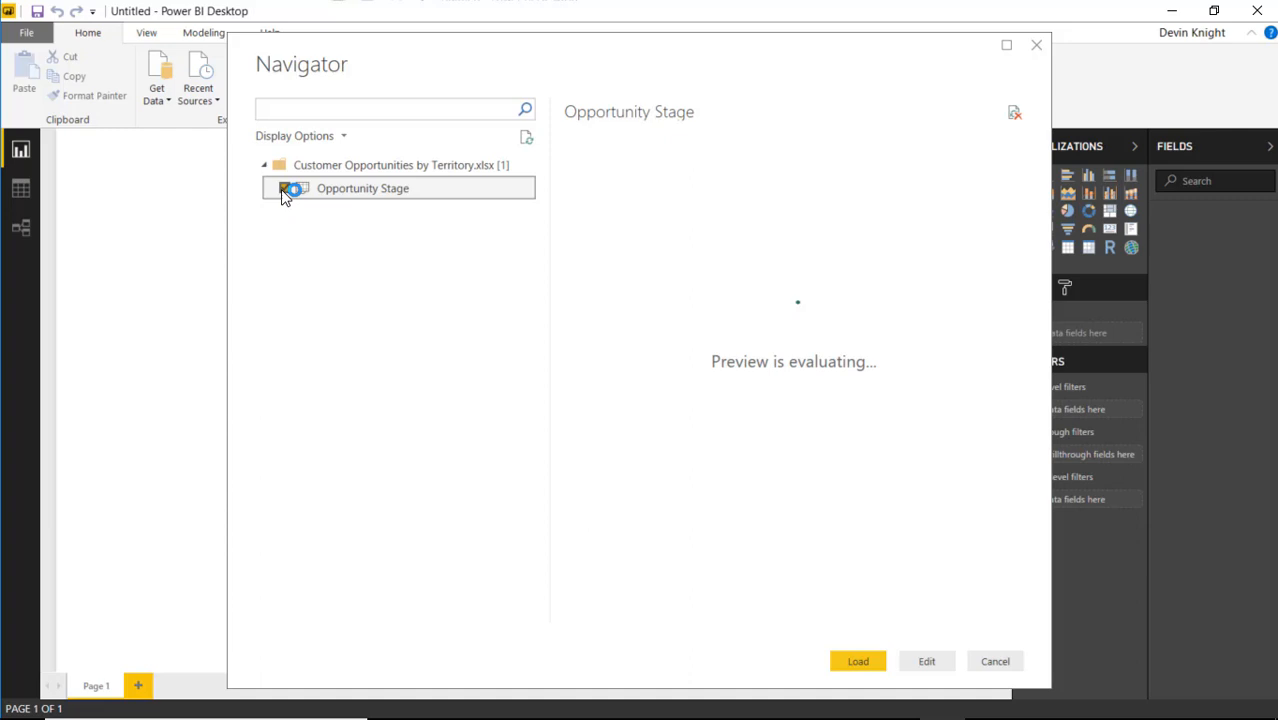
click(284, 188)
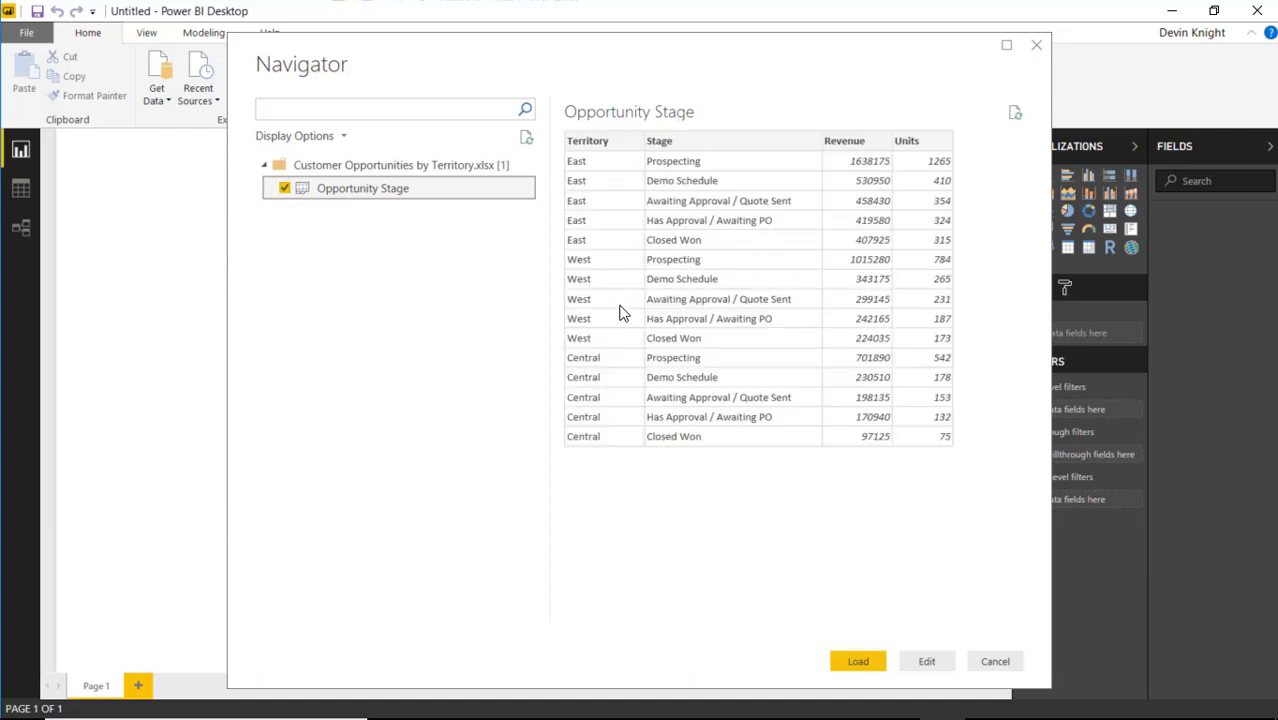
mouse_move(698, 152)
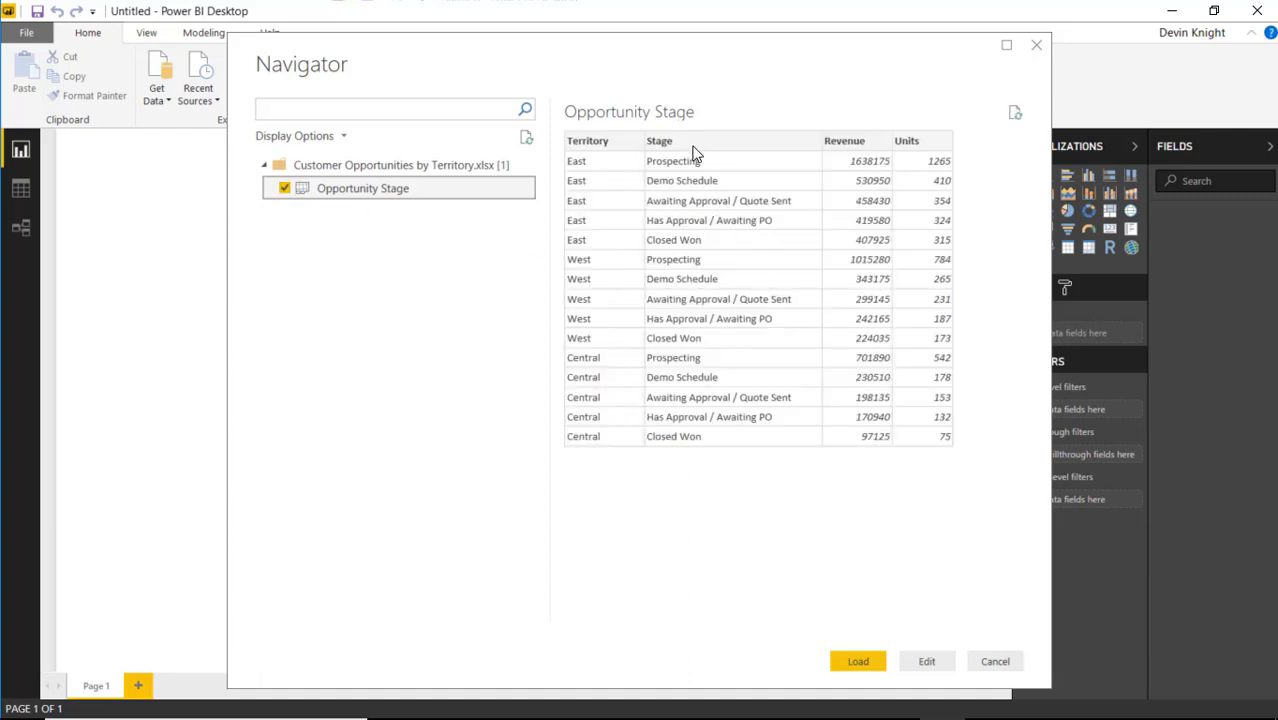
mouse_move(724, 240)
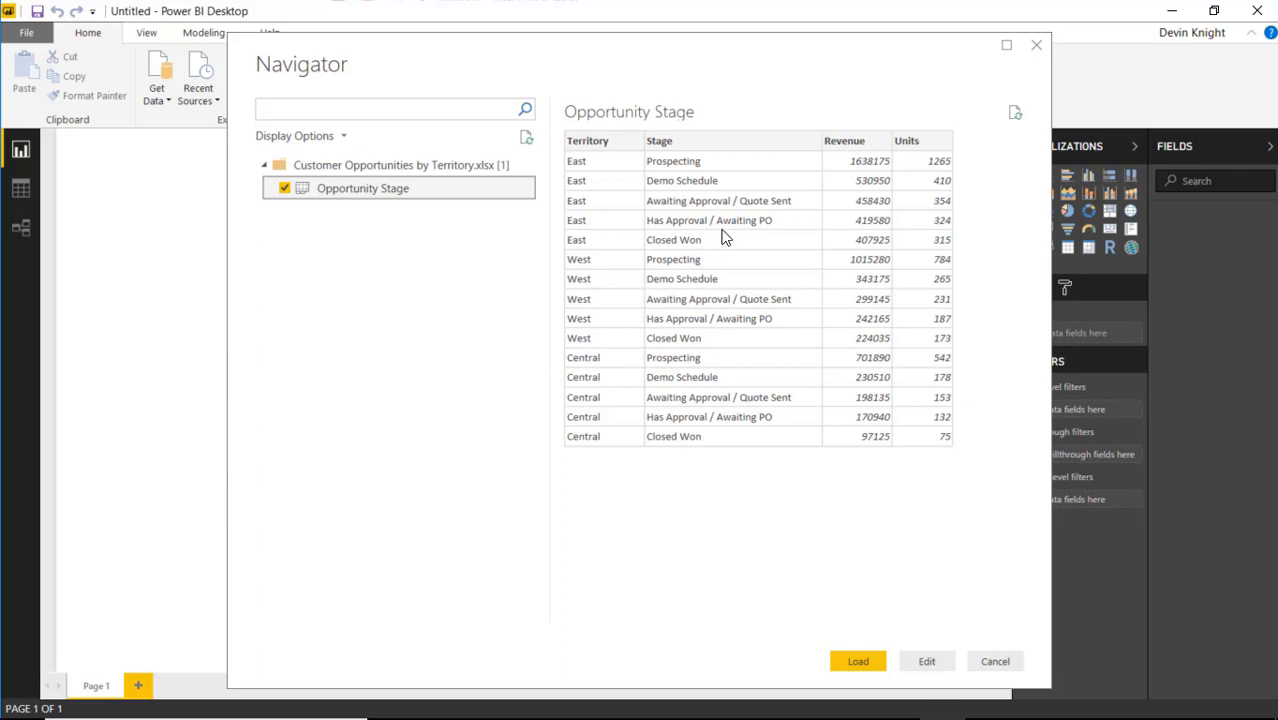
mouse_move(880, 160)
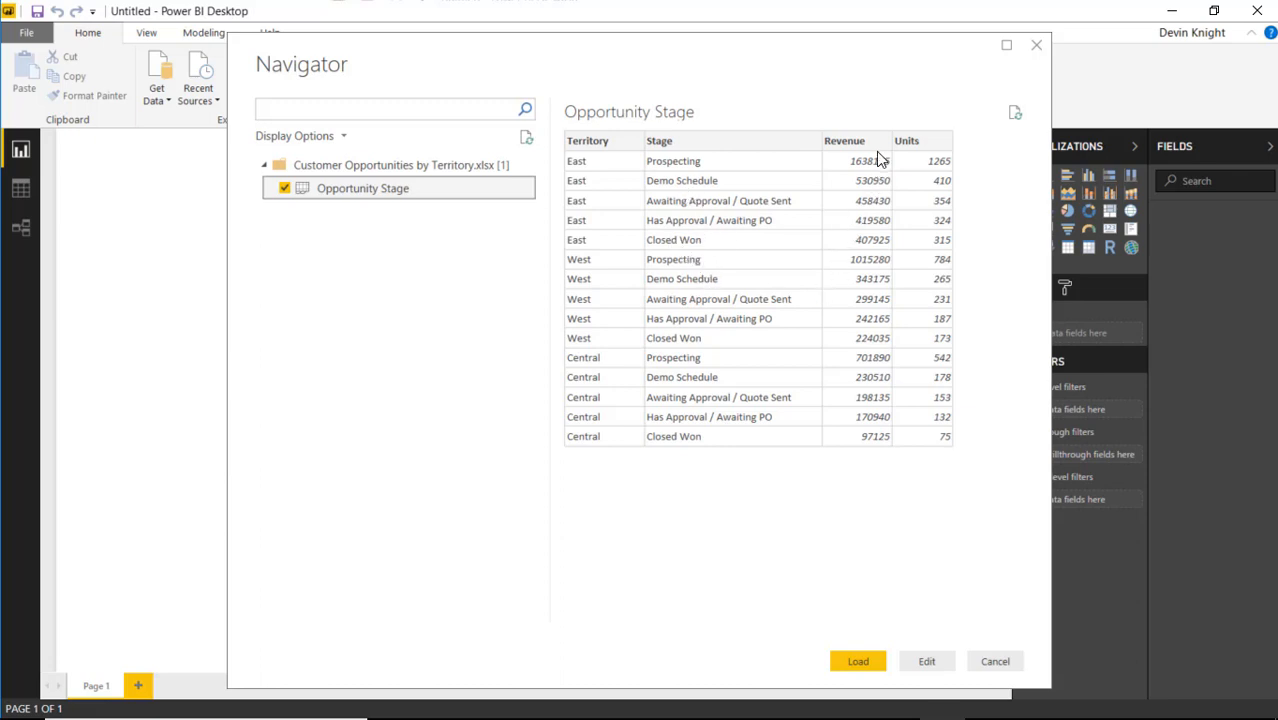
mouse_move(876, 252)
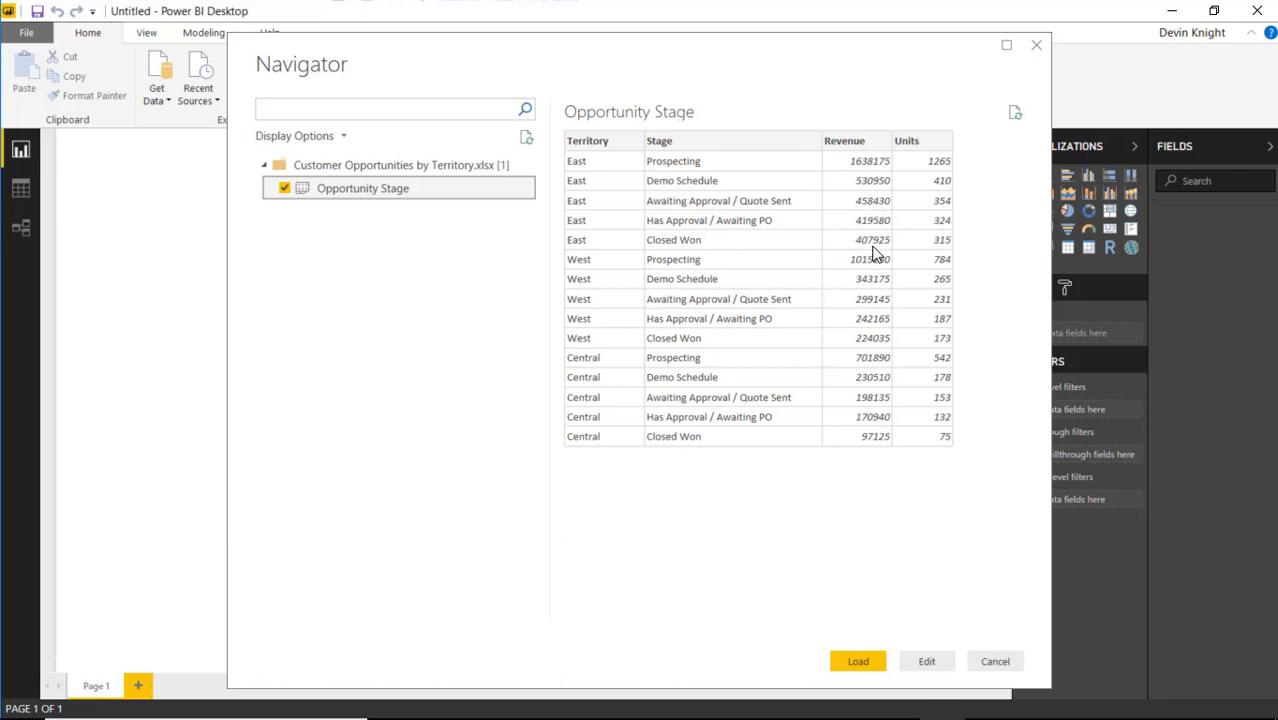
mouse_move(938, 258)
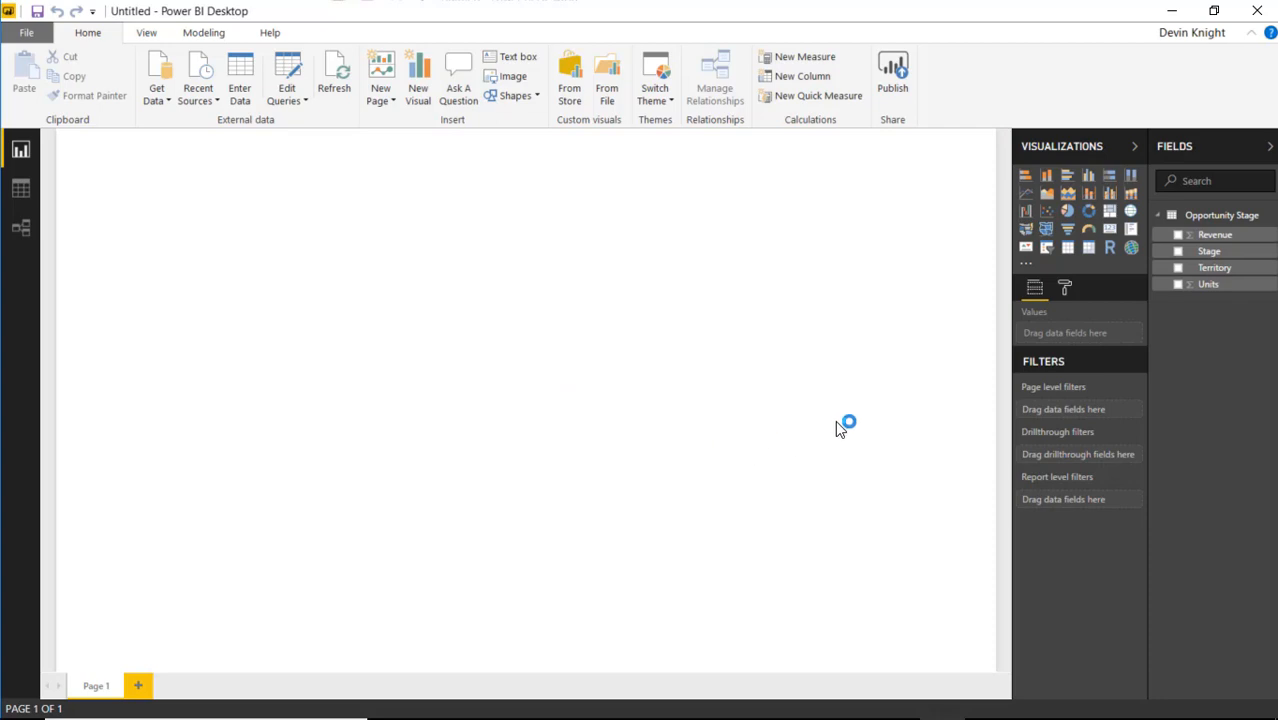
mouse_move(848, 424)
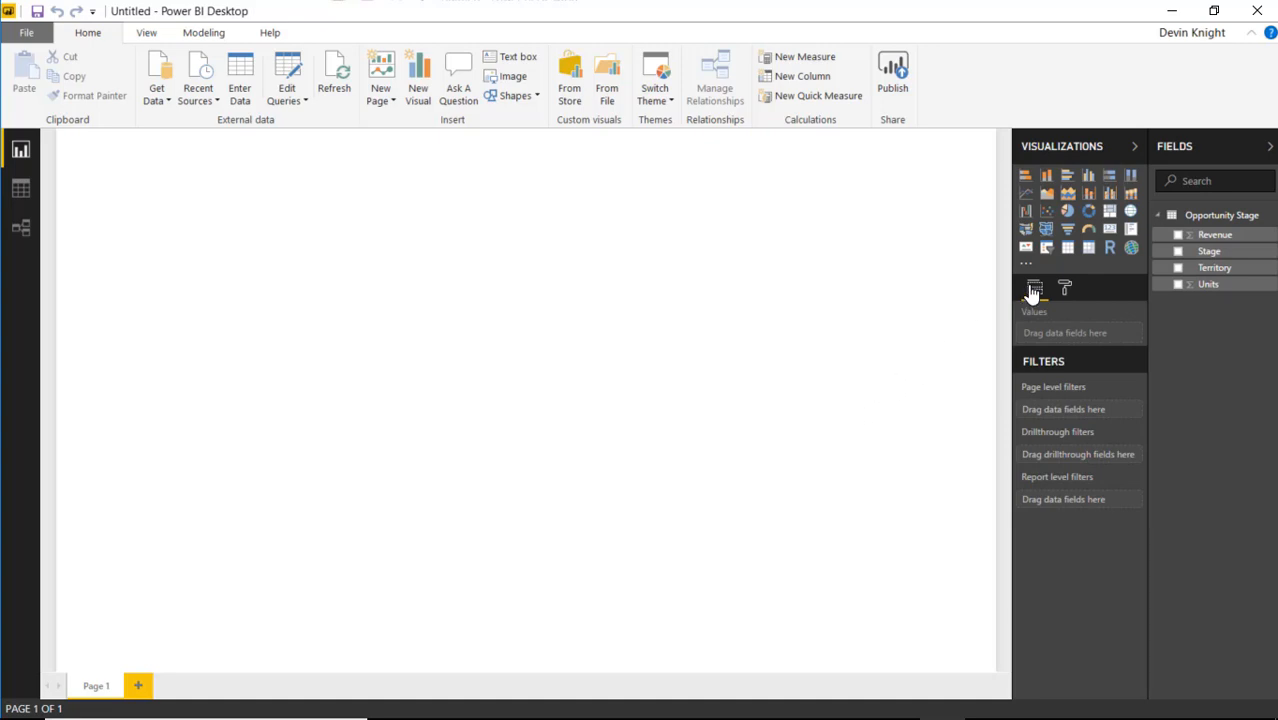
mouse_move(1026, 268)
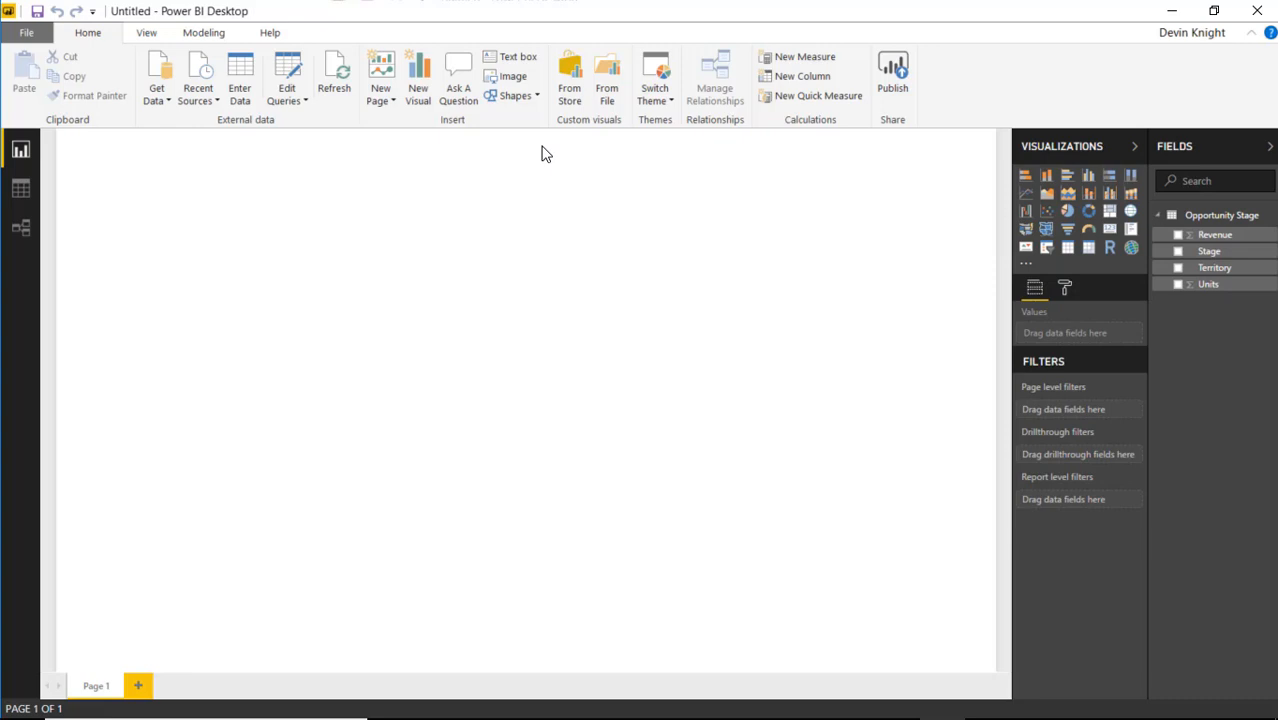
mouse_move(568, 80)
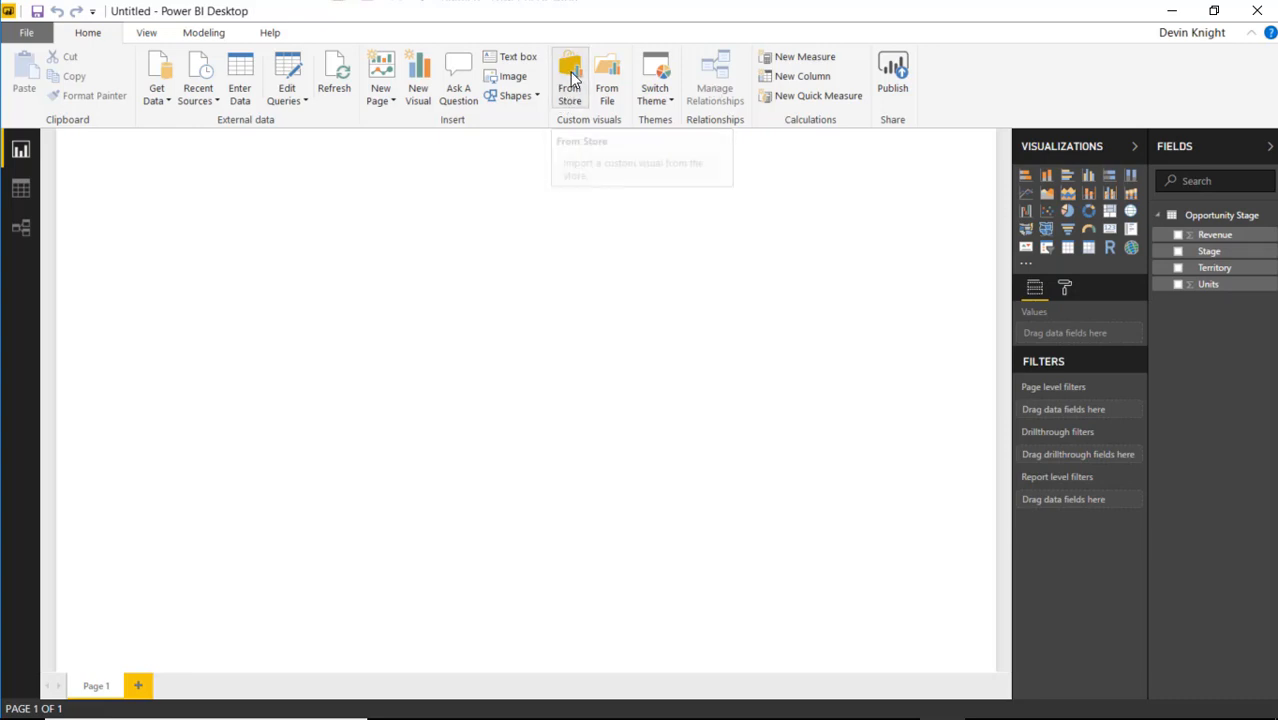
- Import the Funnel with Source by MAQ Software visual from the marketplace, searching 'fun'
click(568, 72)
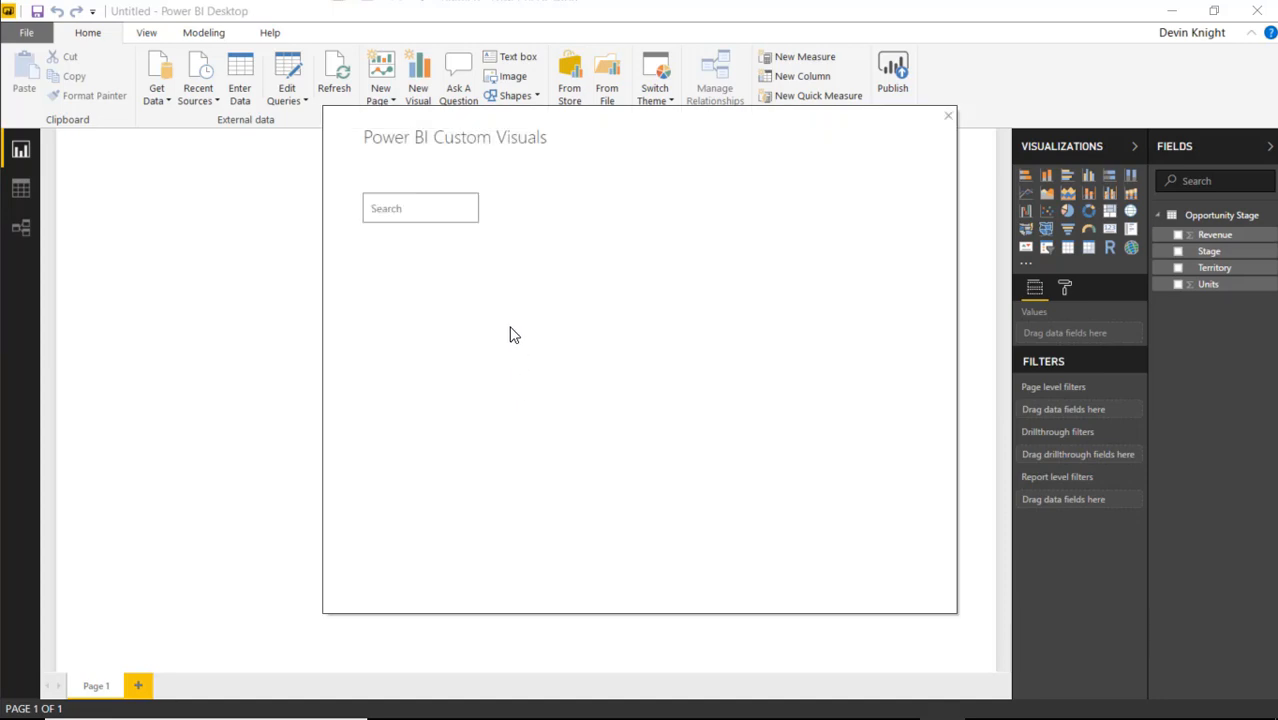
text(funnel)
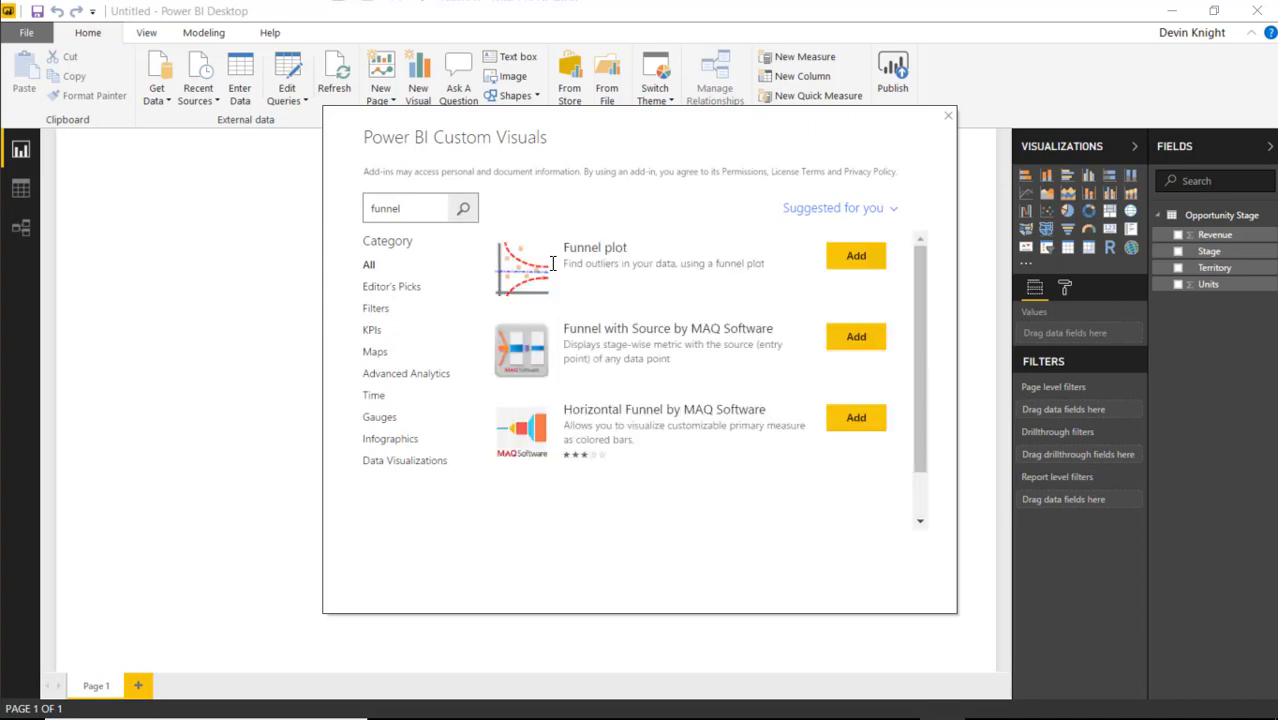
mouse_move(592, 390)
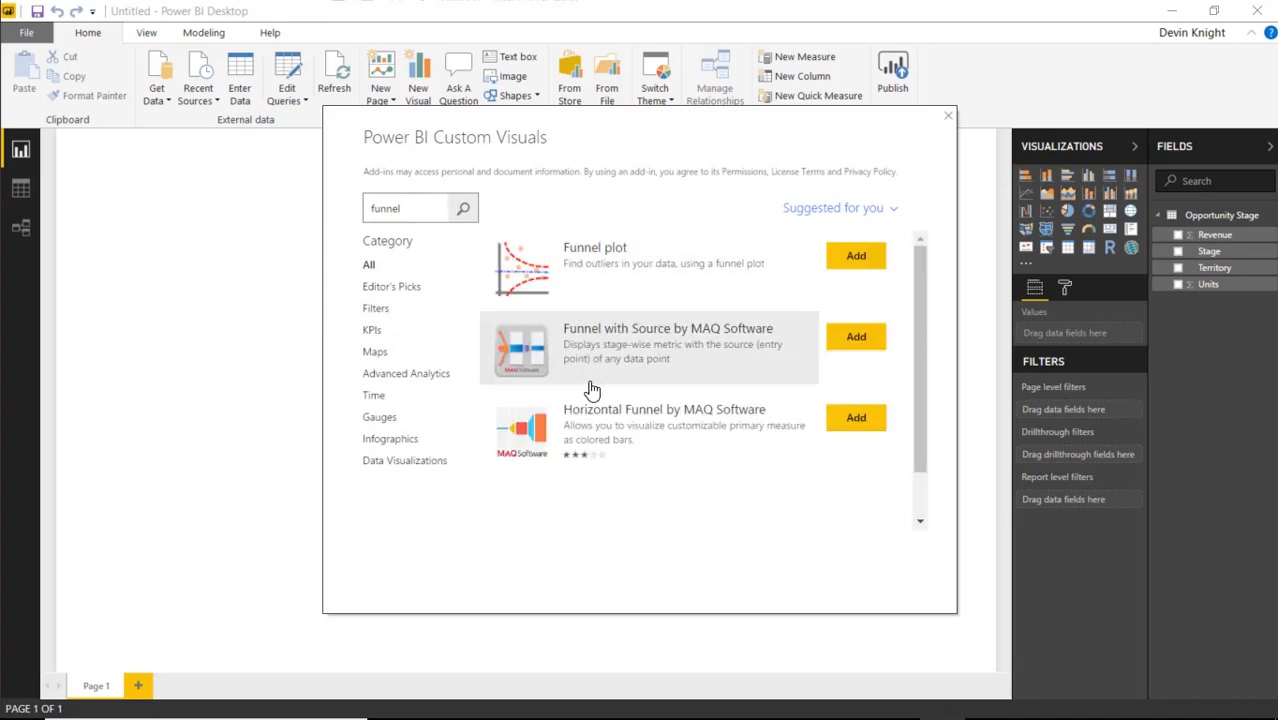
mouse_move(618, 498)
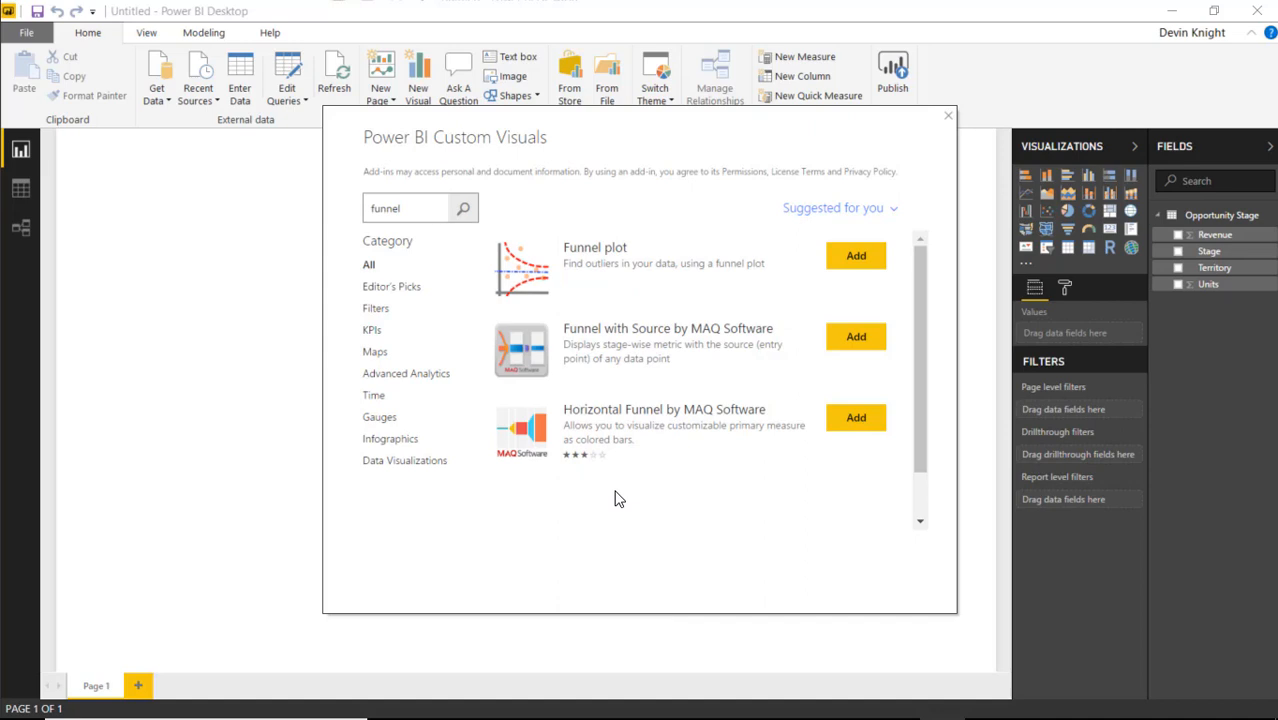
mouse_move(842, 344)
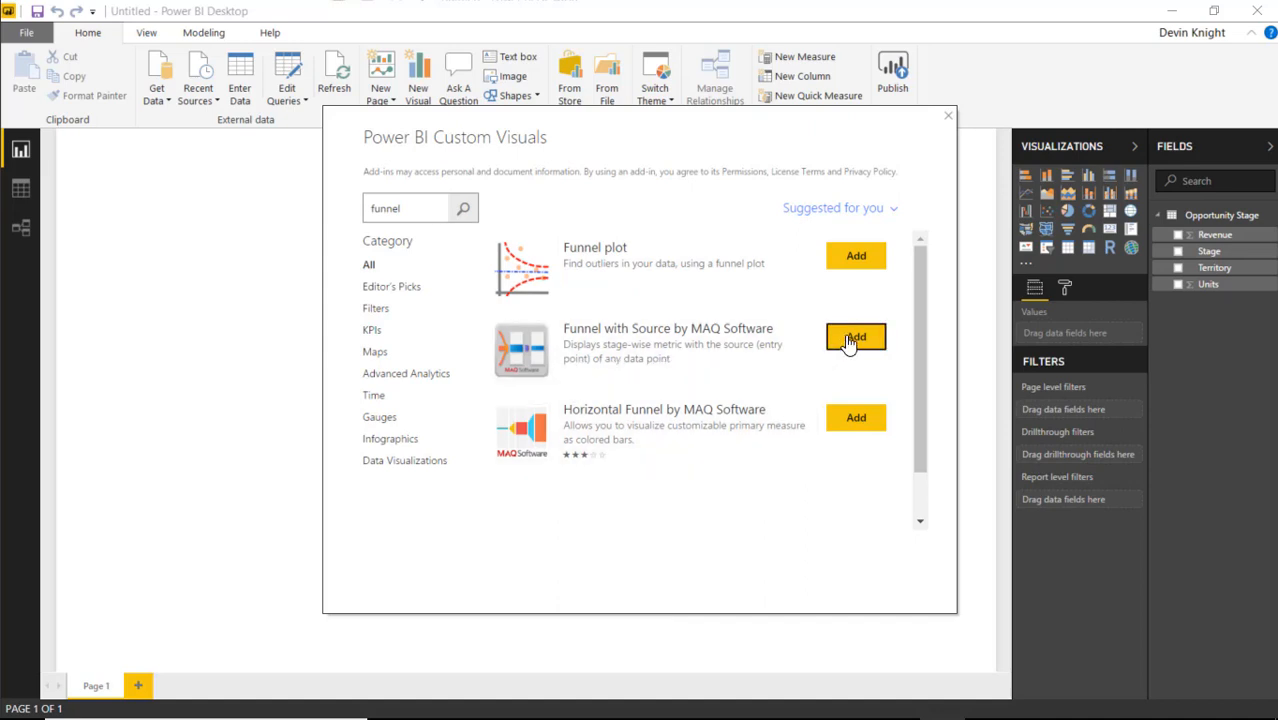
click(856, 336)
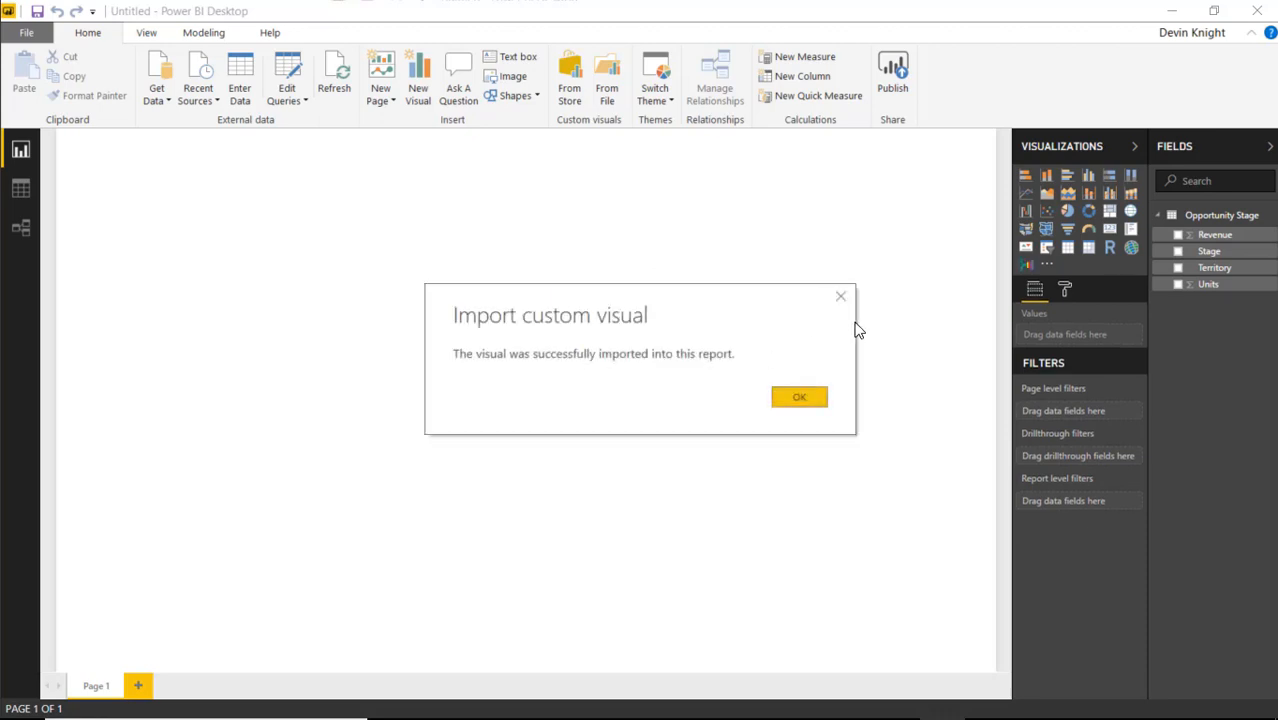
click(800, 396)
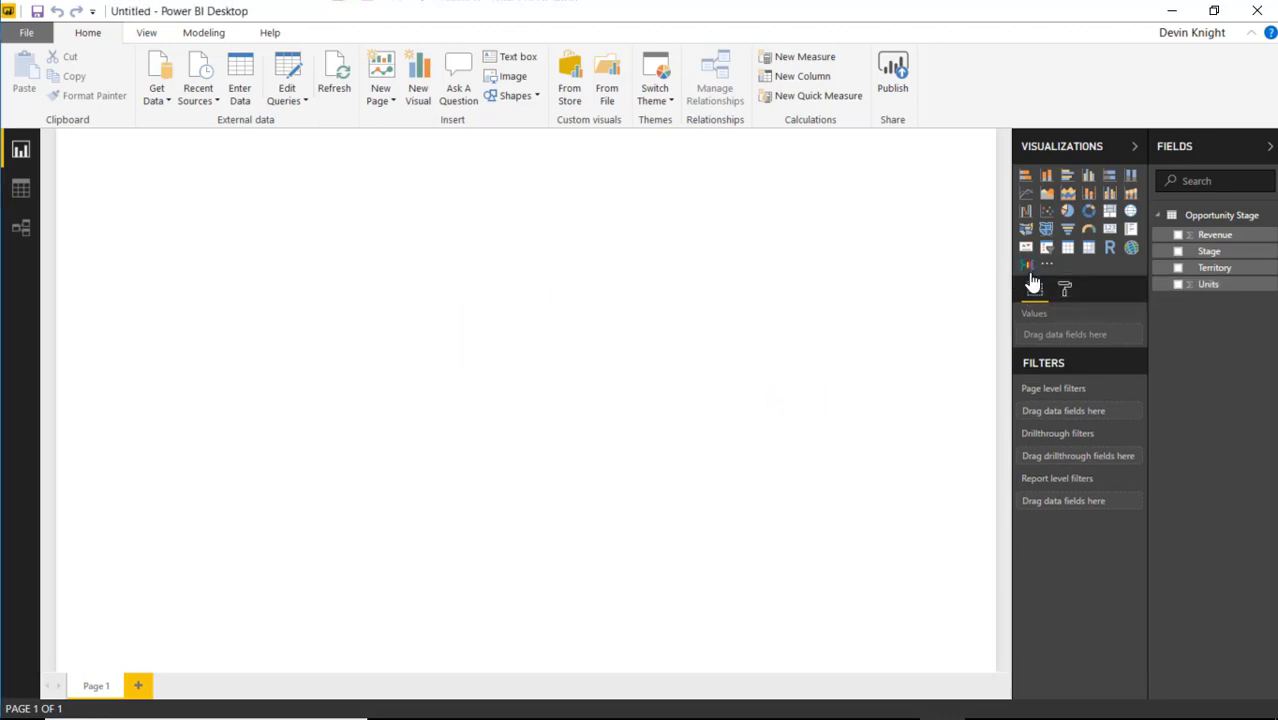
- Place an empty Funnel with Source visual and enlarge it across most of the page
click(1024, 264)
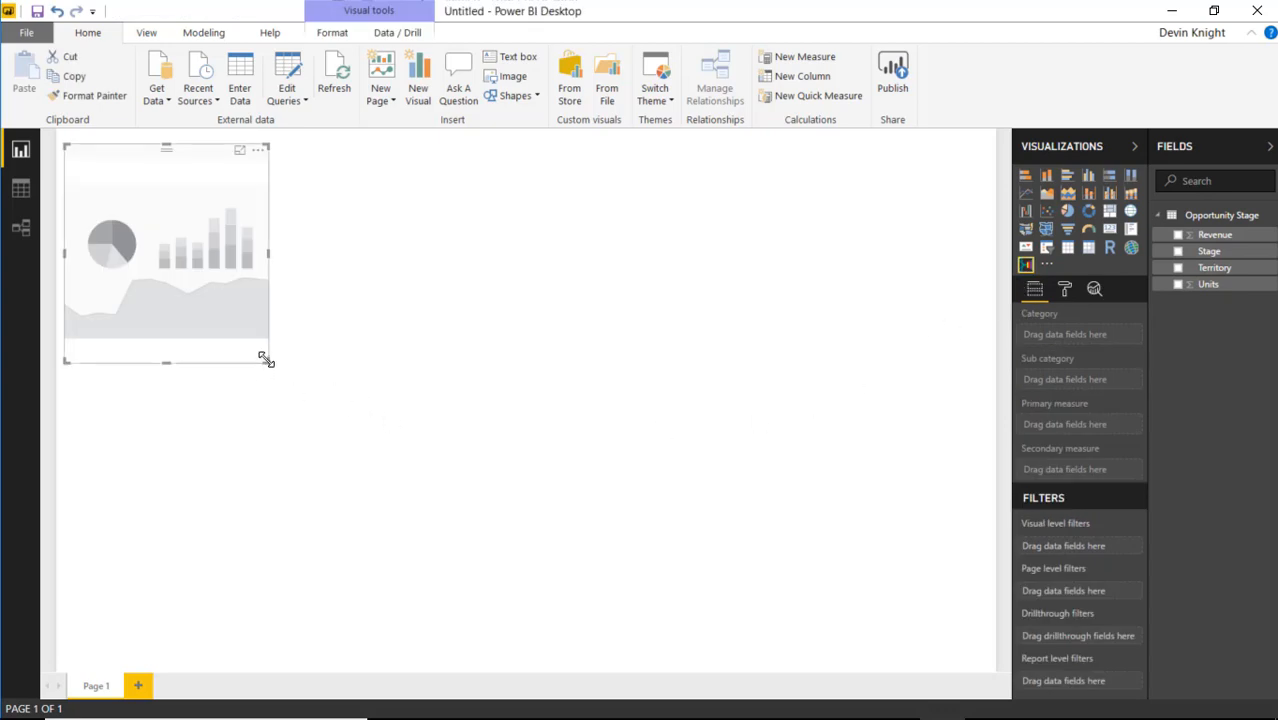
drag(266, 360, 934, 558)
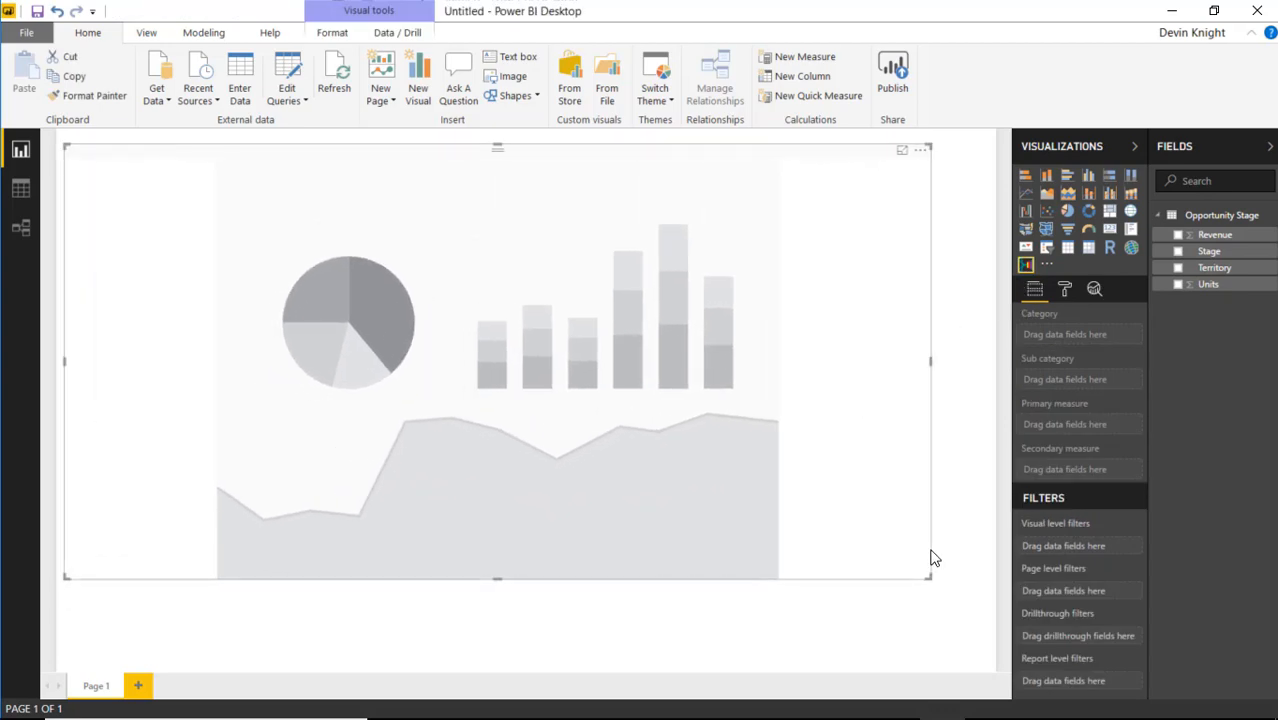
mouse_move(924, 576)
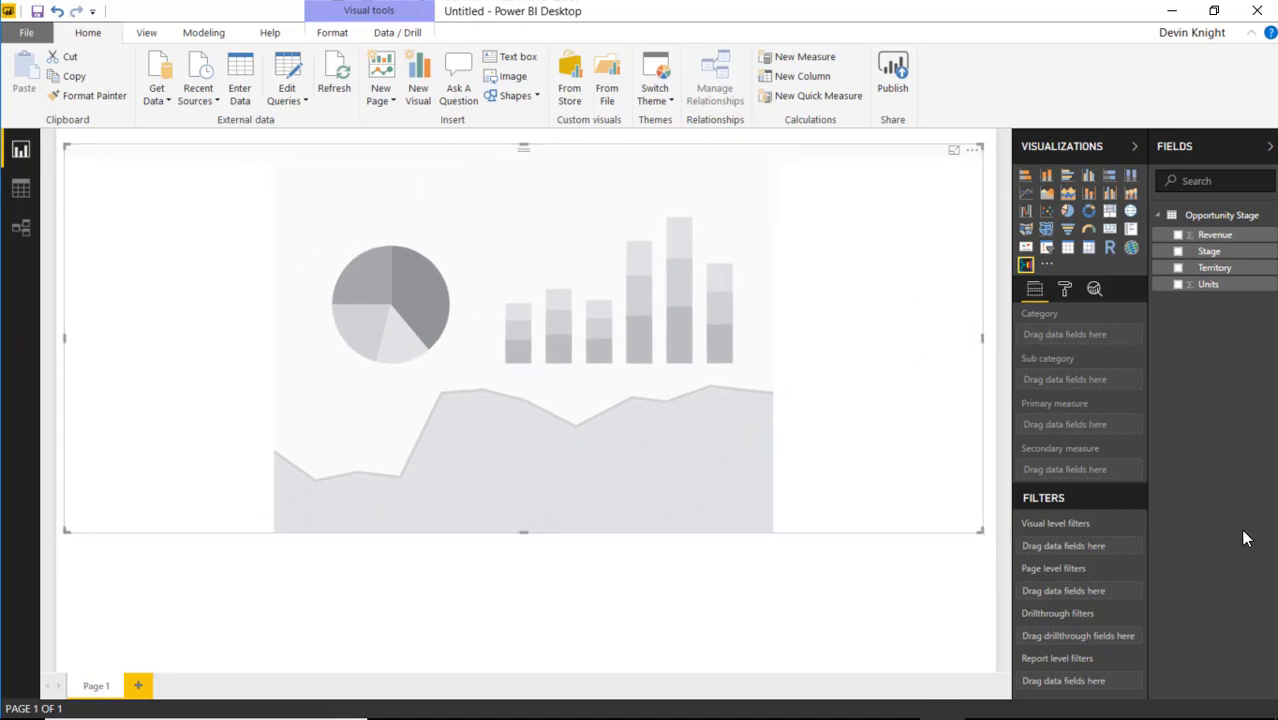
mouse_move(1212, 376)
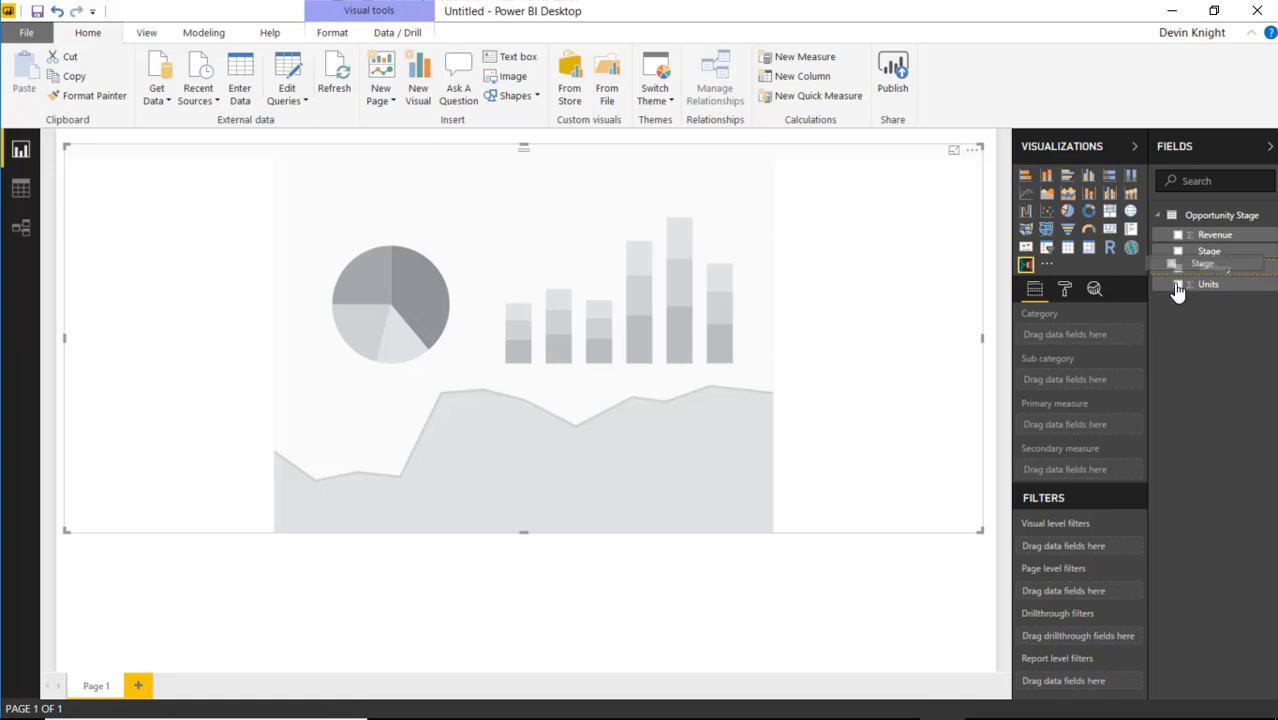
- Assign Stage as sub category, Revenue as primary measure and Units as secondary measure
click(1178, 252)
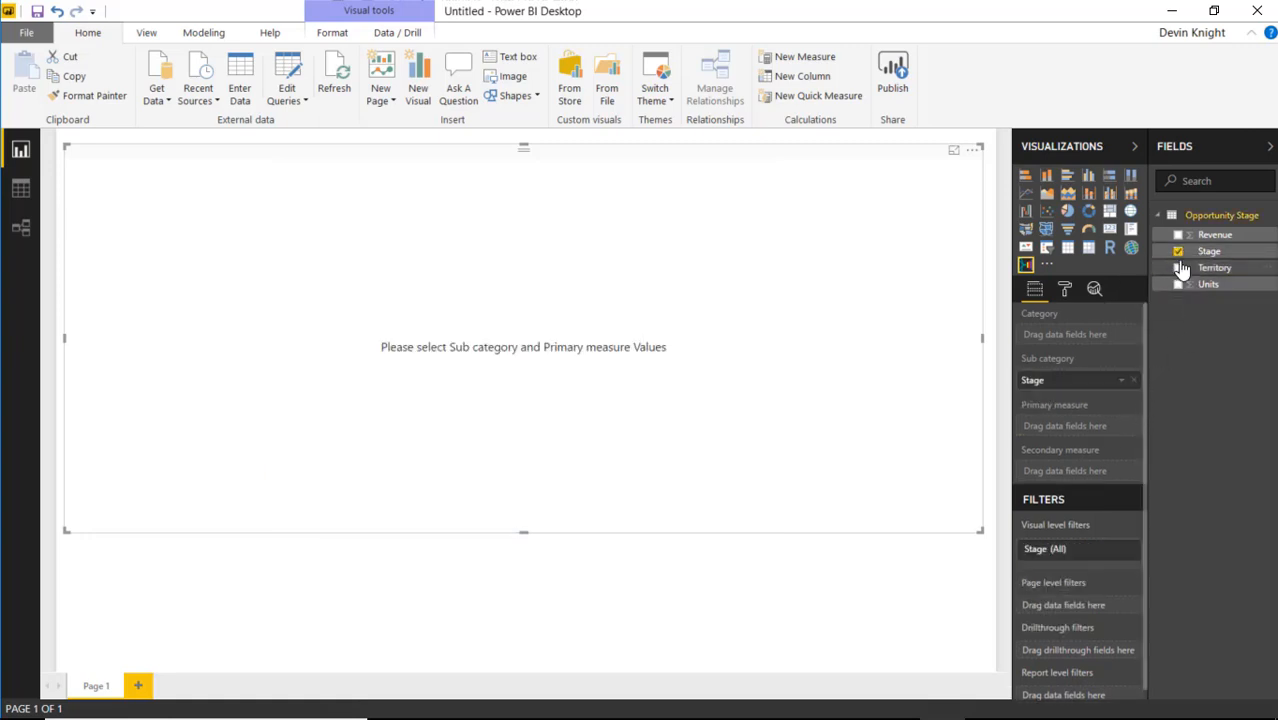
click(1178, 234)
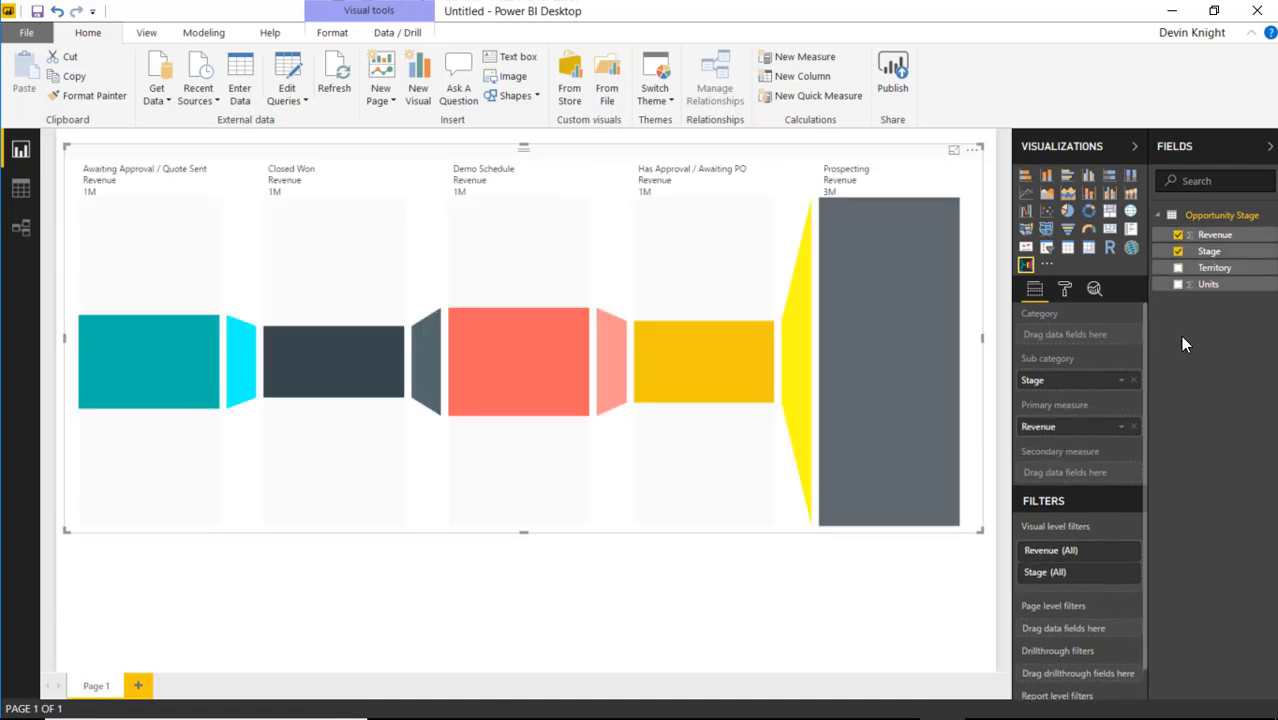
click(1176, 284)
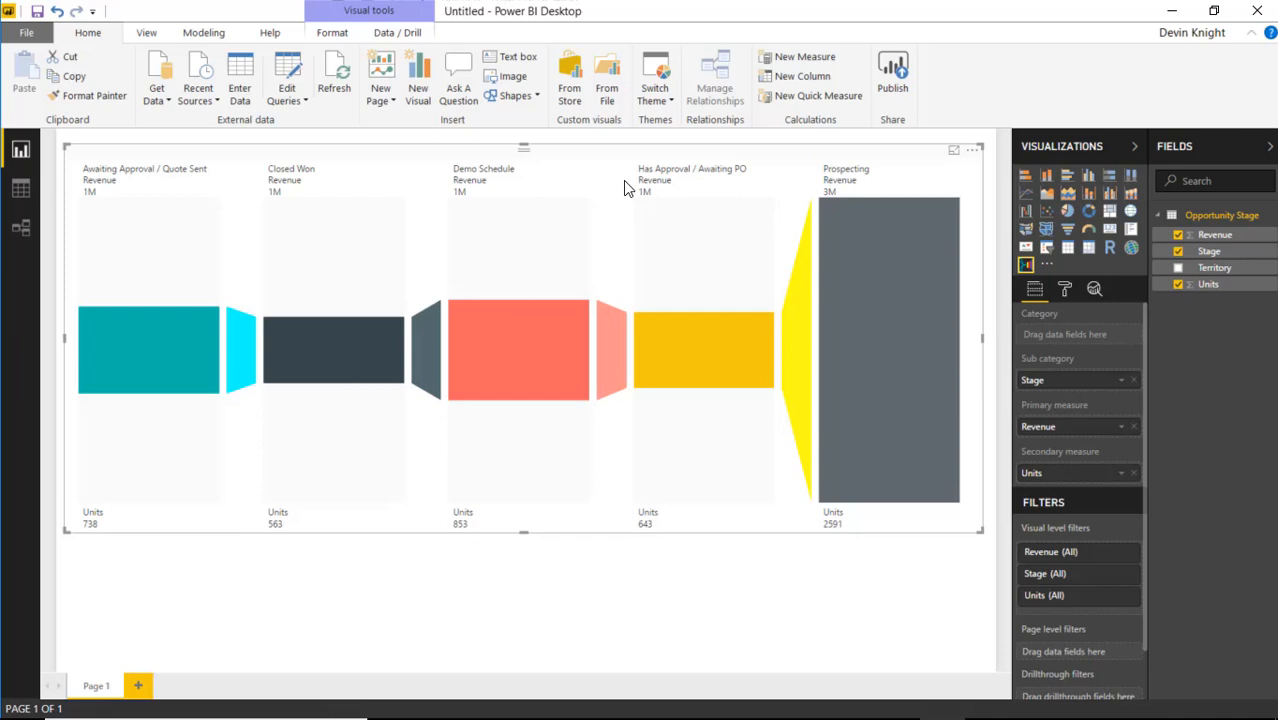
mouse_move(280, 328)
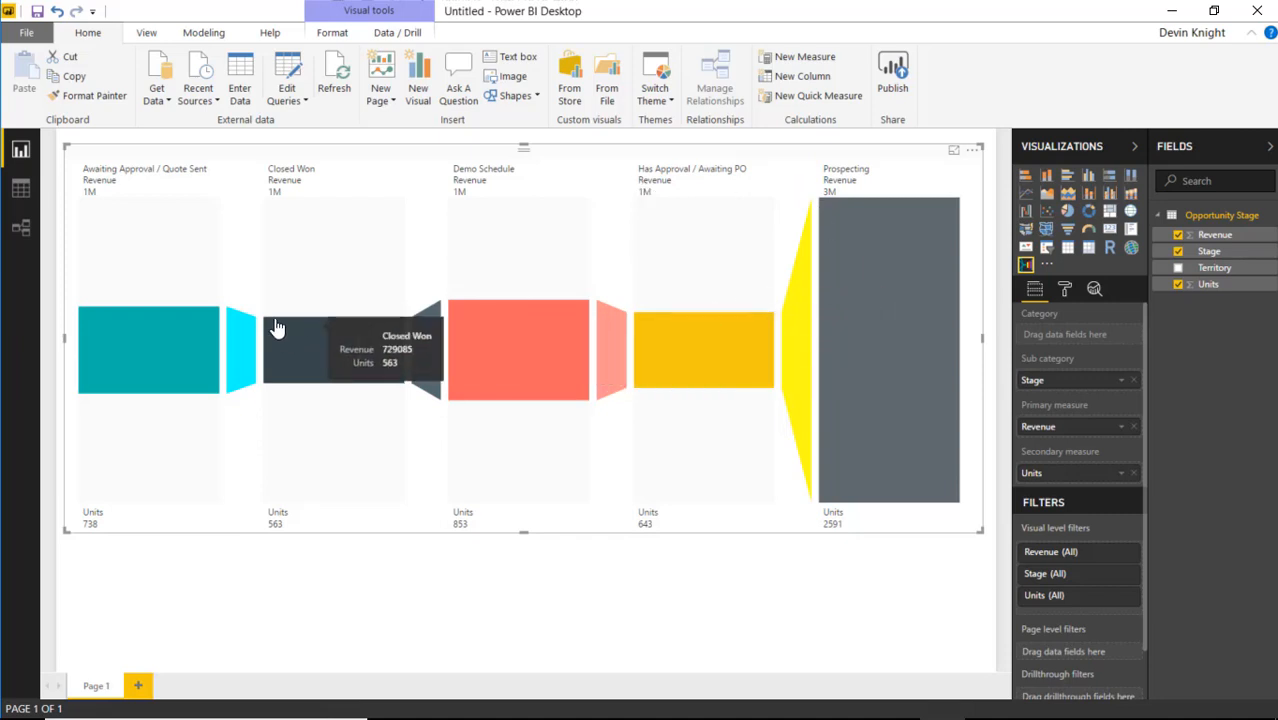
mouse_move(316, 224)
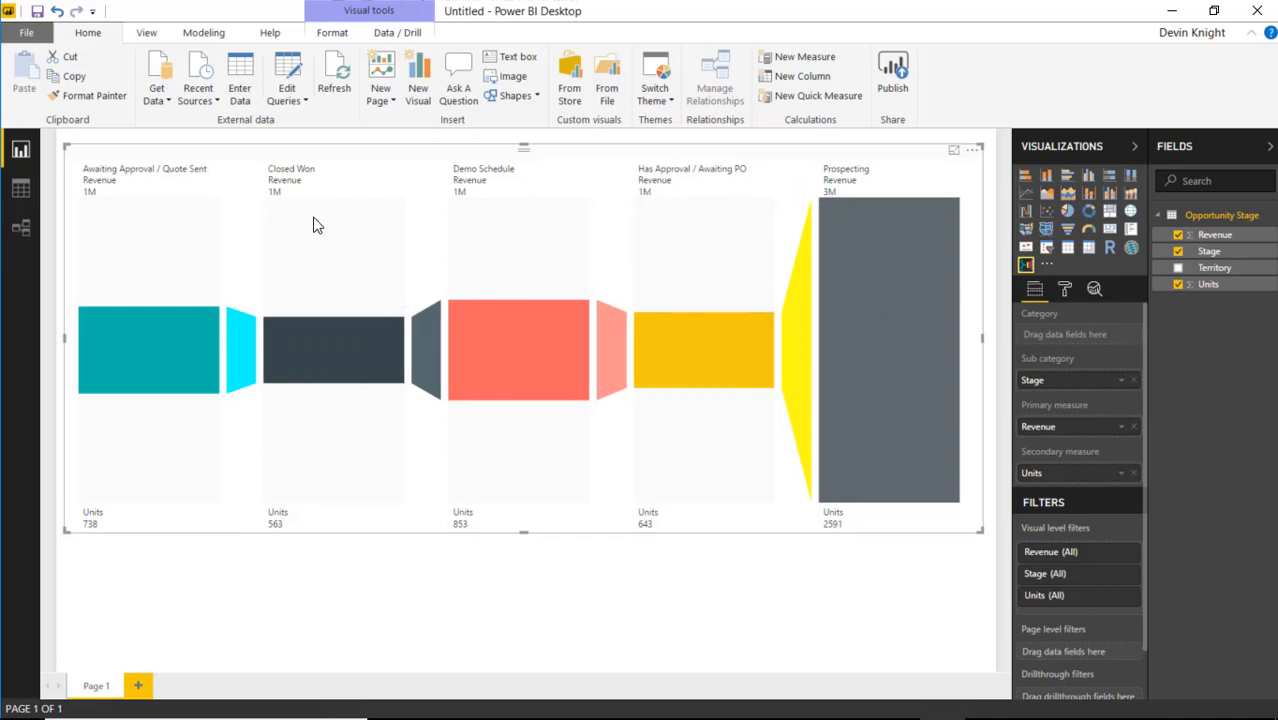
mouse_move(326, 222)
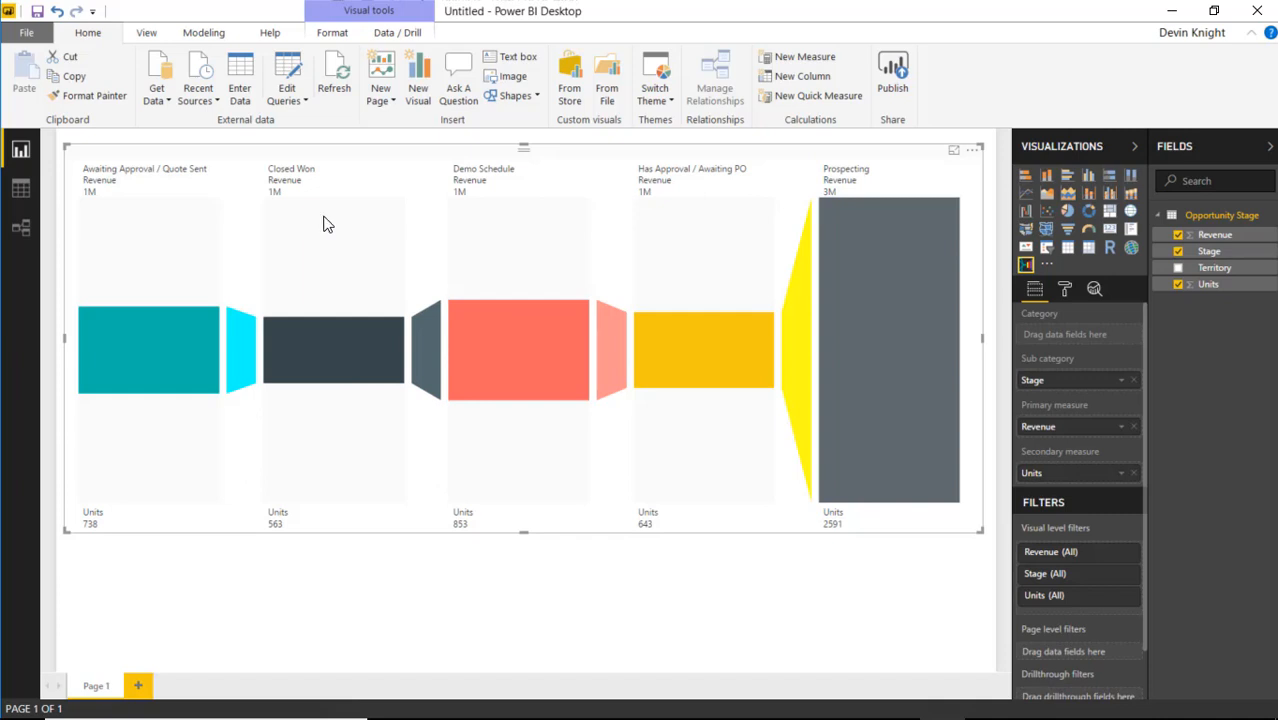
mouse_move(194, 530)
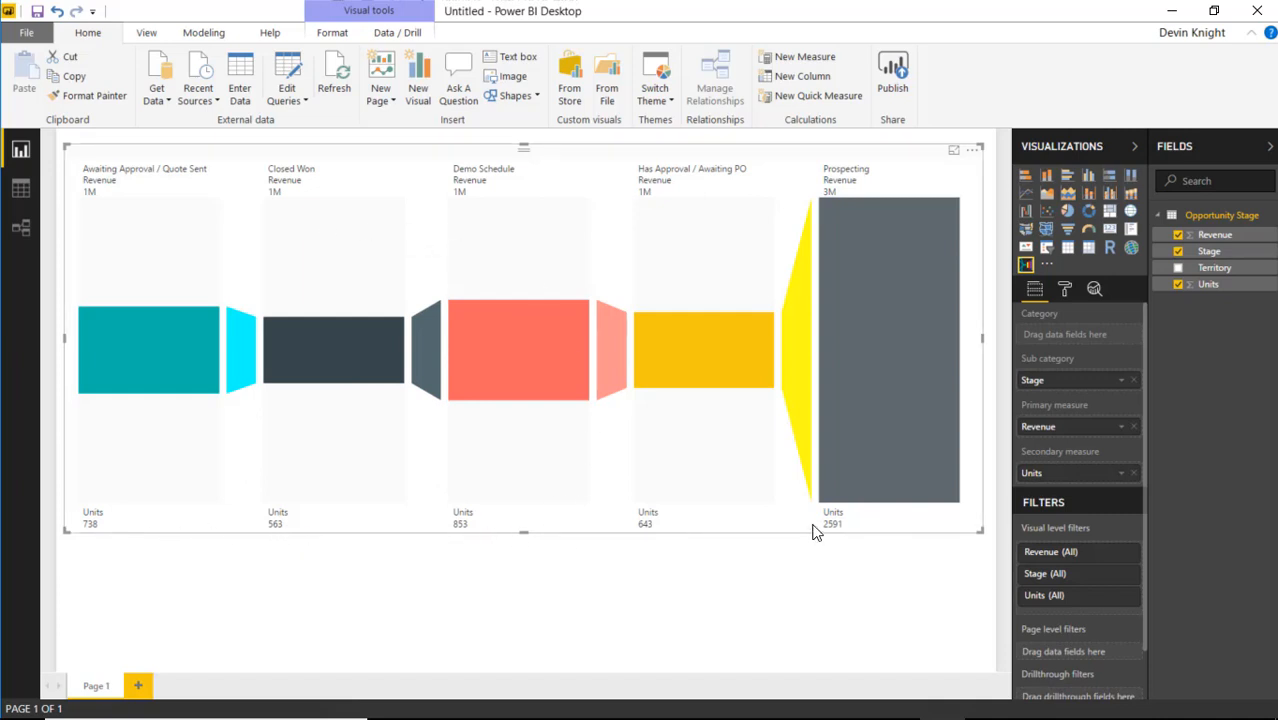
mouse_move(1052, 336)
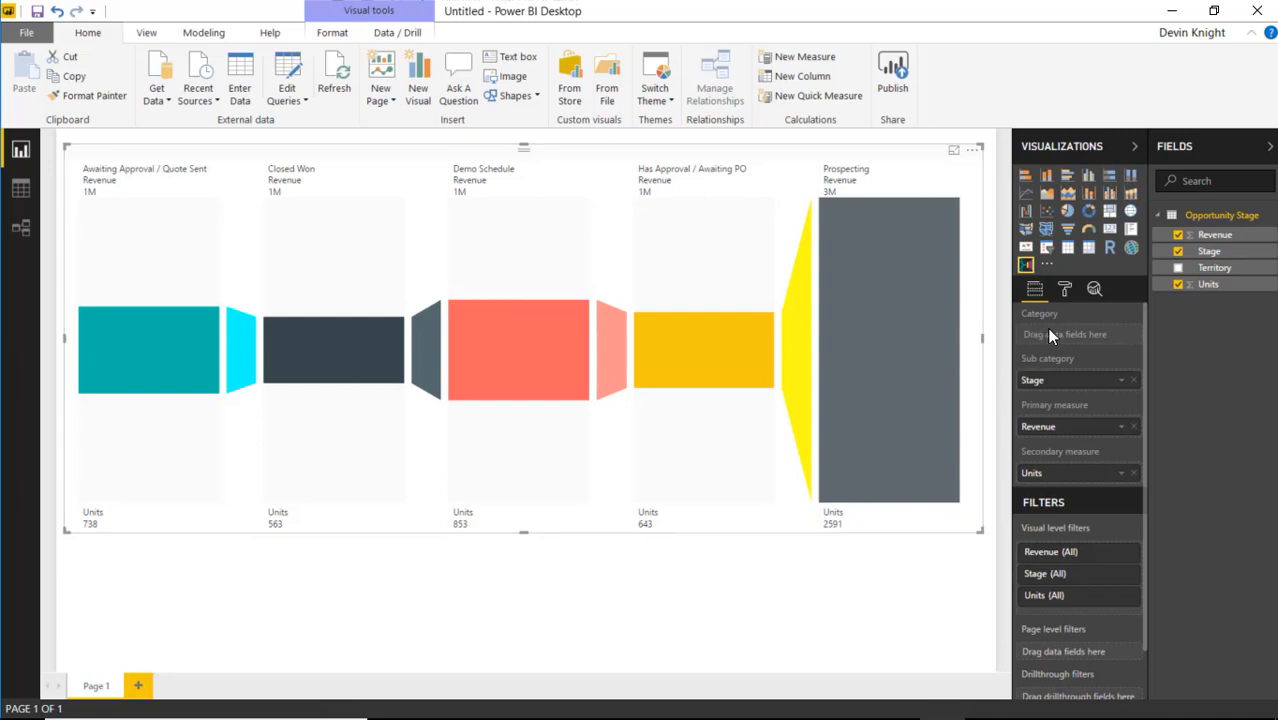
mouse_move(1064, 334)
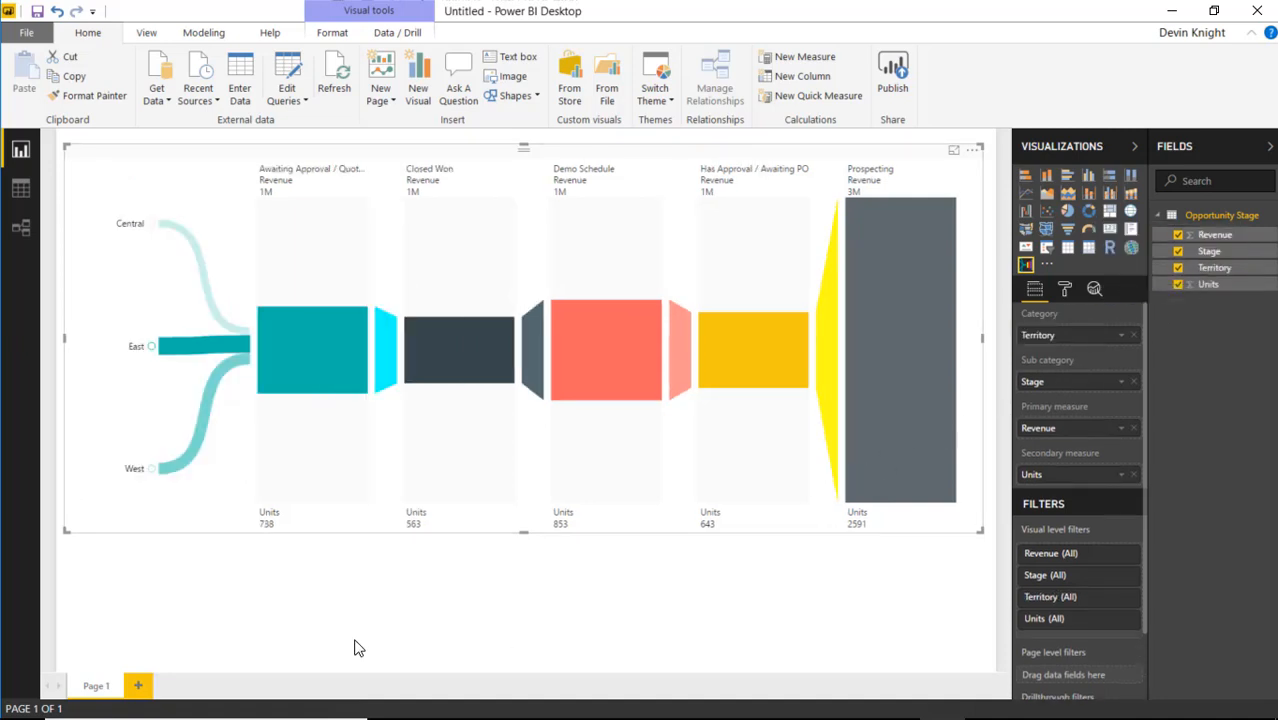
mouse_move(280, 500)
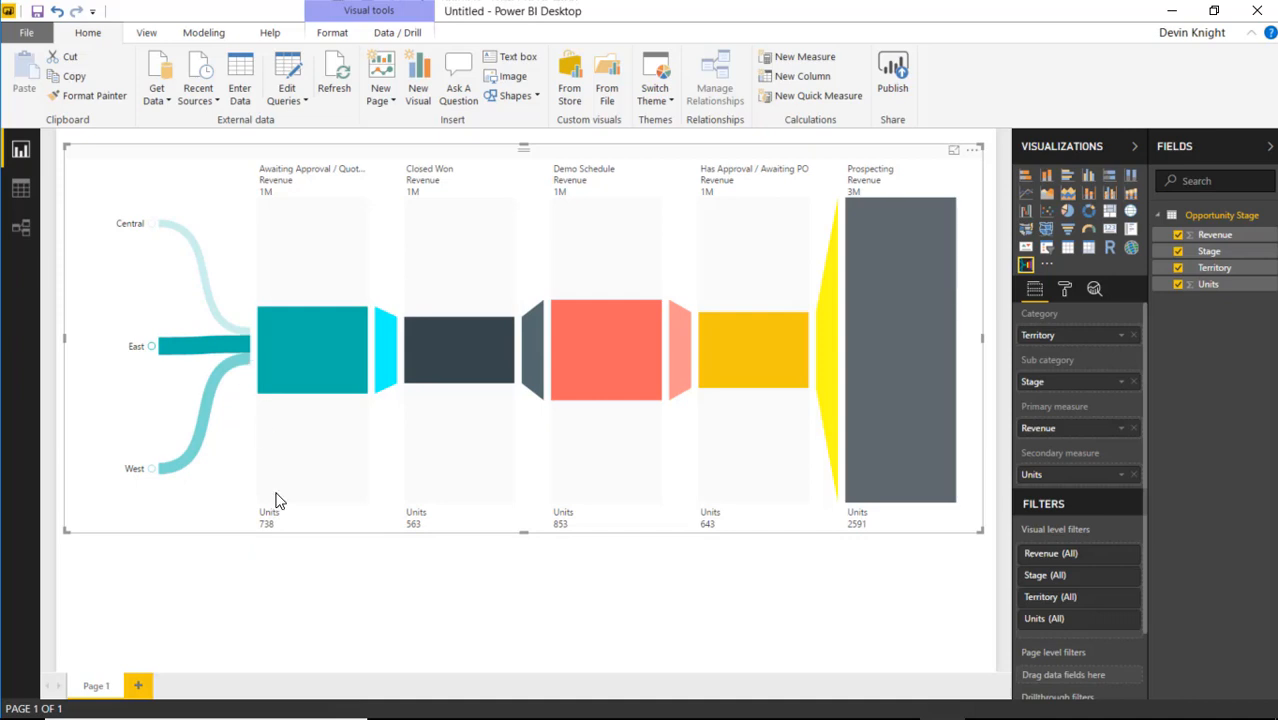
mouse_move(176, 432)
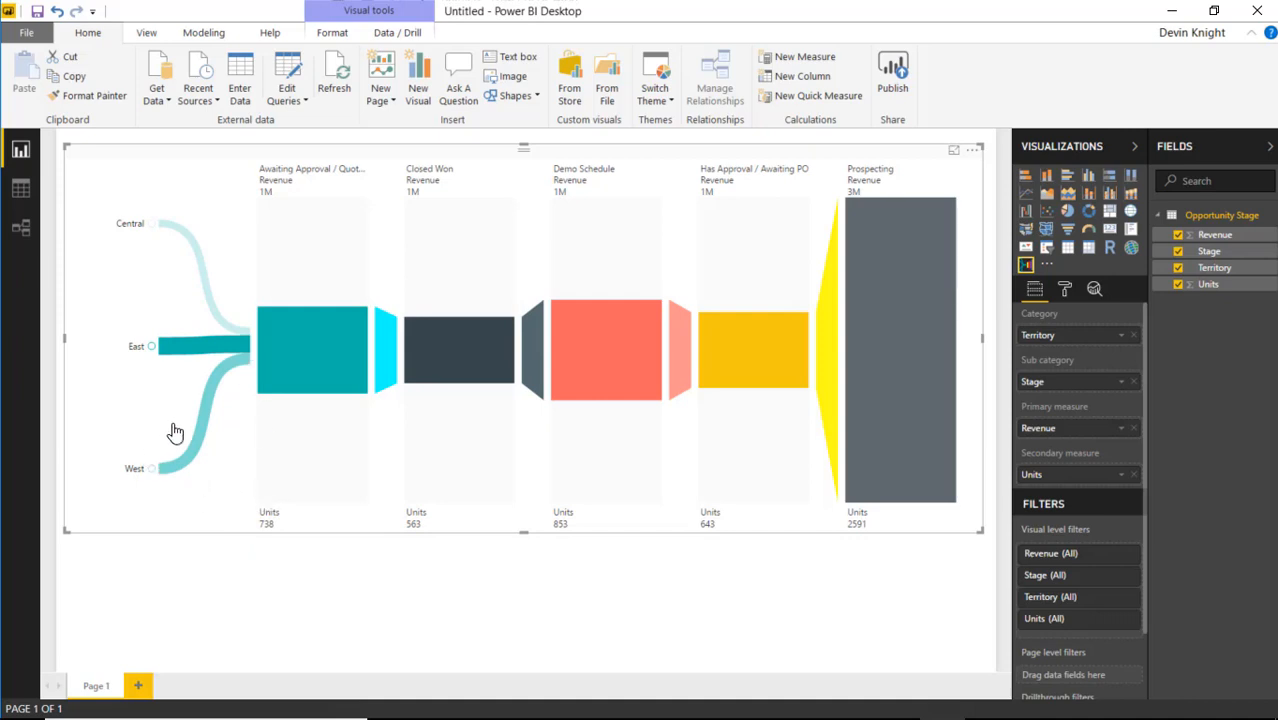
mouse_move(304, 554)
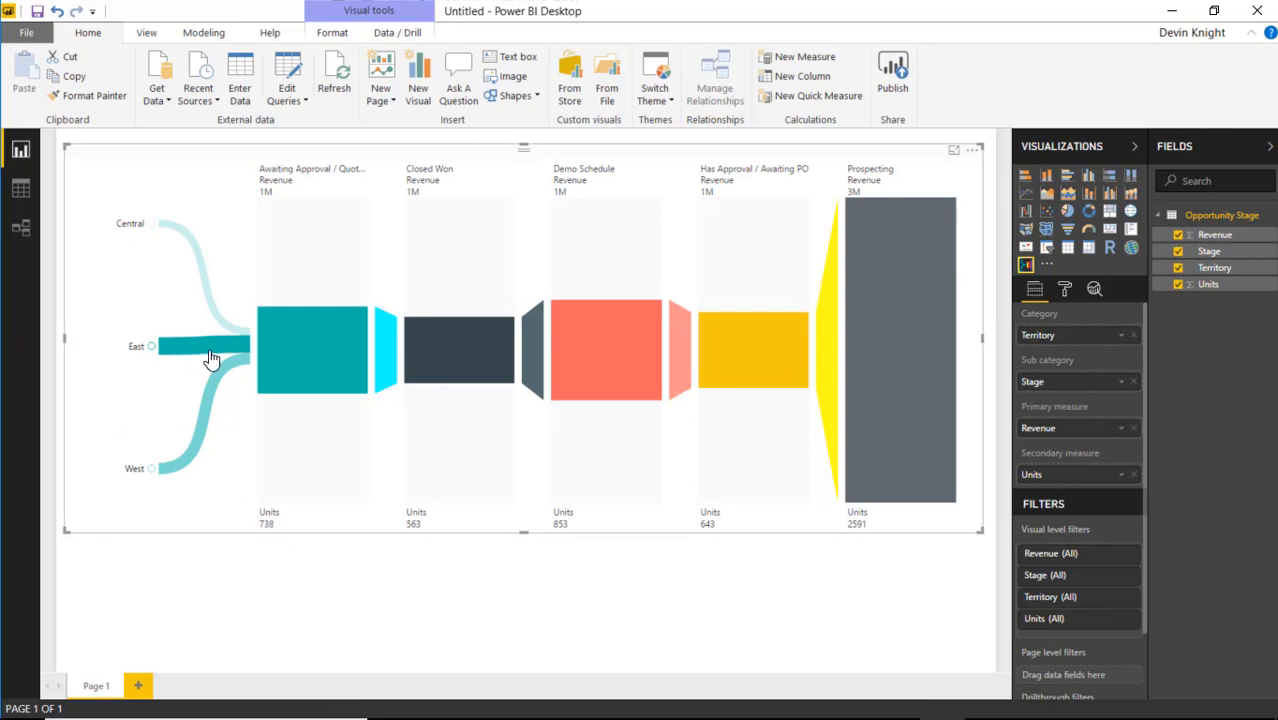
mouse_move(250, 350)
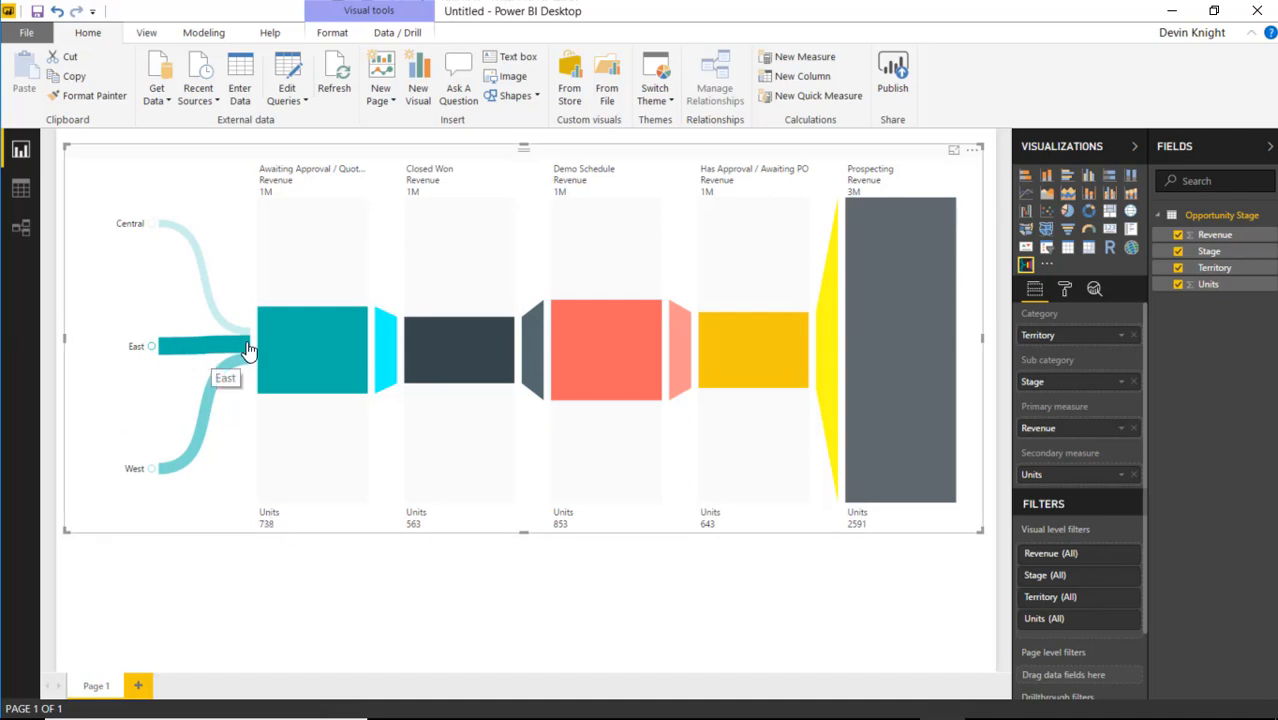
mouse_move(174, 520)
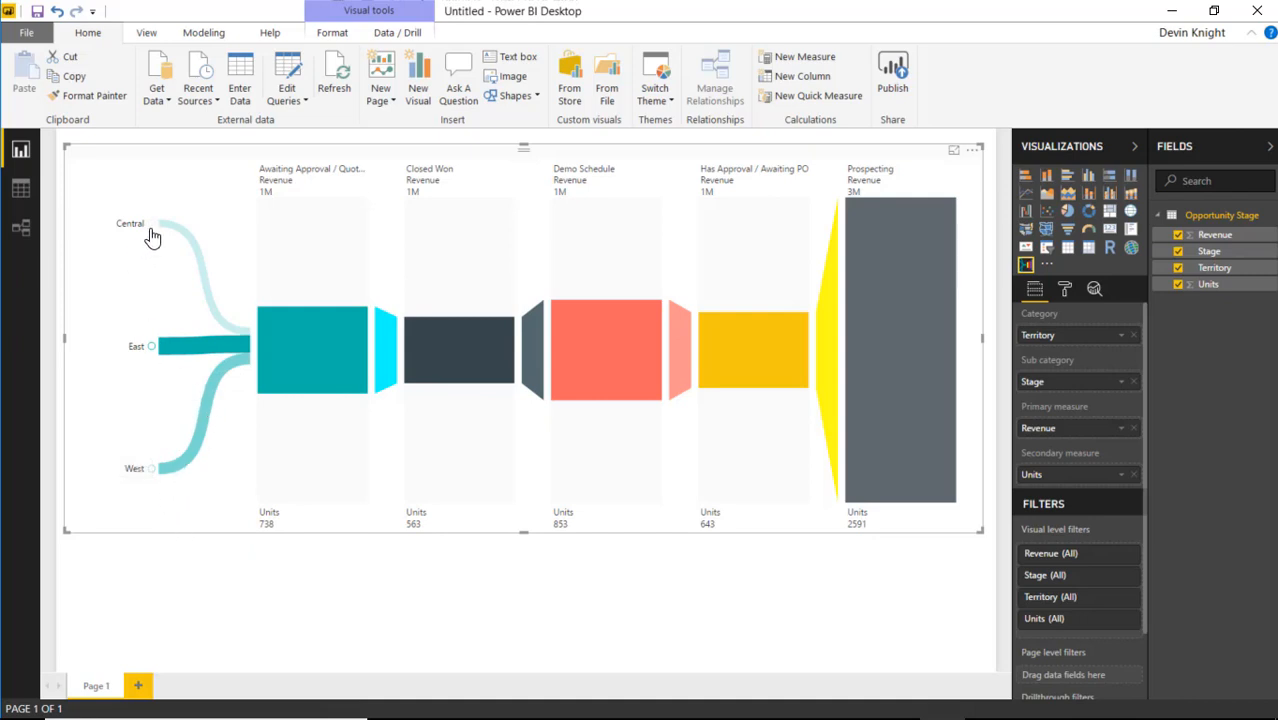
mouse_move(164, 280)
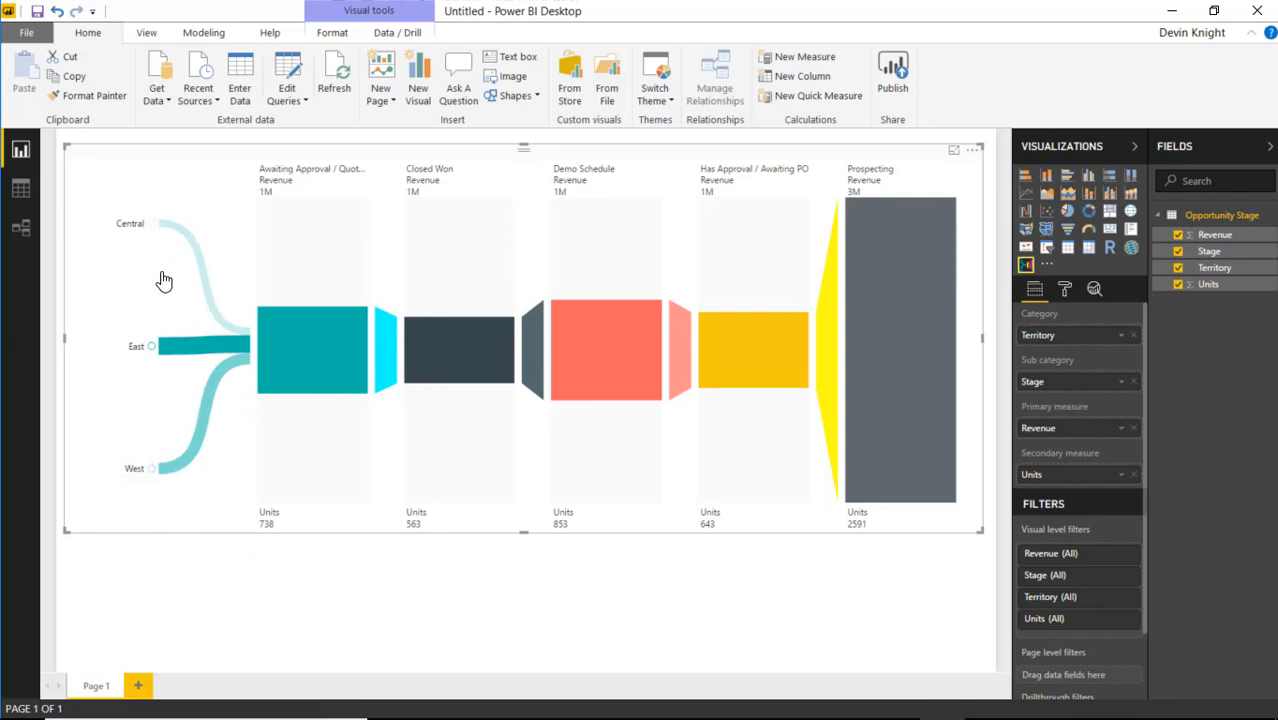
mouse_move(170, 364)
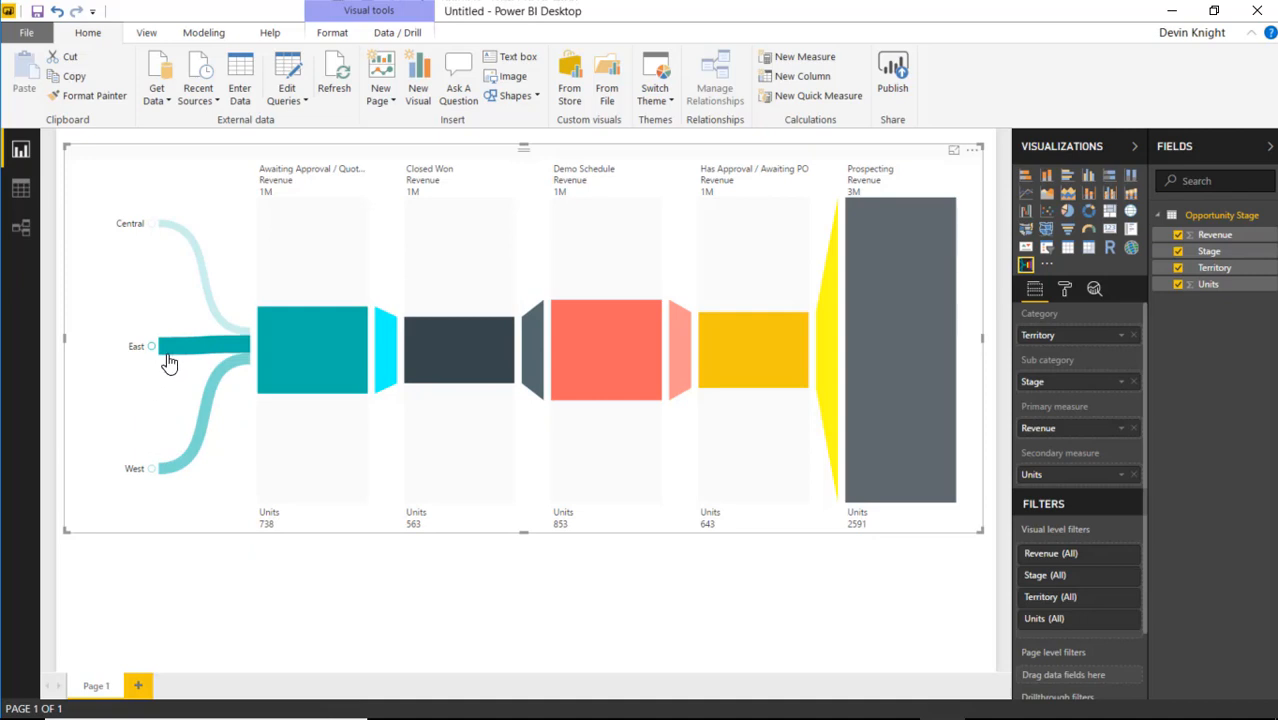
click(152, 346)
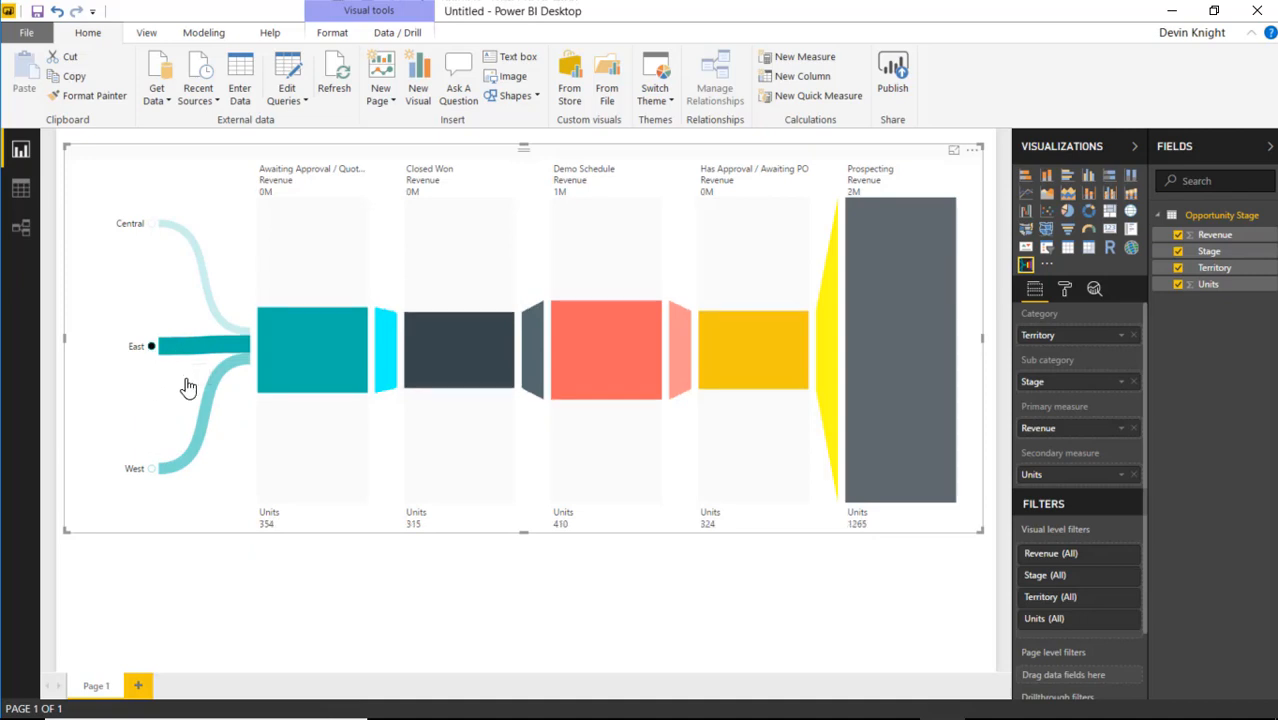
click(152, 346)
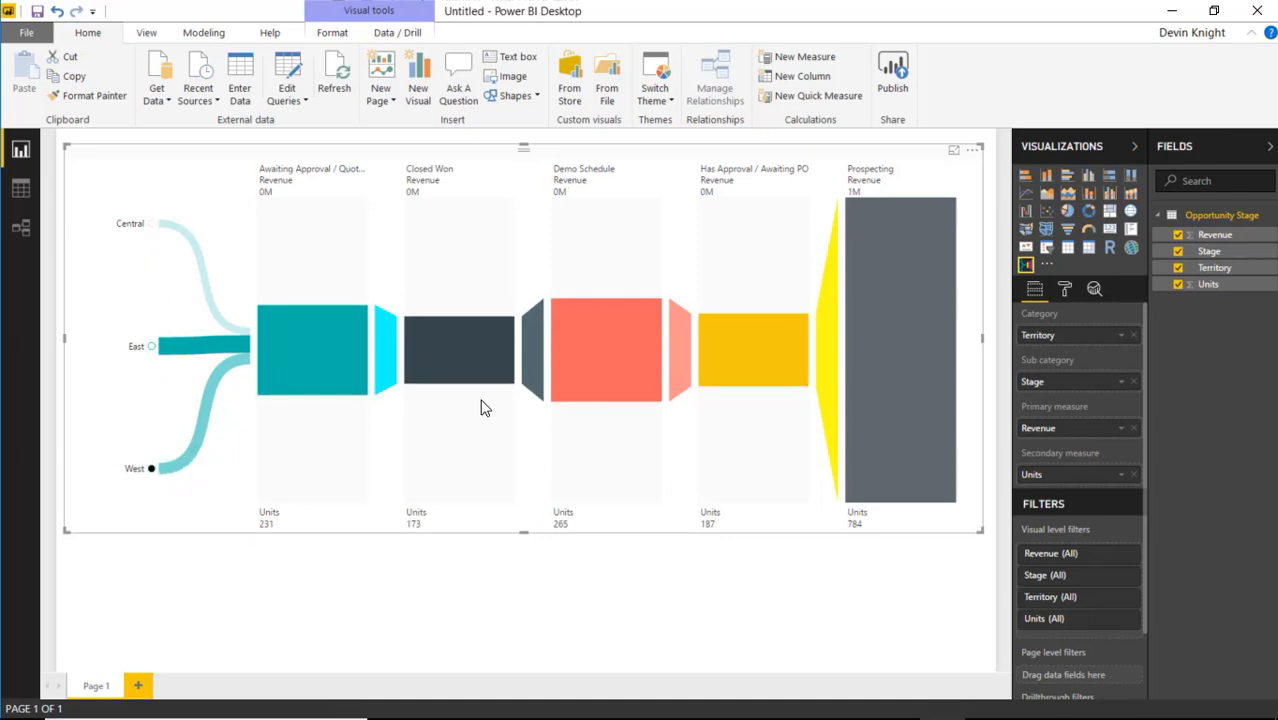
click(152, 224)
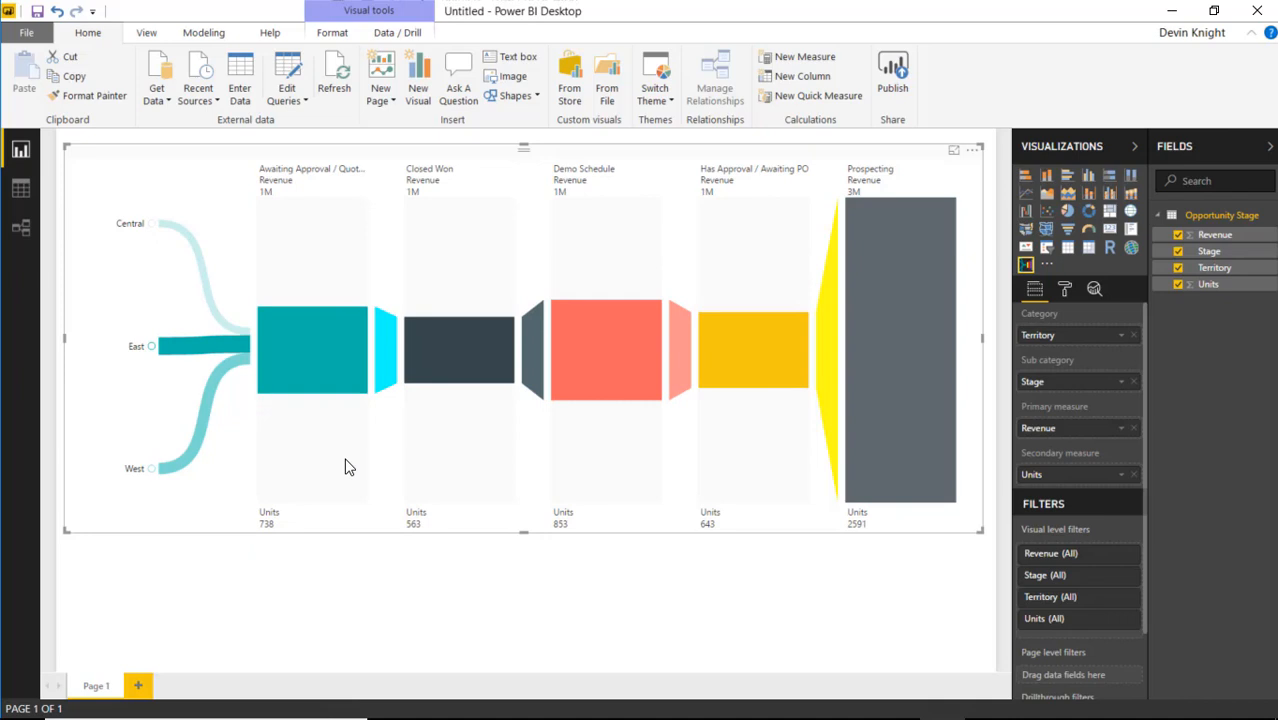
mouse_move(268, 204)
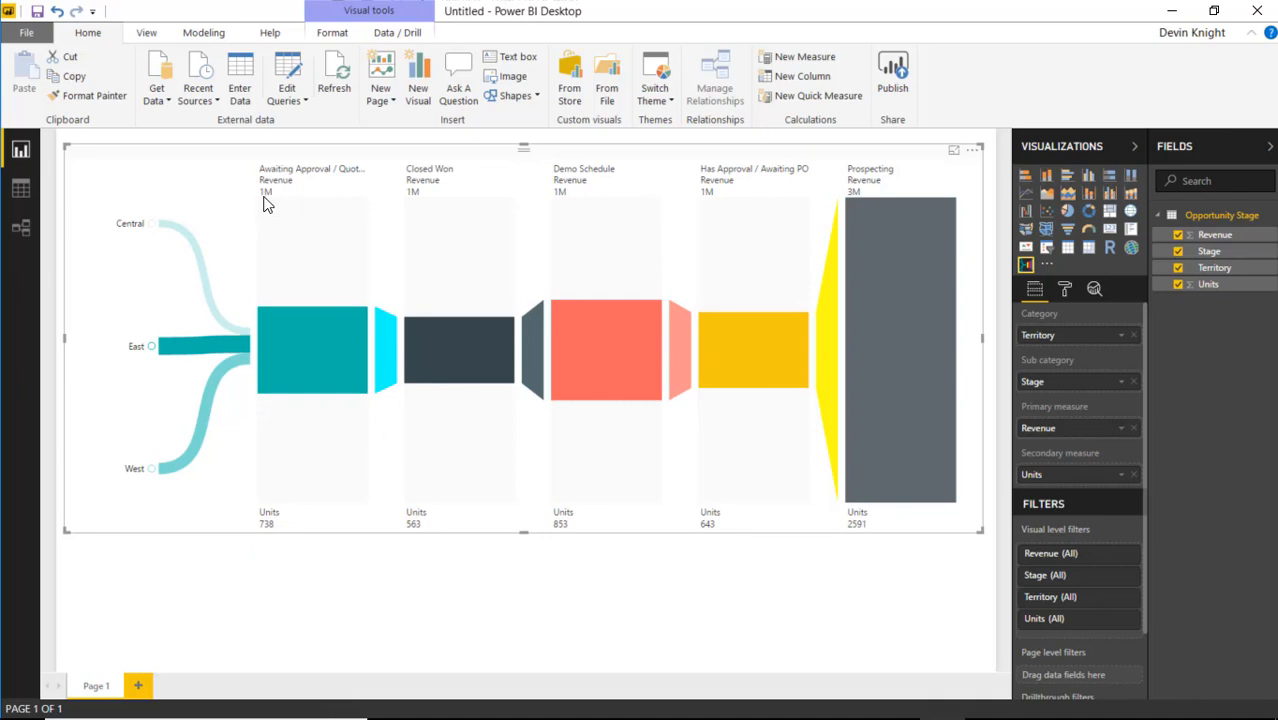
mouse_move(172, 356)
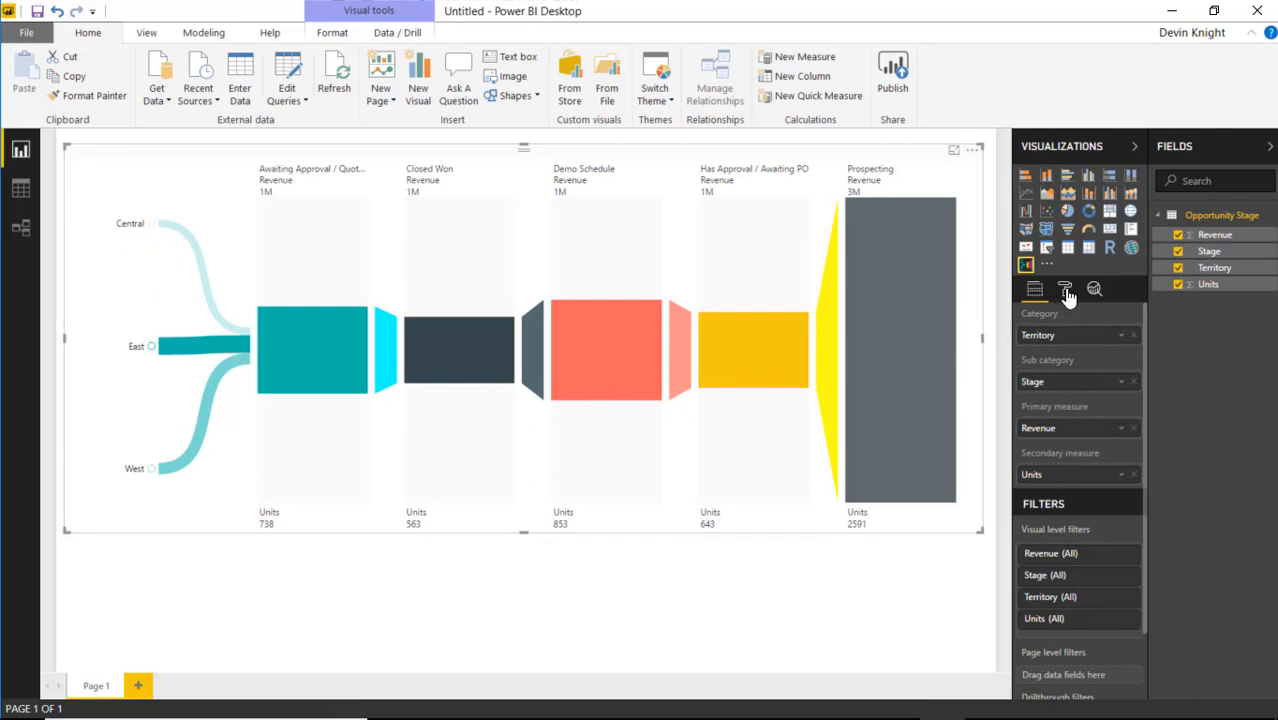
- Set the primary data labels' display units to None so revenue shows unscaled figures
click(1064, 288)
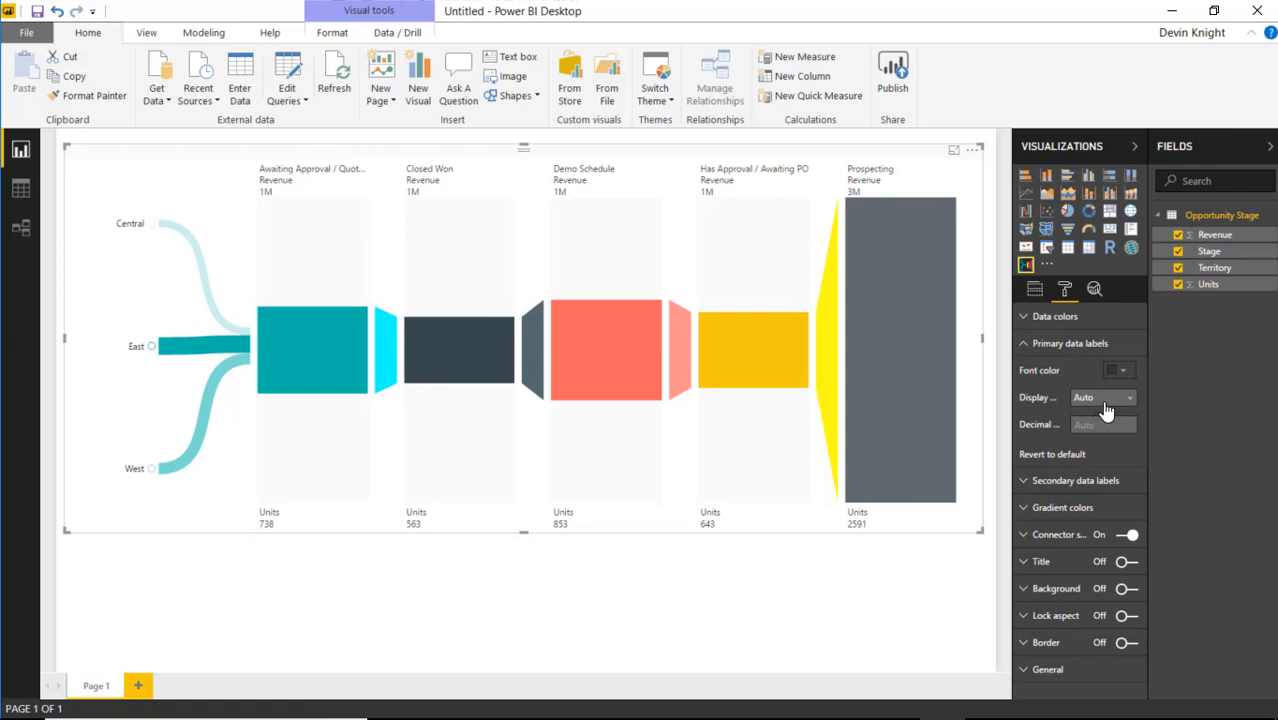
click(1102, 396)
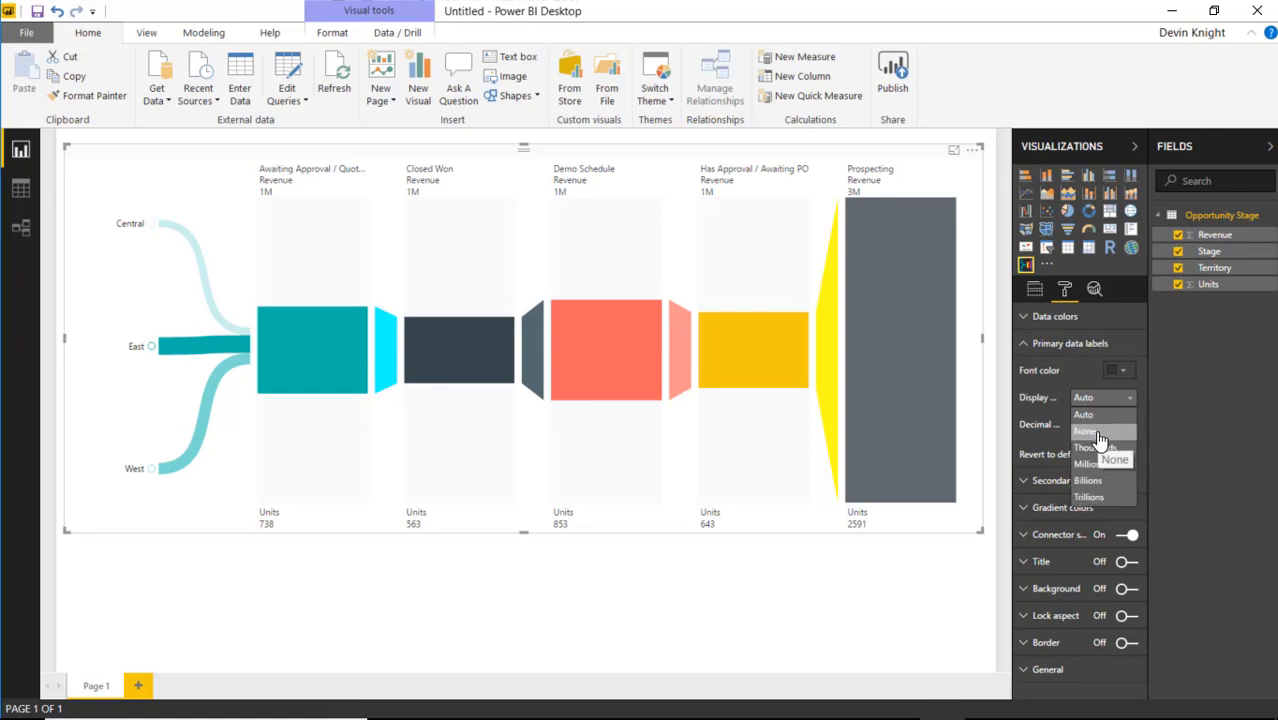
click(1102, 446)
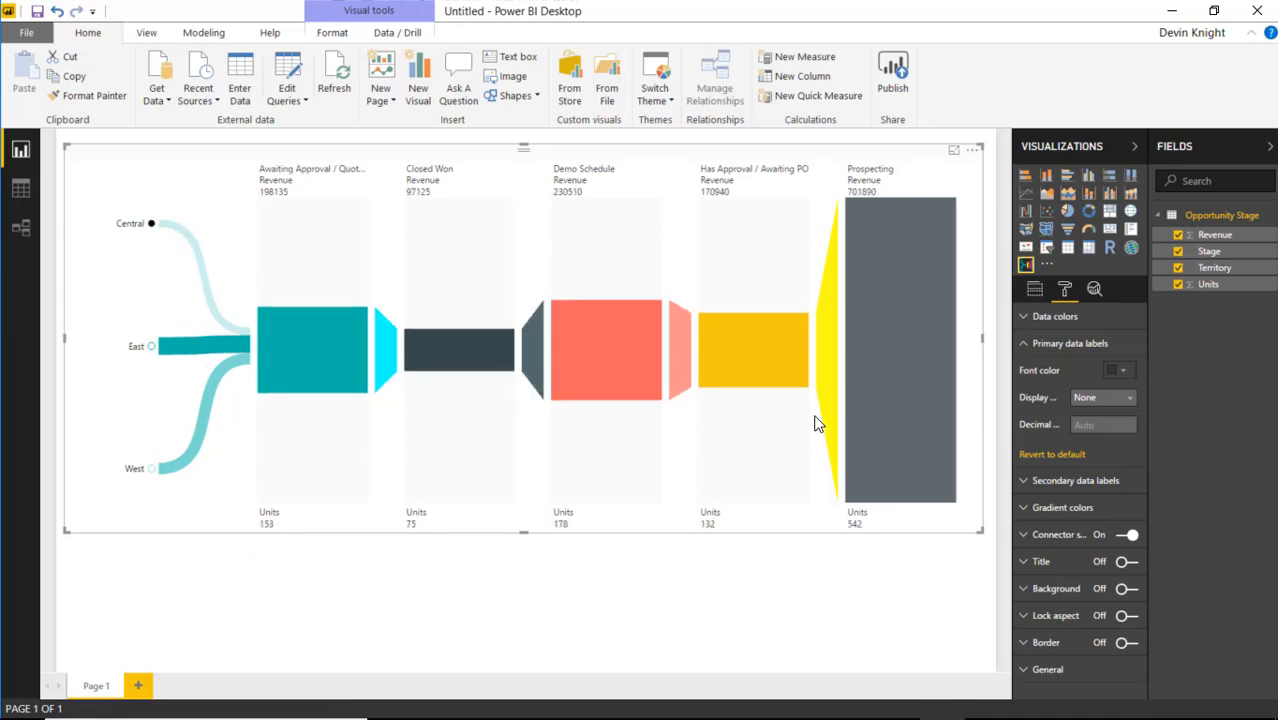
mouse_move(830, 280)
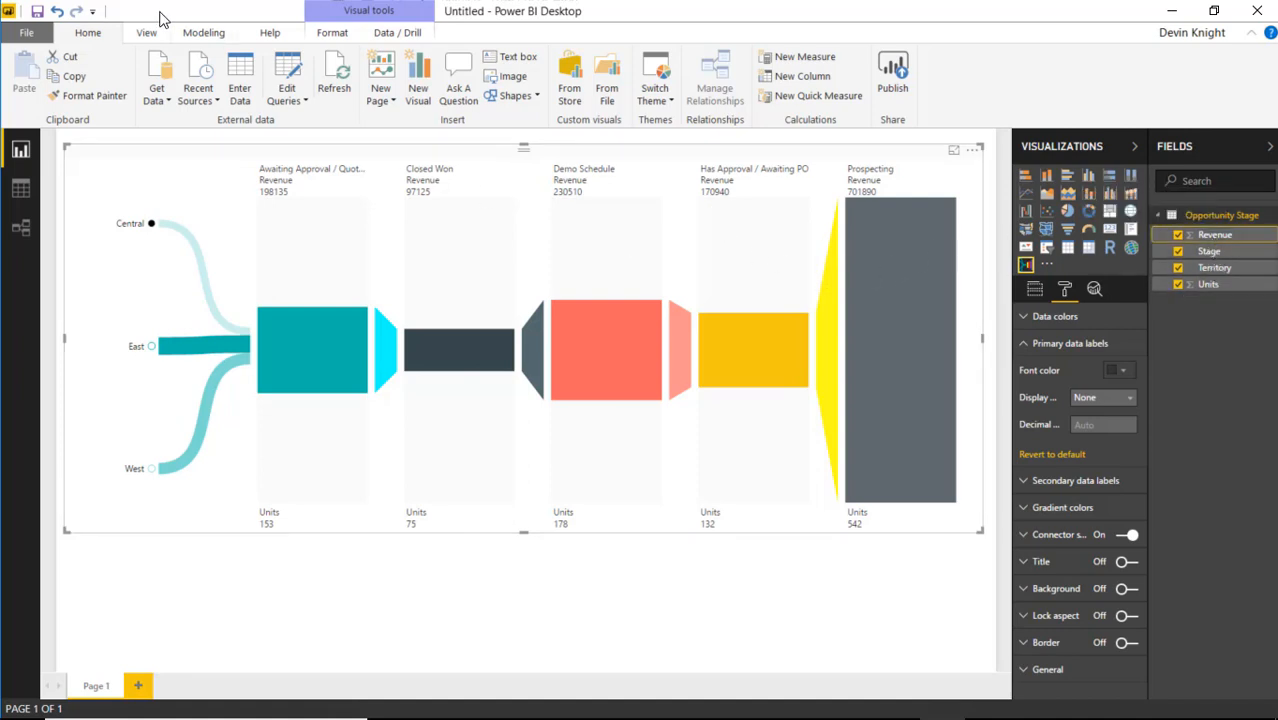
- Format the Revenue field as Currency $ English (United States) from the Modeling tab
click(204, 32)
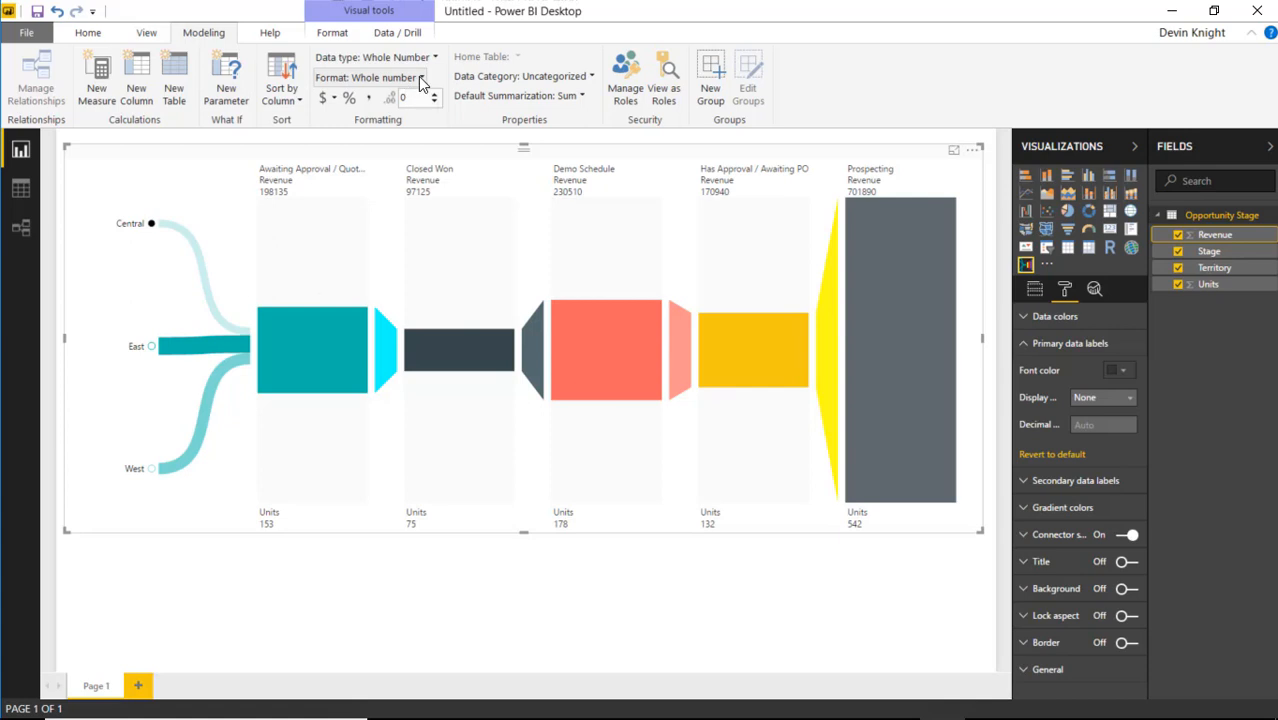
click(432, 76)
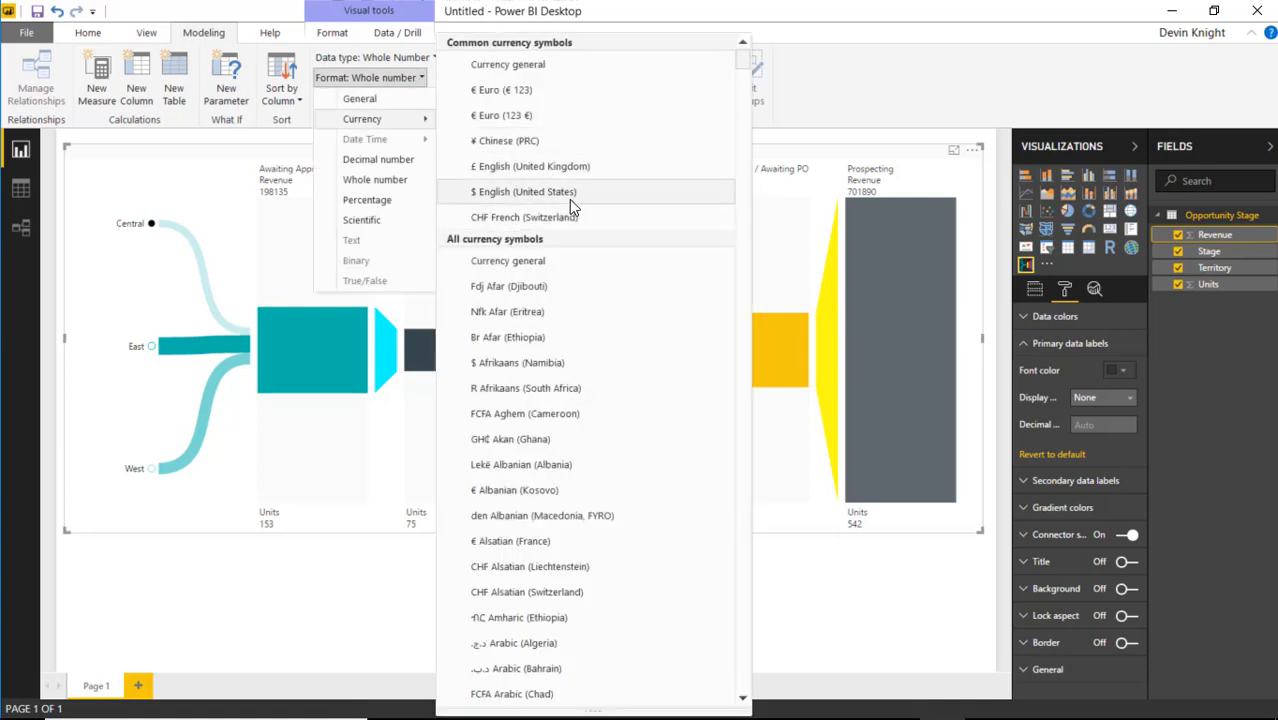
click(508, 192)
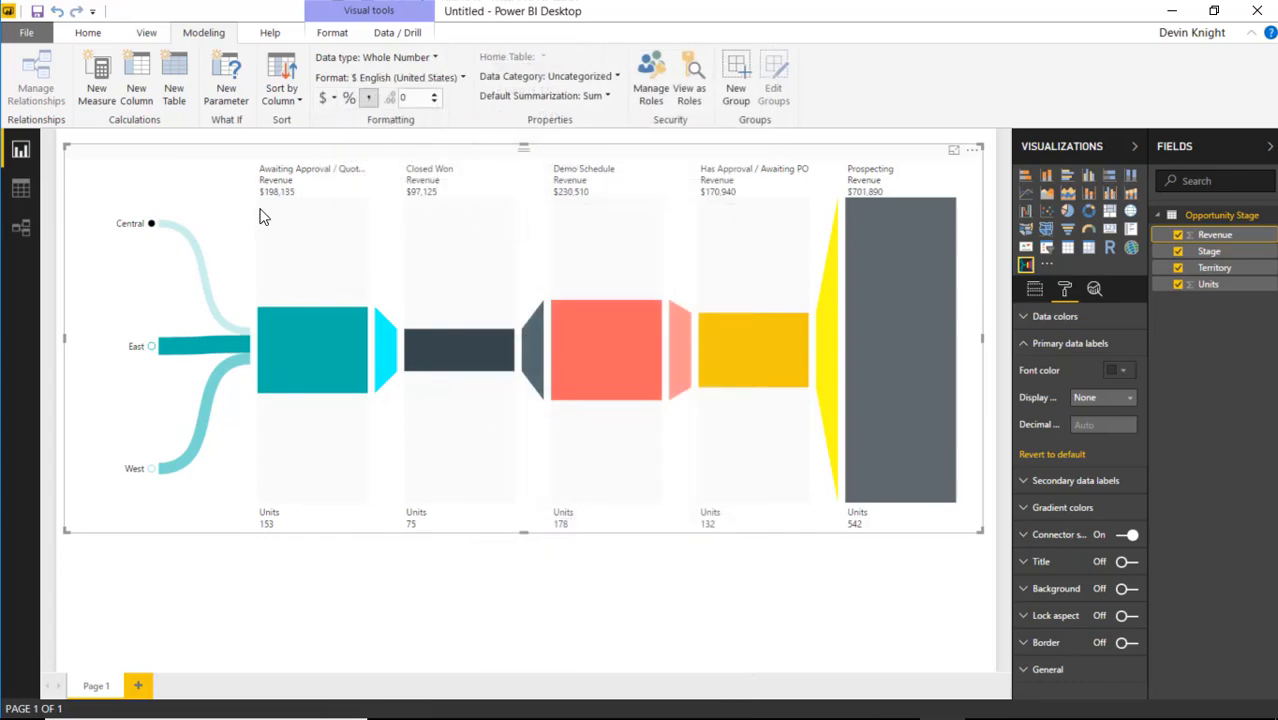
mouse_move(908, 212)
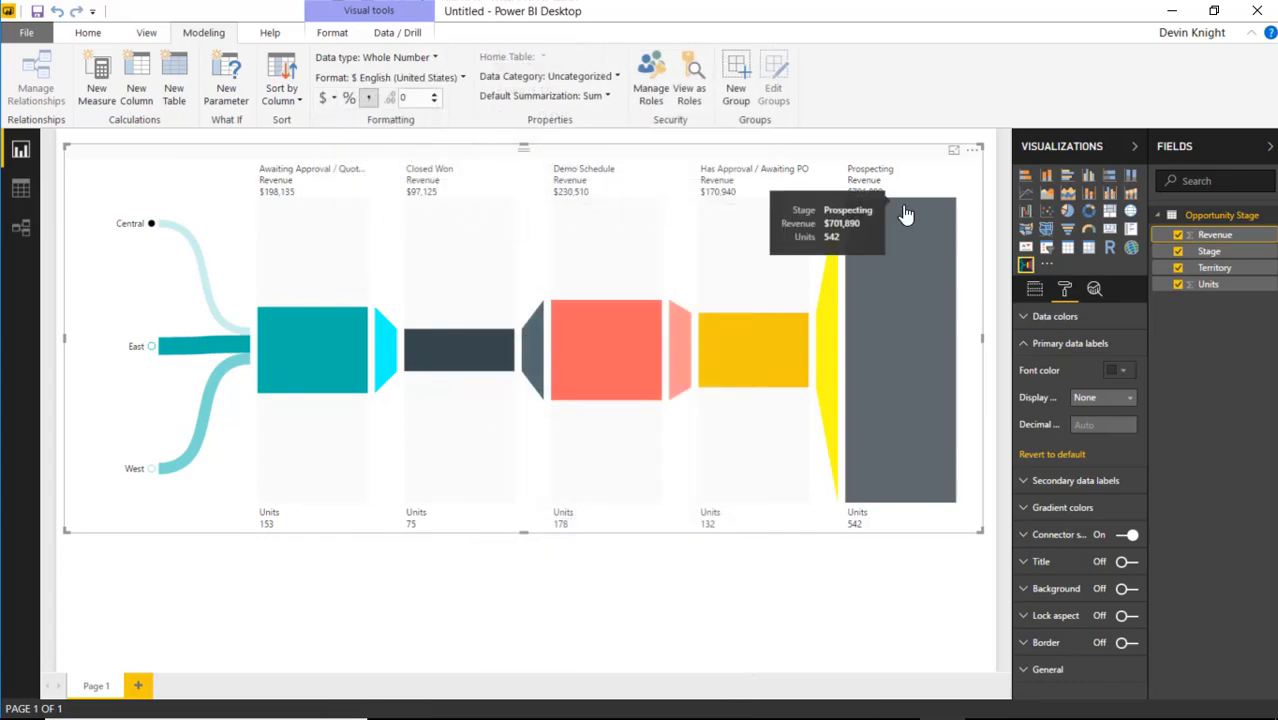
mouse_move(664, 548)
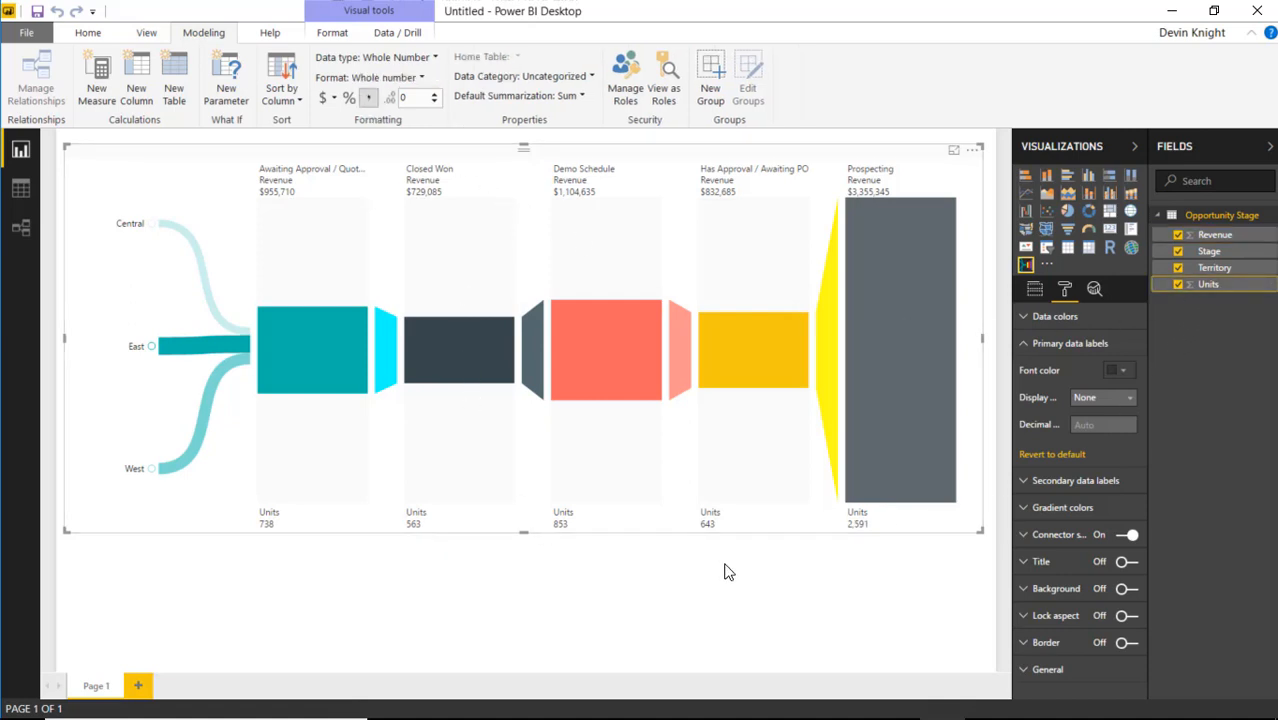
mouse_move(714, 586)
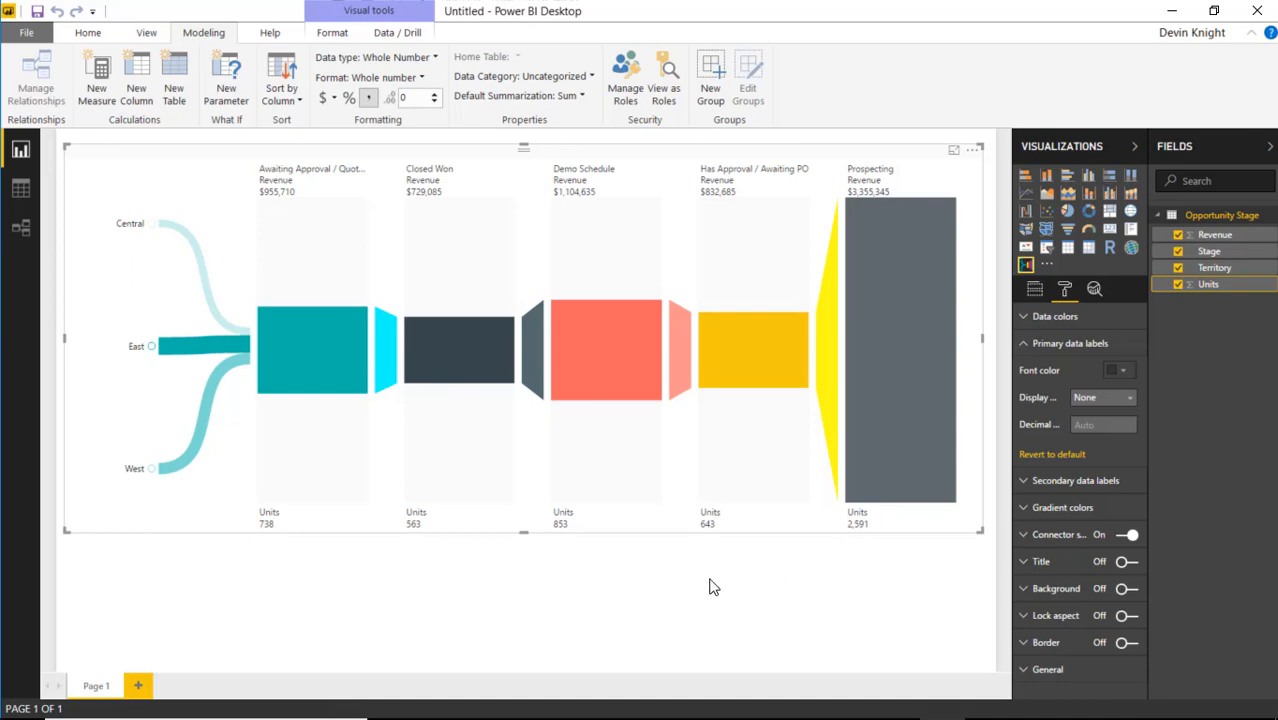
mouse_move(730, 284)
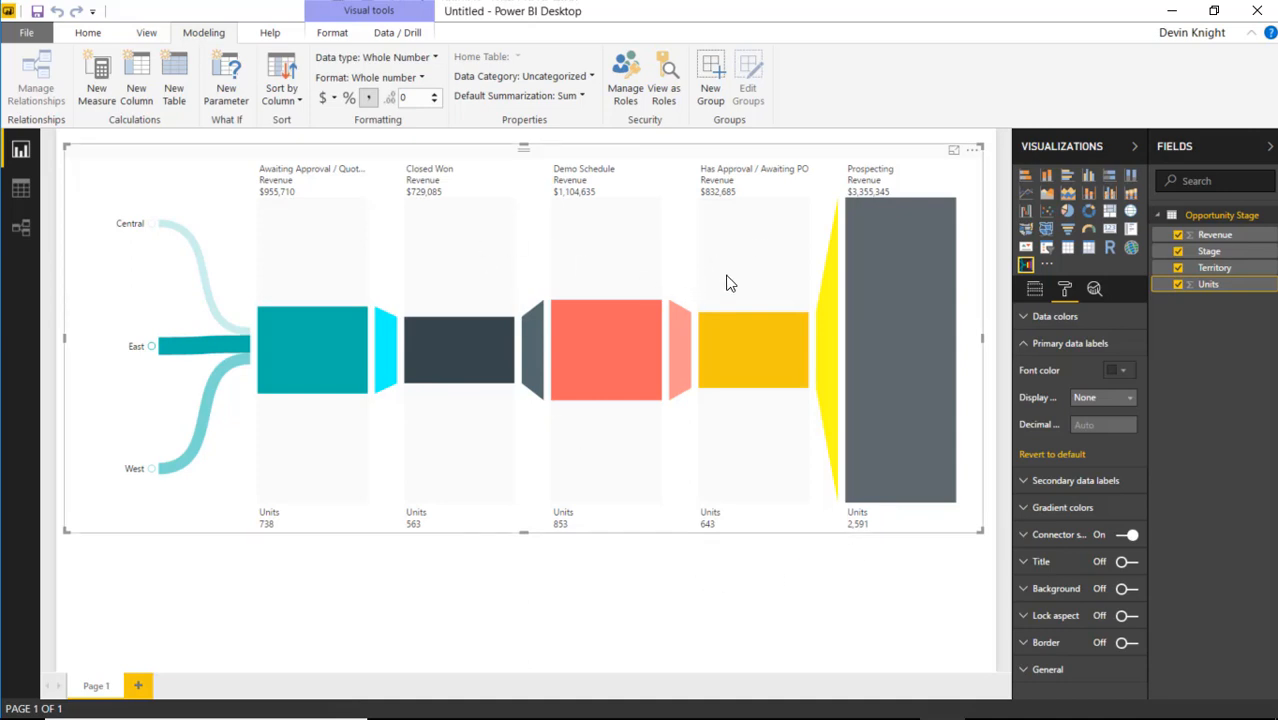
mouse_move(1044, 396)
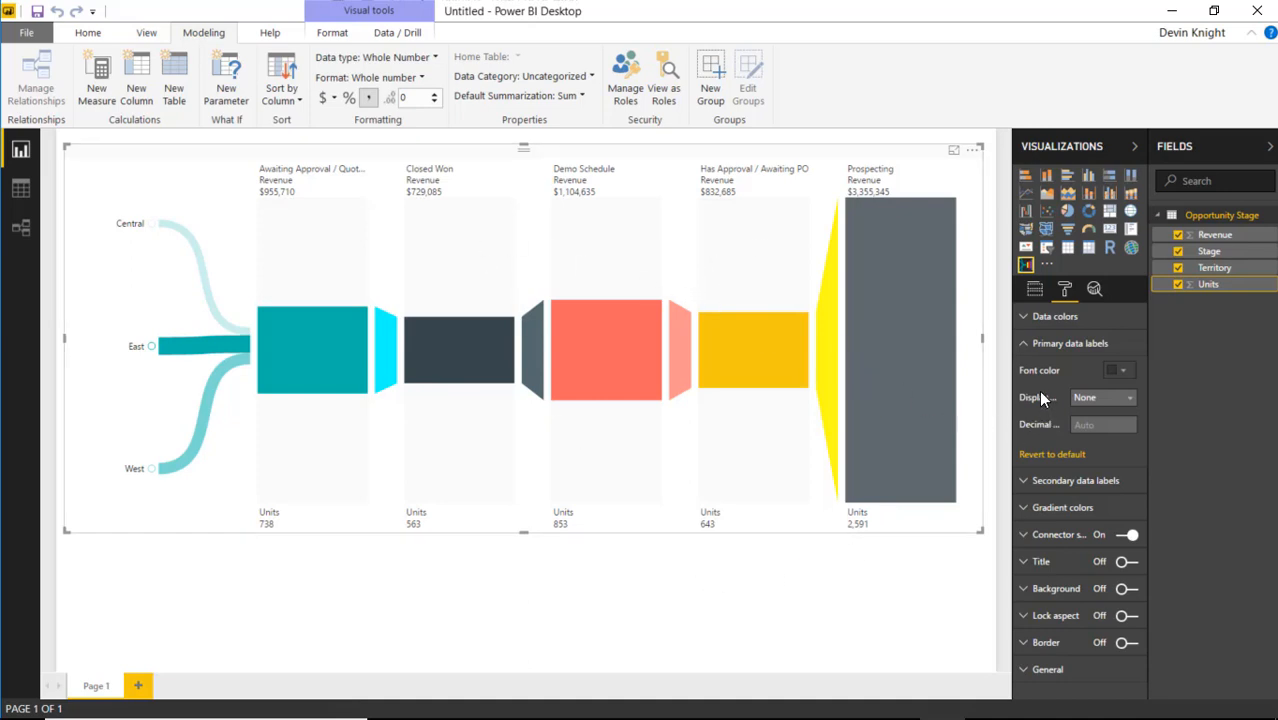
mouse_move(164, 228)
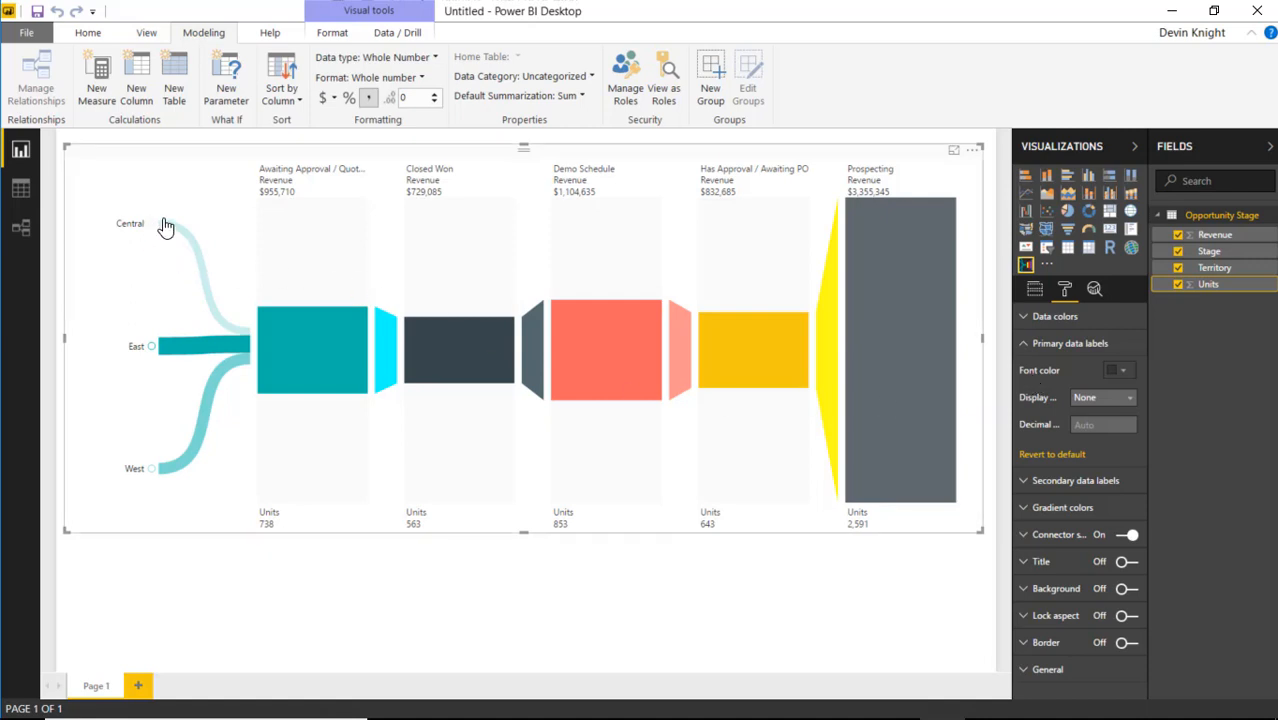
- Review the Data colors and Secondary data labels sections, then collapse them unchanged
click(152, 346)
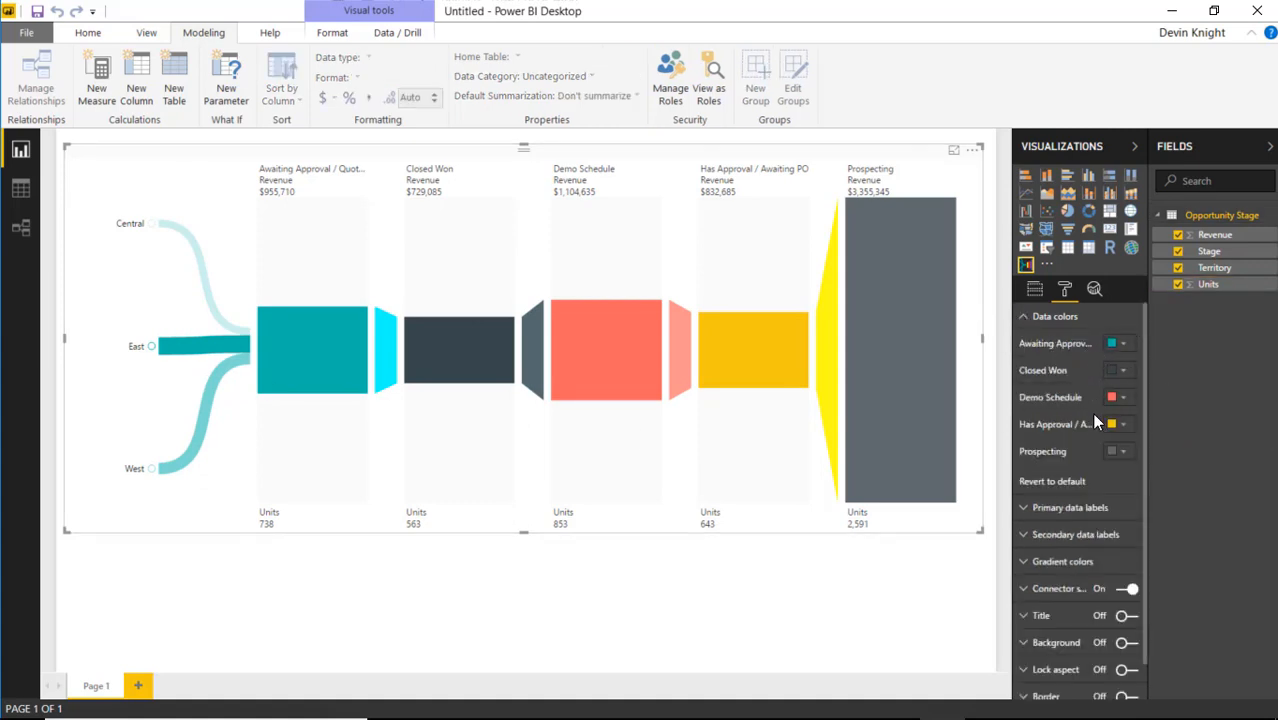
mouse_move(934, 432)
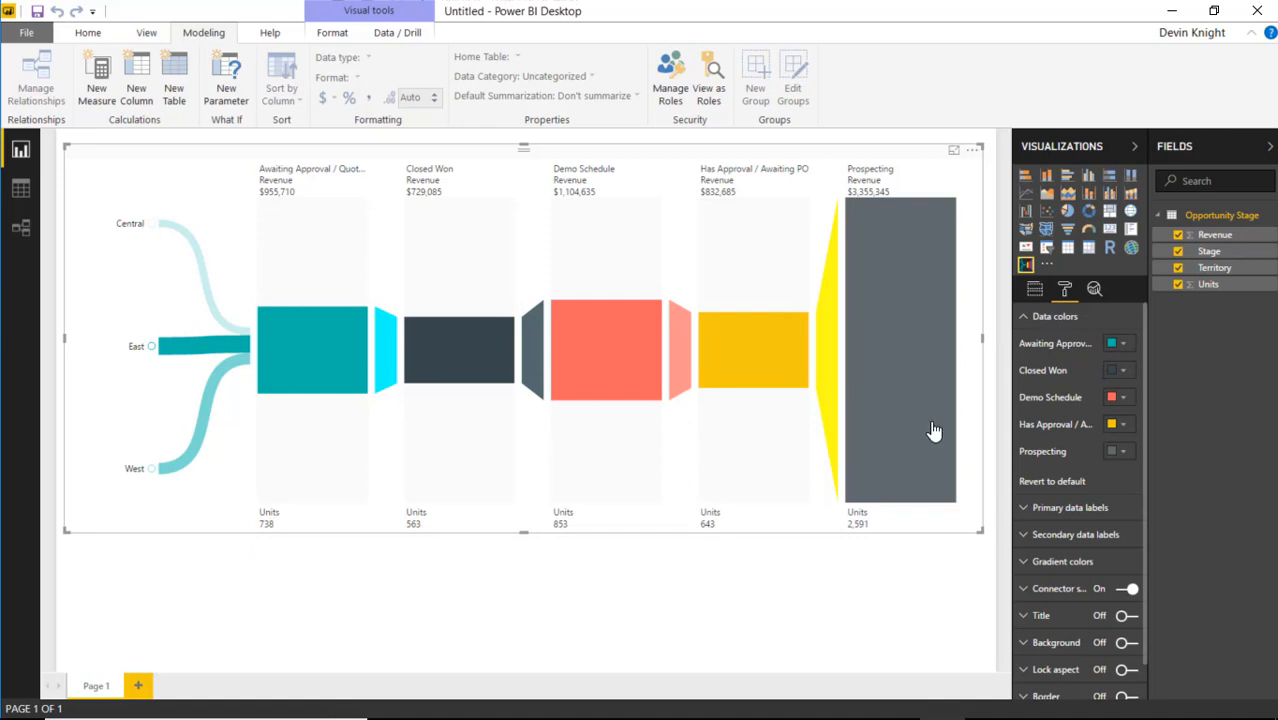
click(1120, 344)
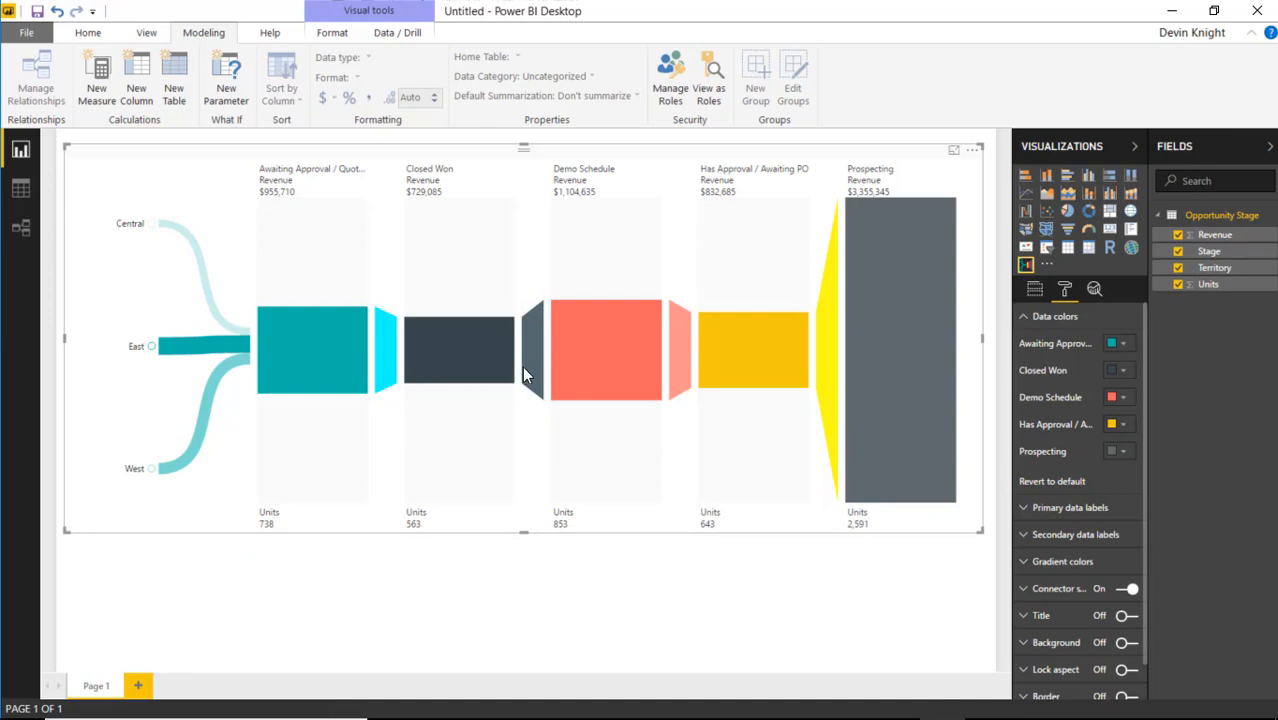
click(1024, 316)
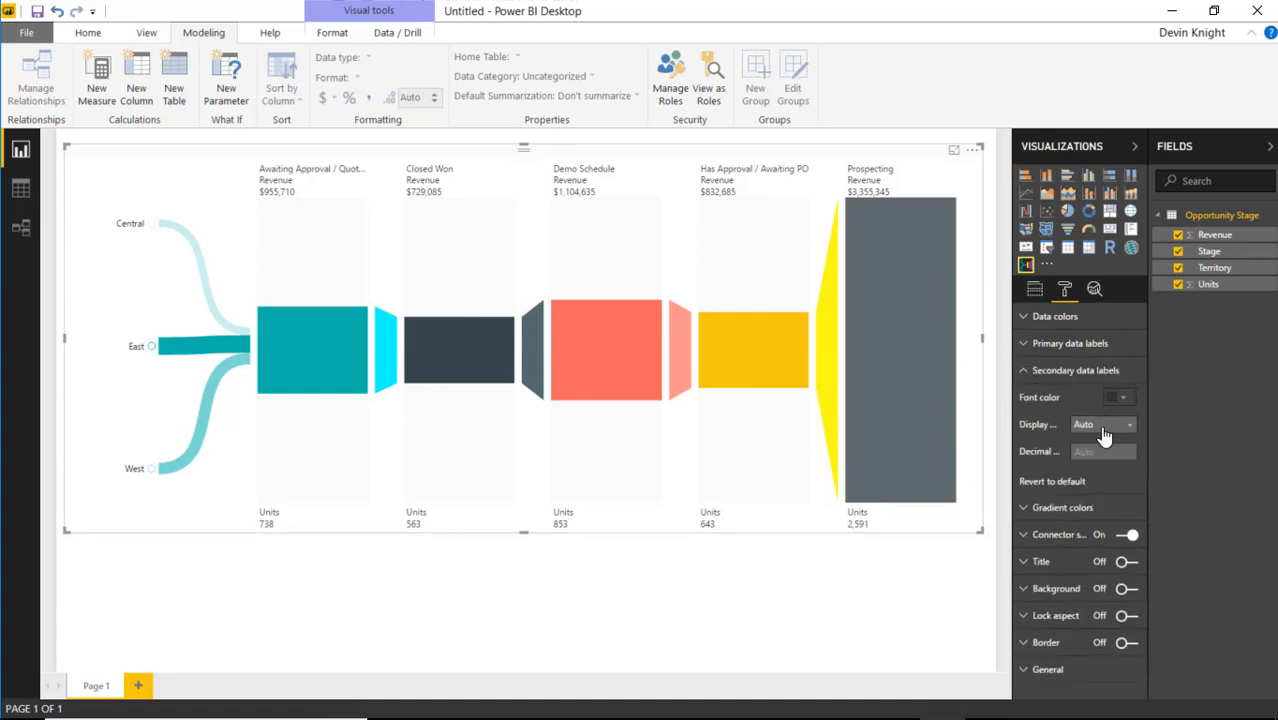
mouse_move(1060, 444)
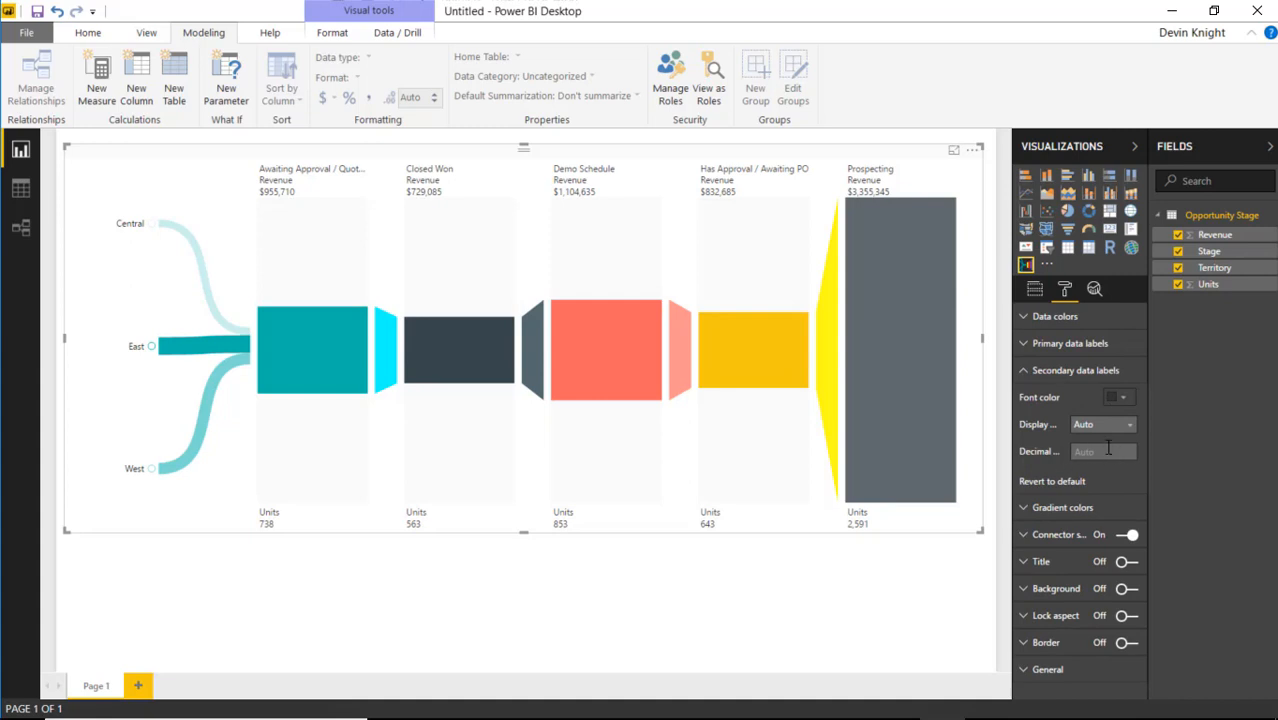
mouse_move(1016, 404)
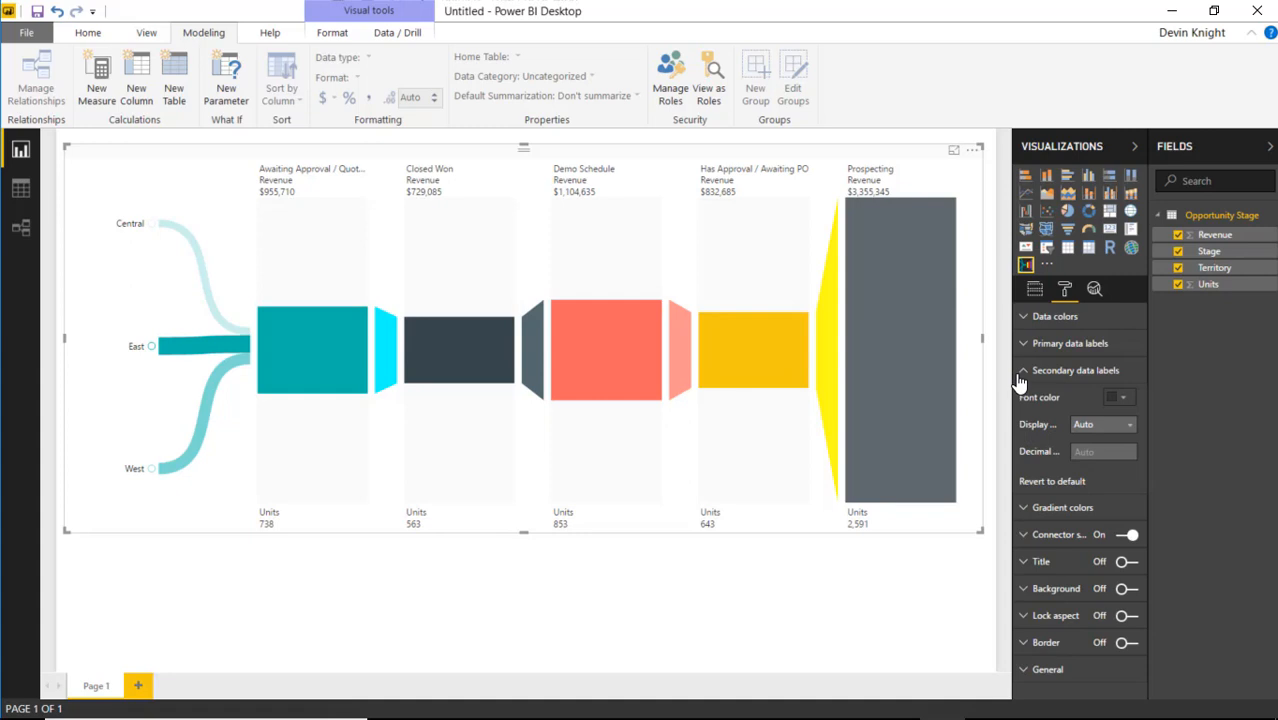
click(1022, 370)
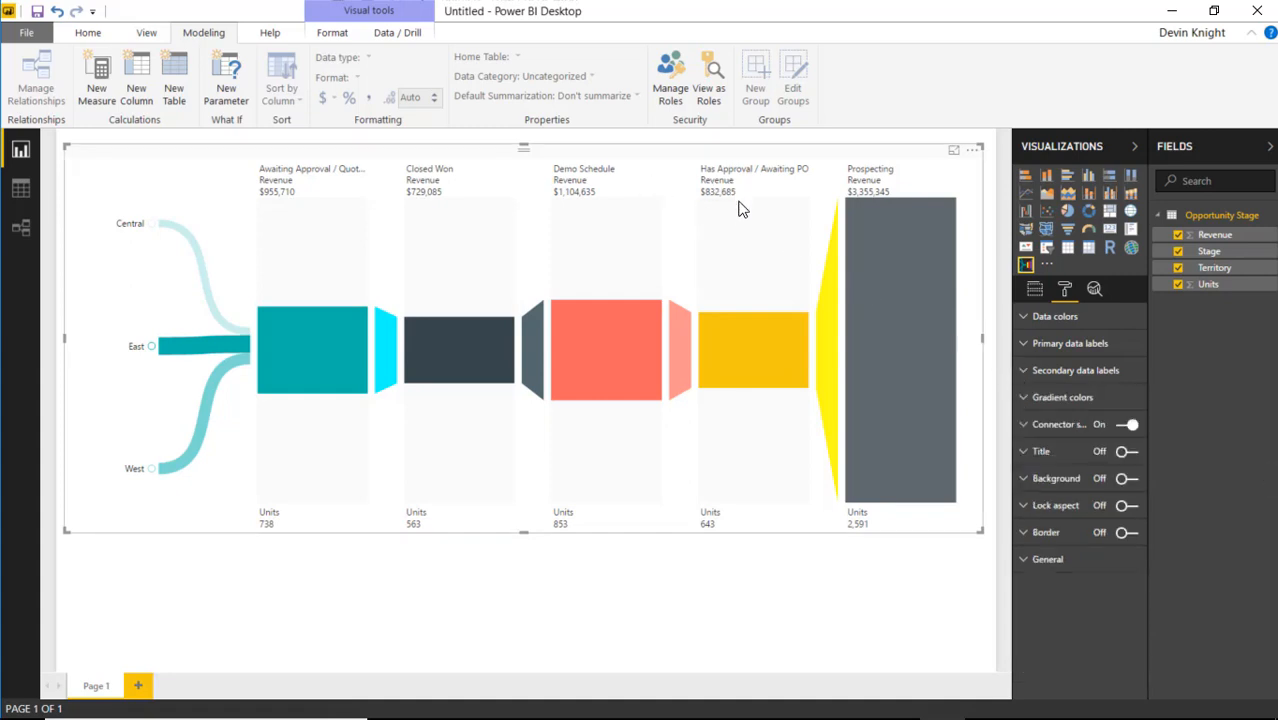
mouse_move(1096, 478)
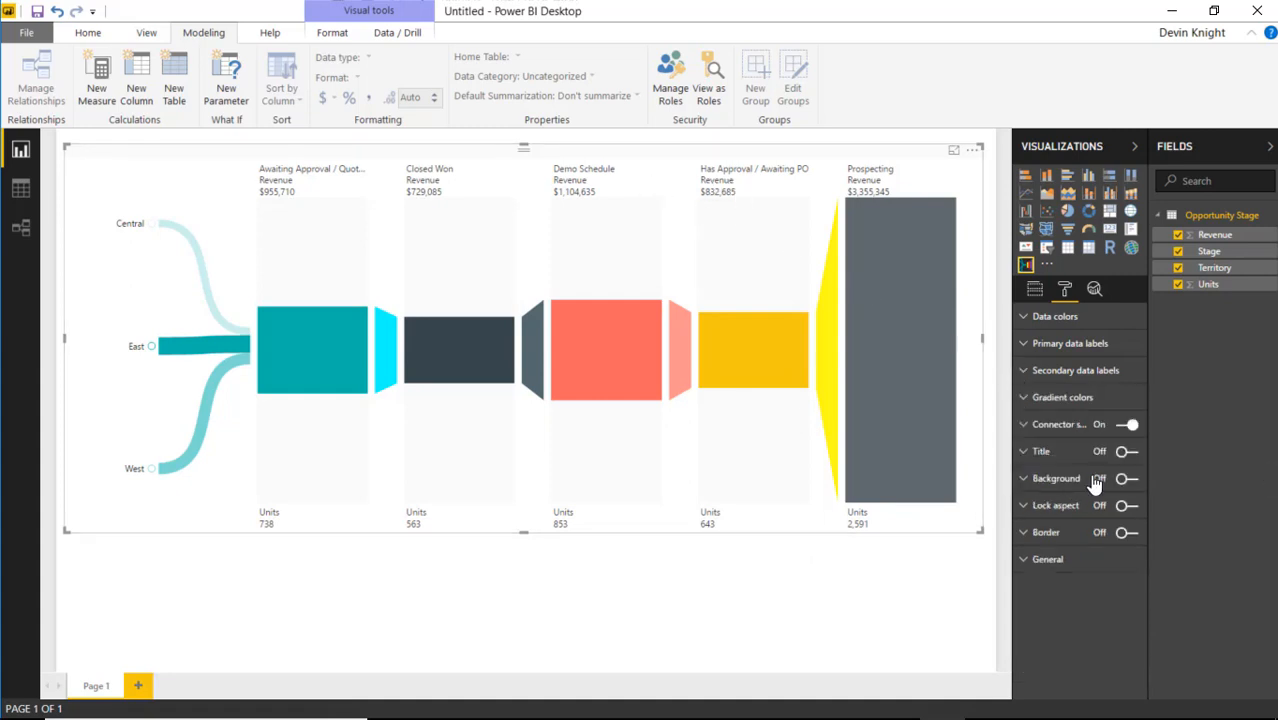
mouse_move(206, 424)
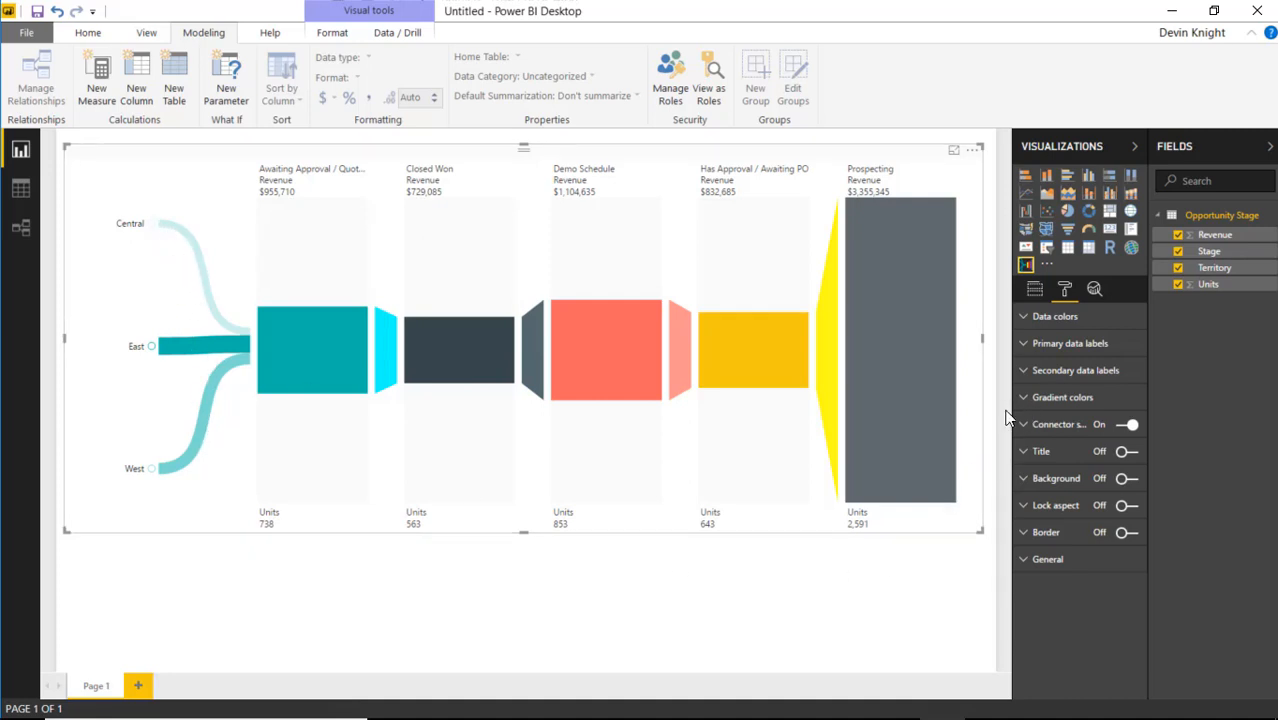
mouse_move(1088, 472)
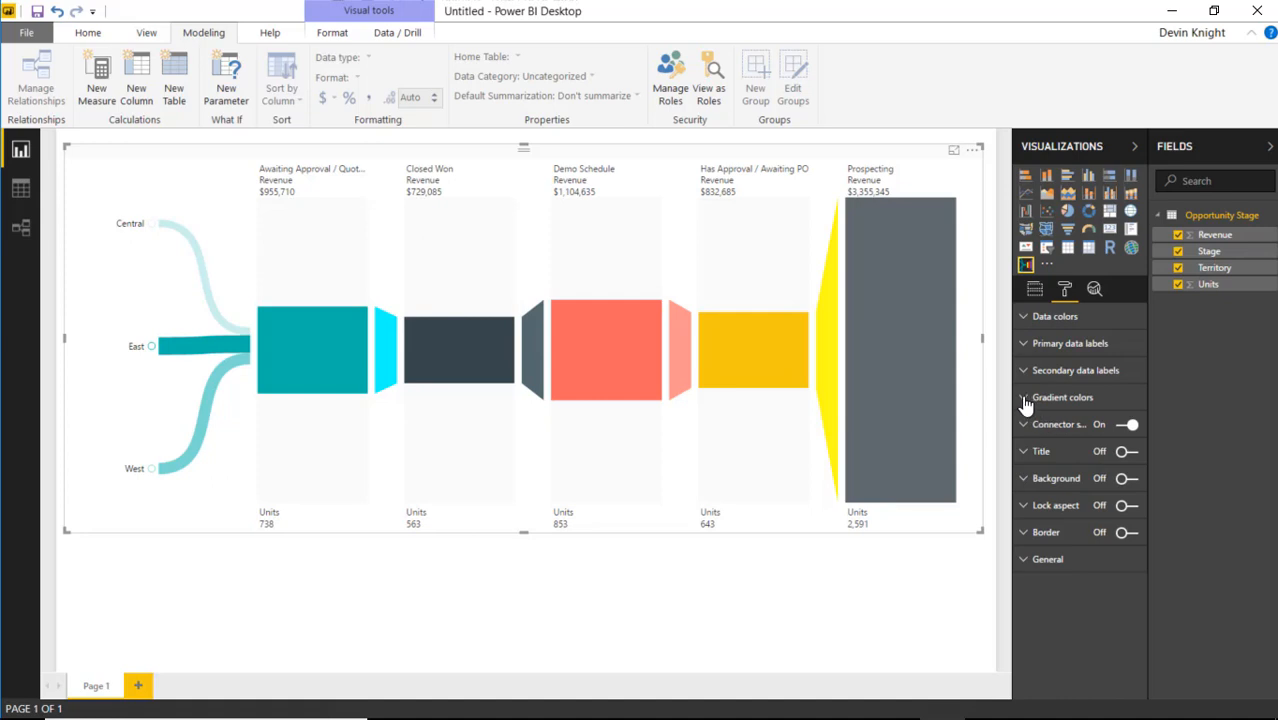
- Inspect the Gradient colors maximum colour picker and close it without changes
click(1020, 398)
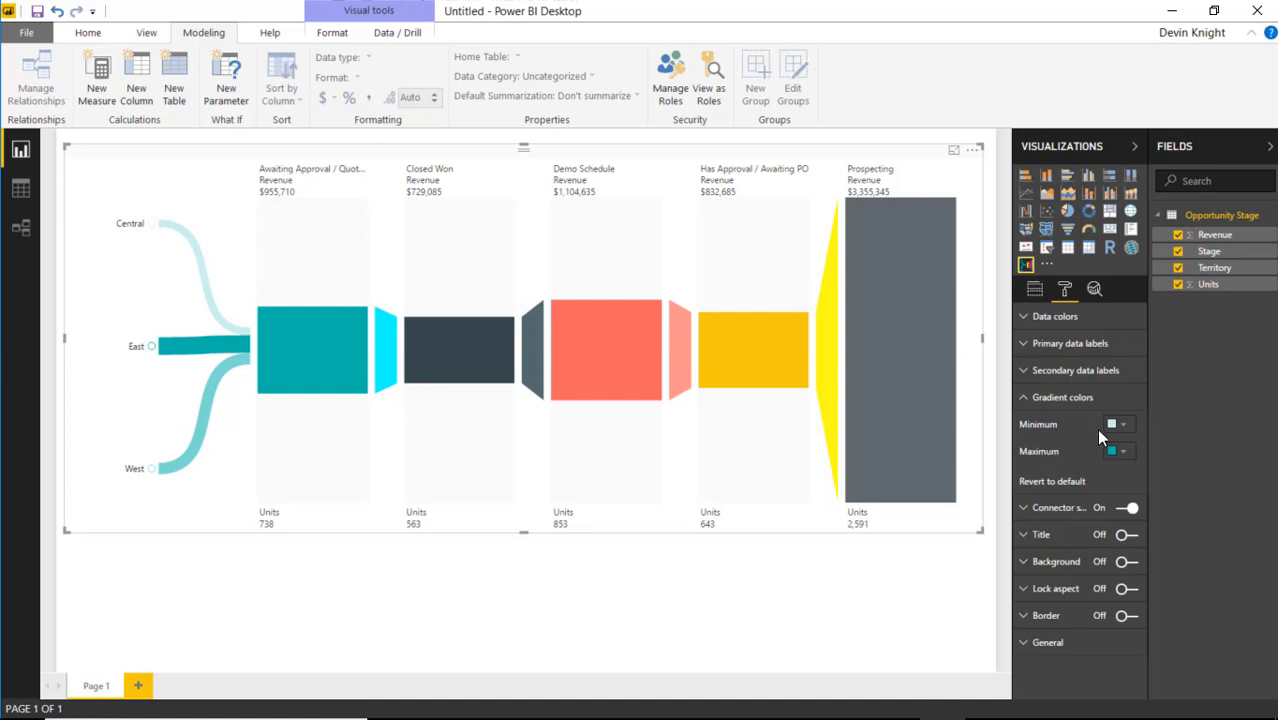
mouse_move(1128, 460)
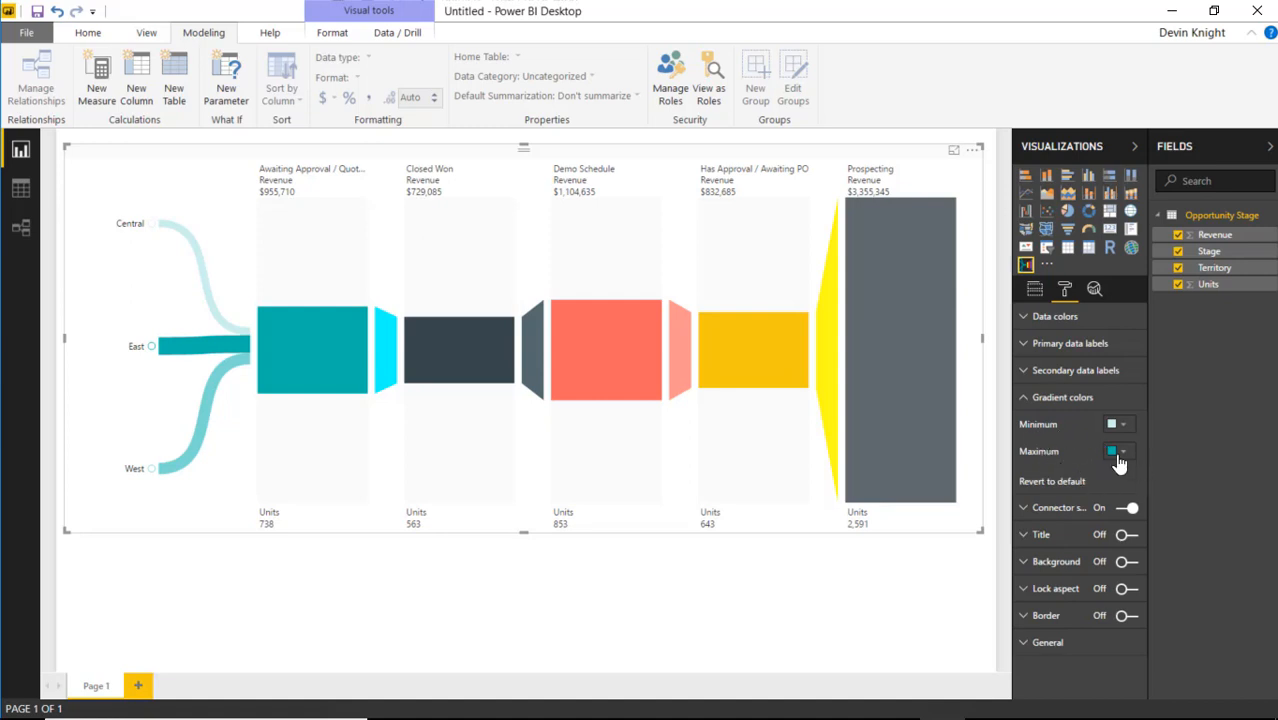
click(1122, 452)
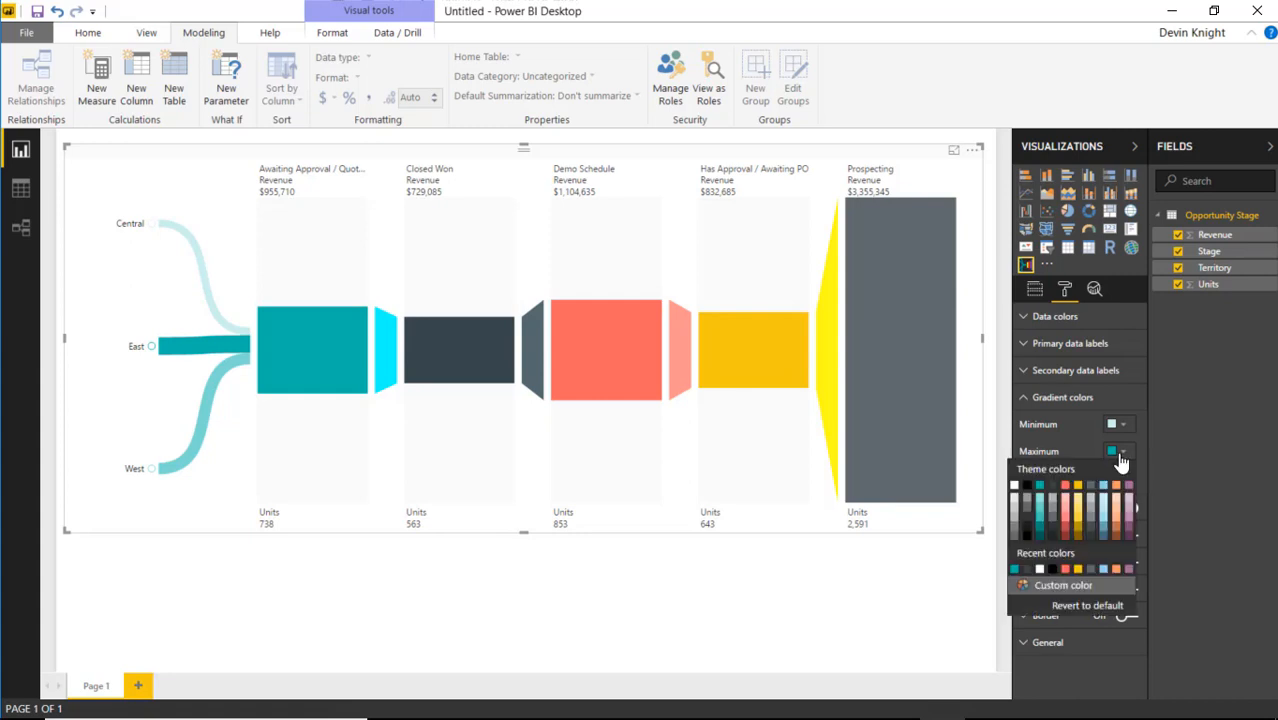
mouse_move(1064, 496)
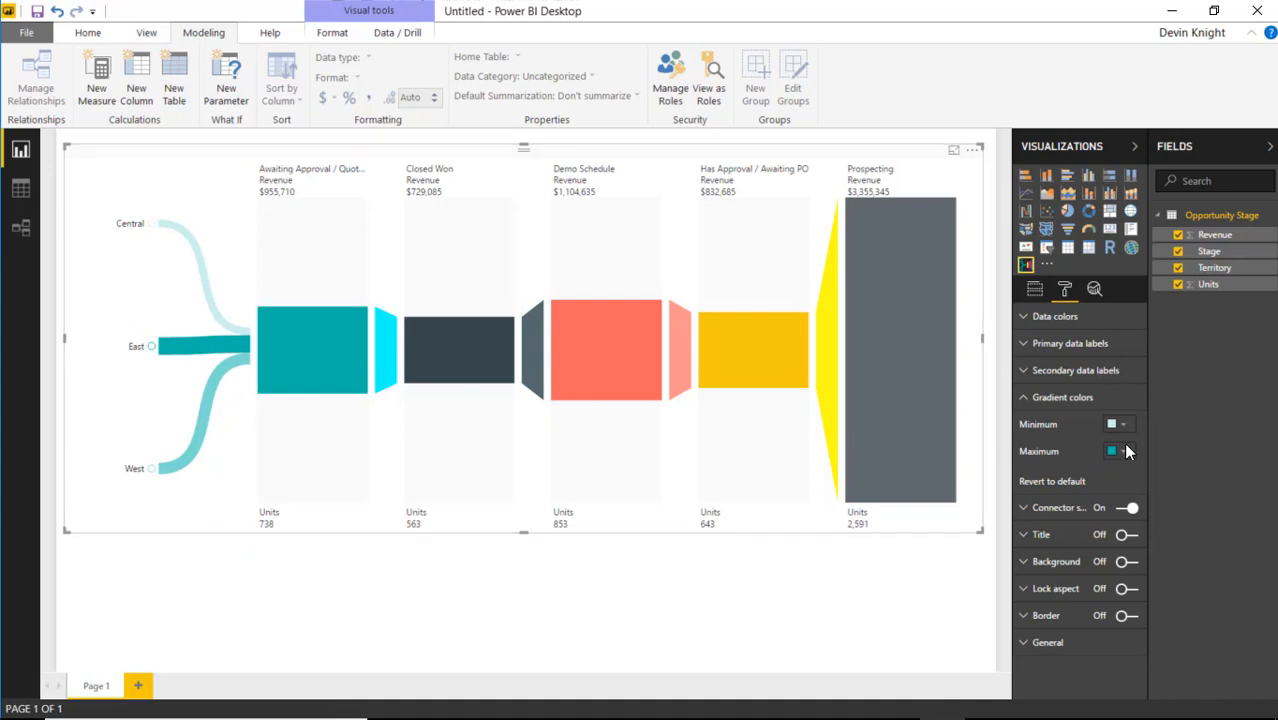
click(1126, 424)
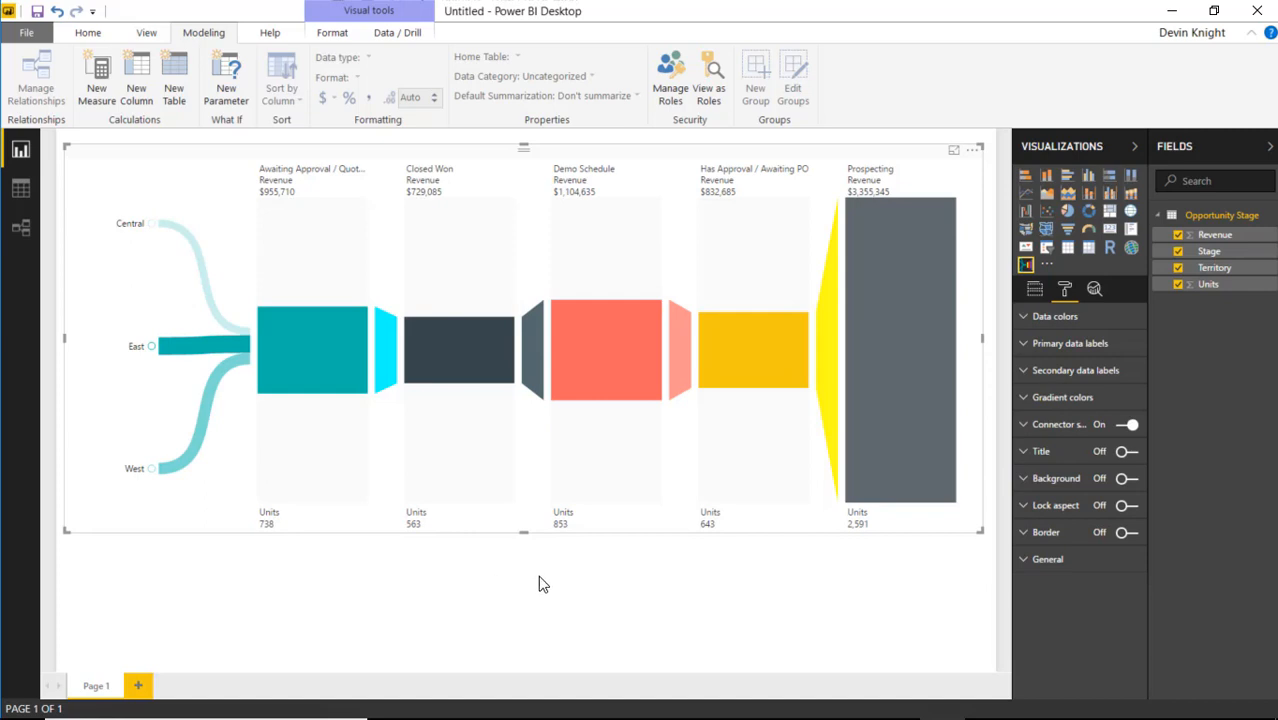
mouse_move(934, 606)
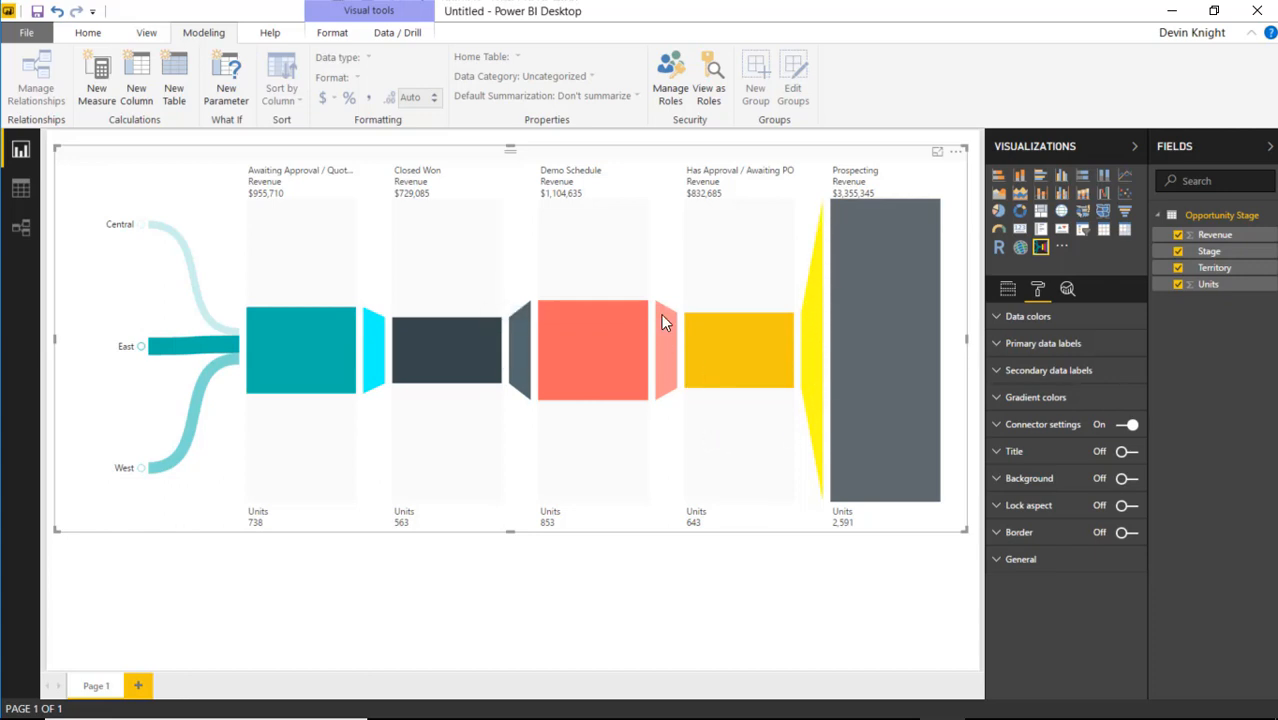
mouse_move(1004, 576)
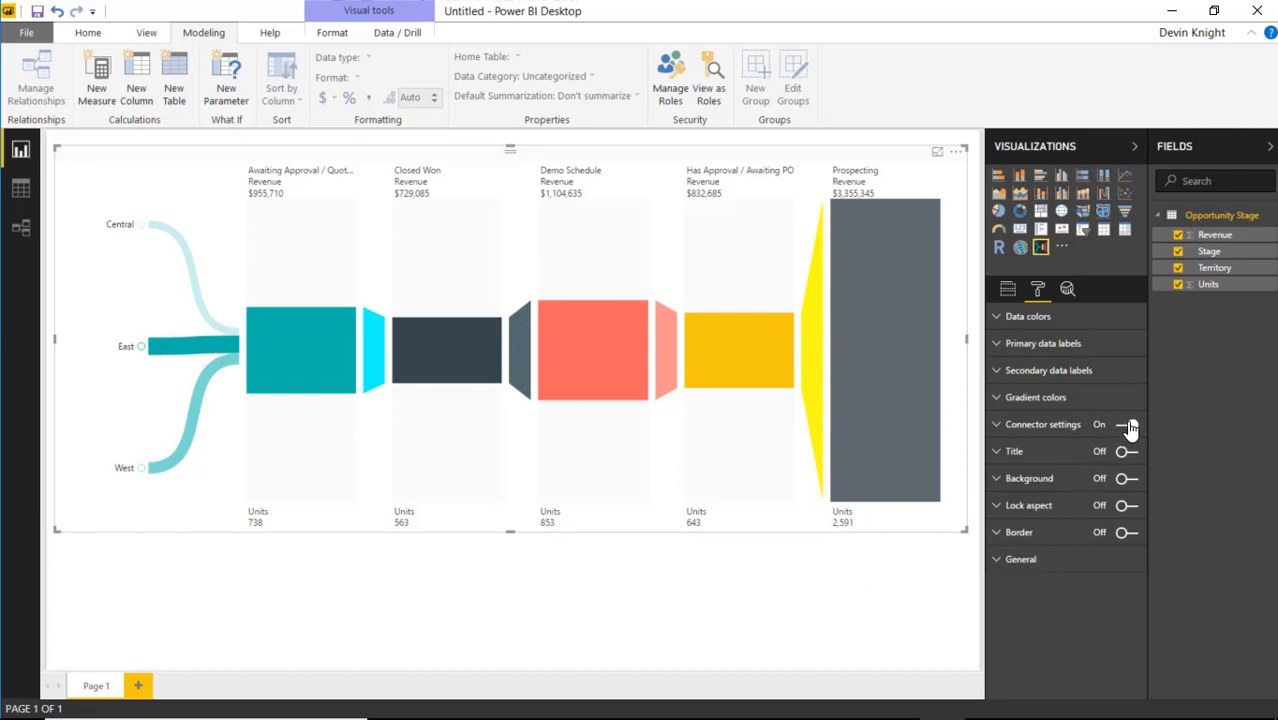
- Toggle the funnel's stage connectors off and back on
click(1128, 424)
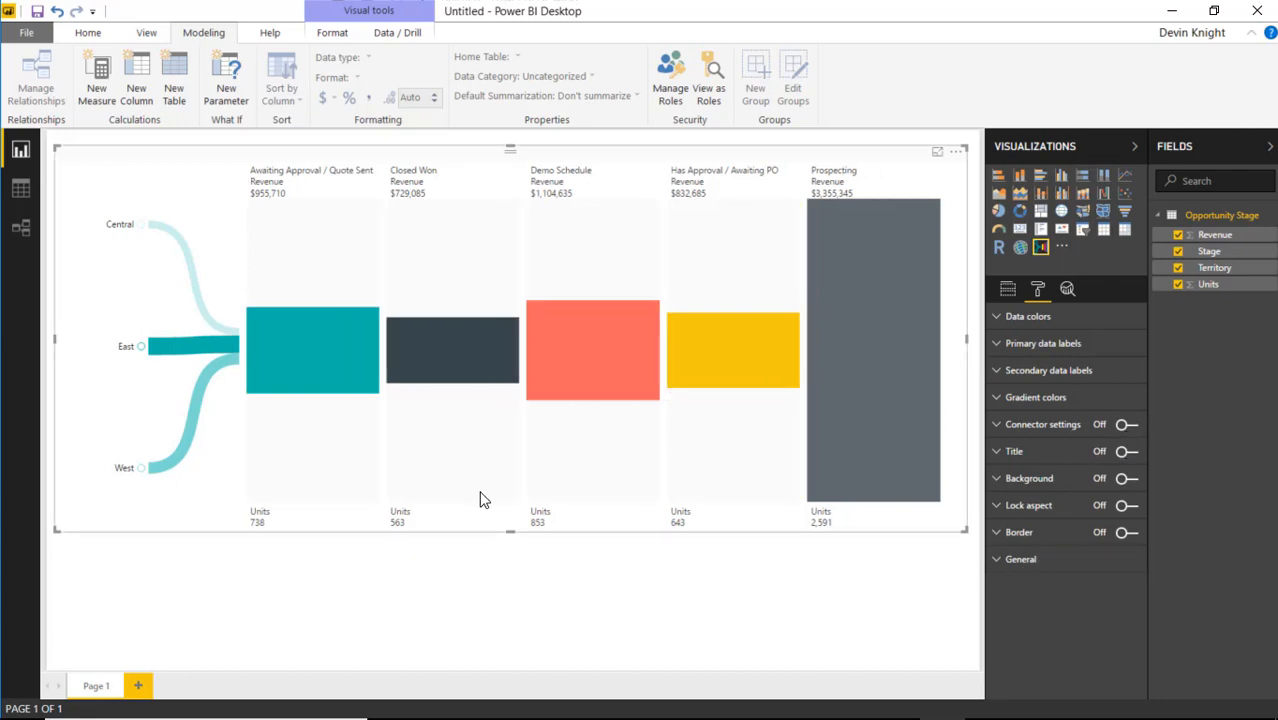
click(1122, 424)
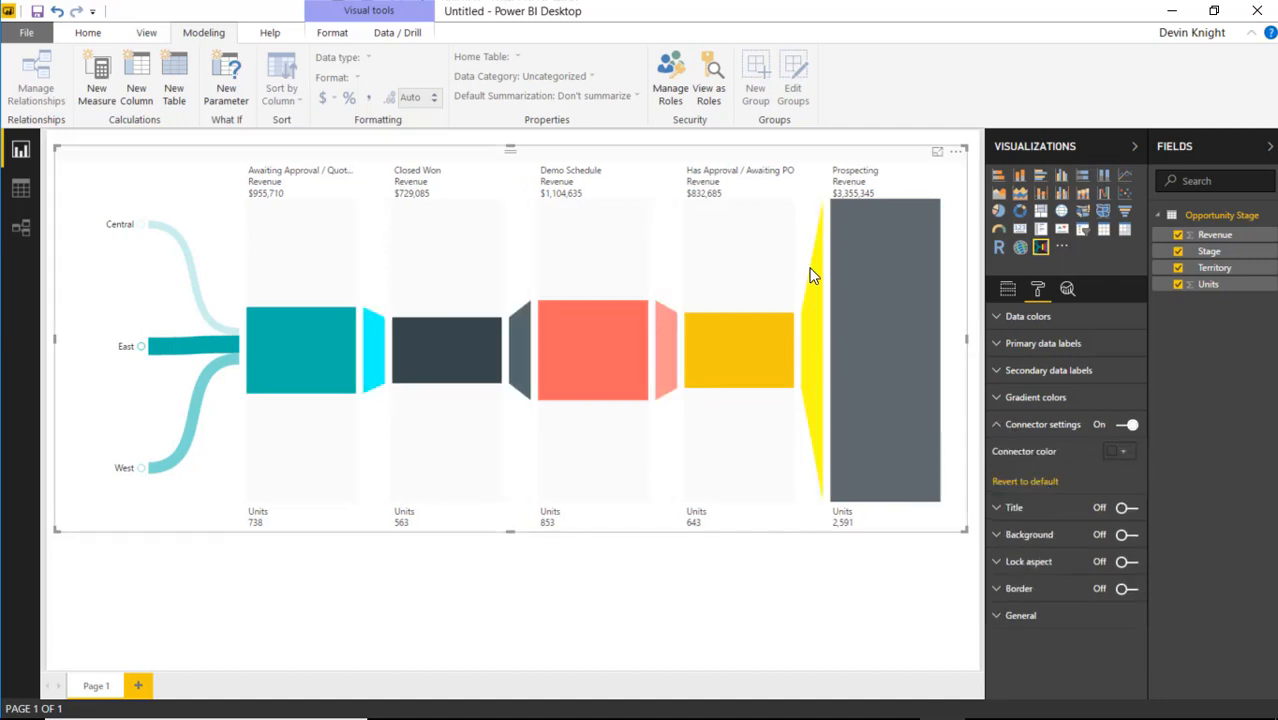
mouse_move(720, 396)
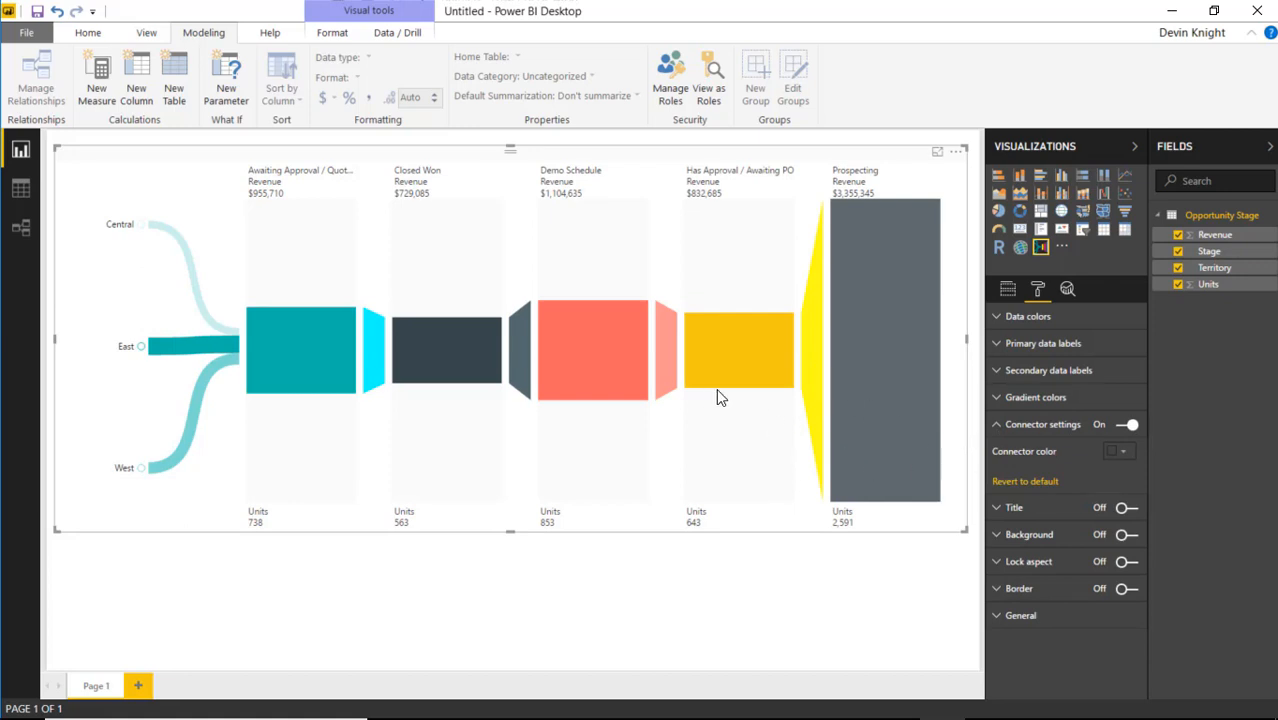
mouse_move(476, 386)
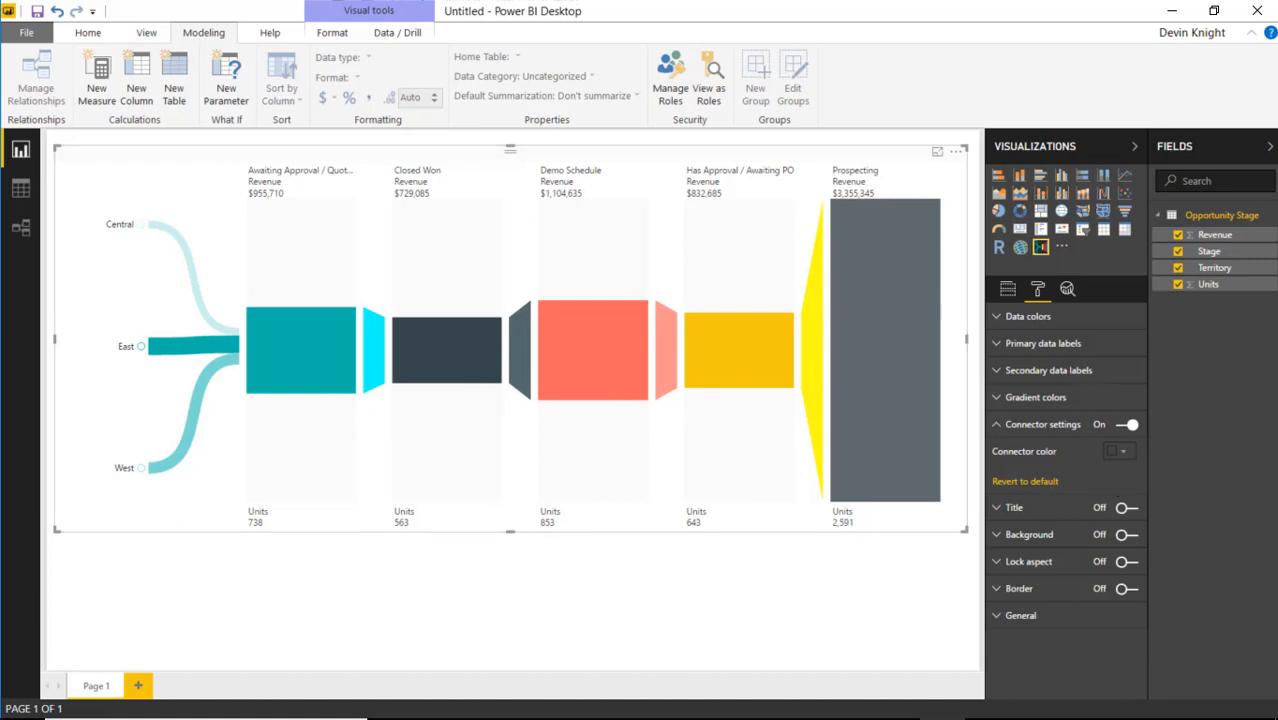
click(1120, 452)
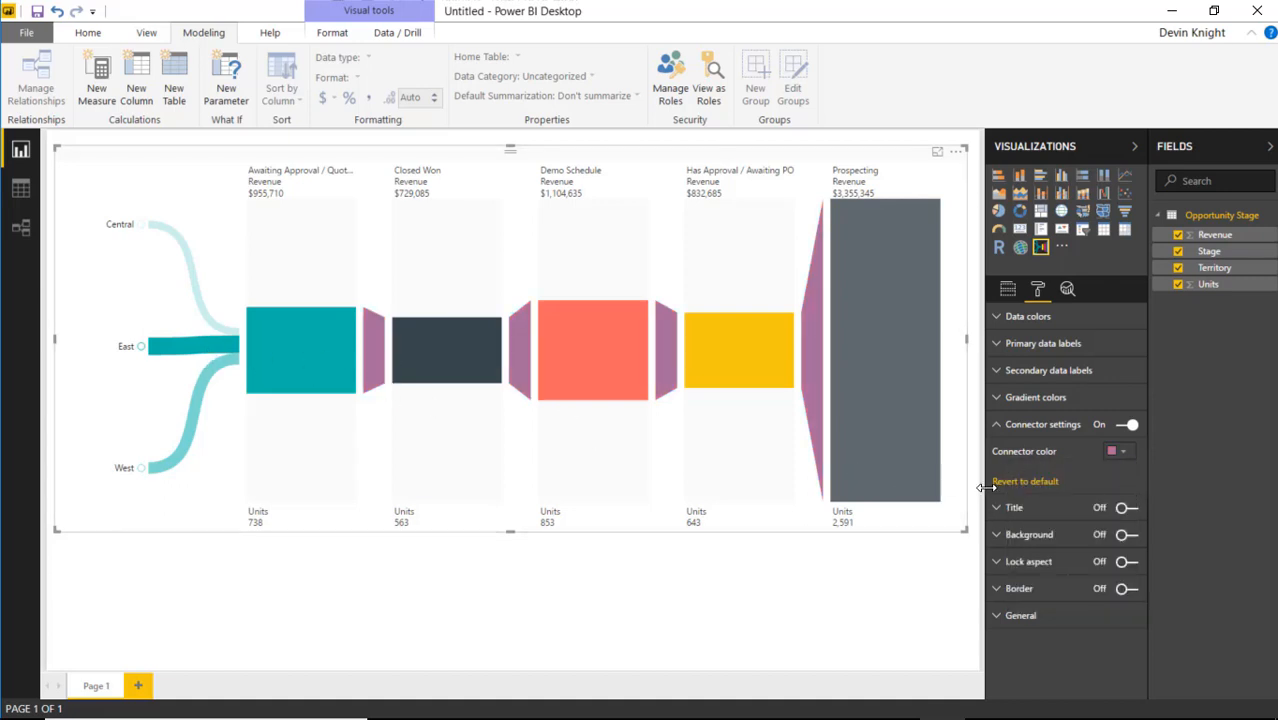
mouse_move(644, 452)
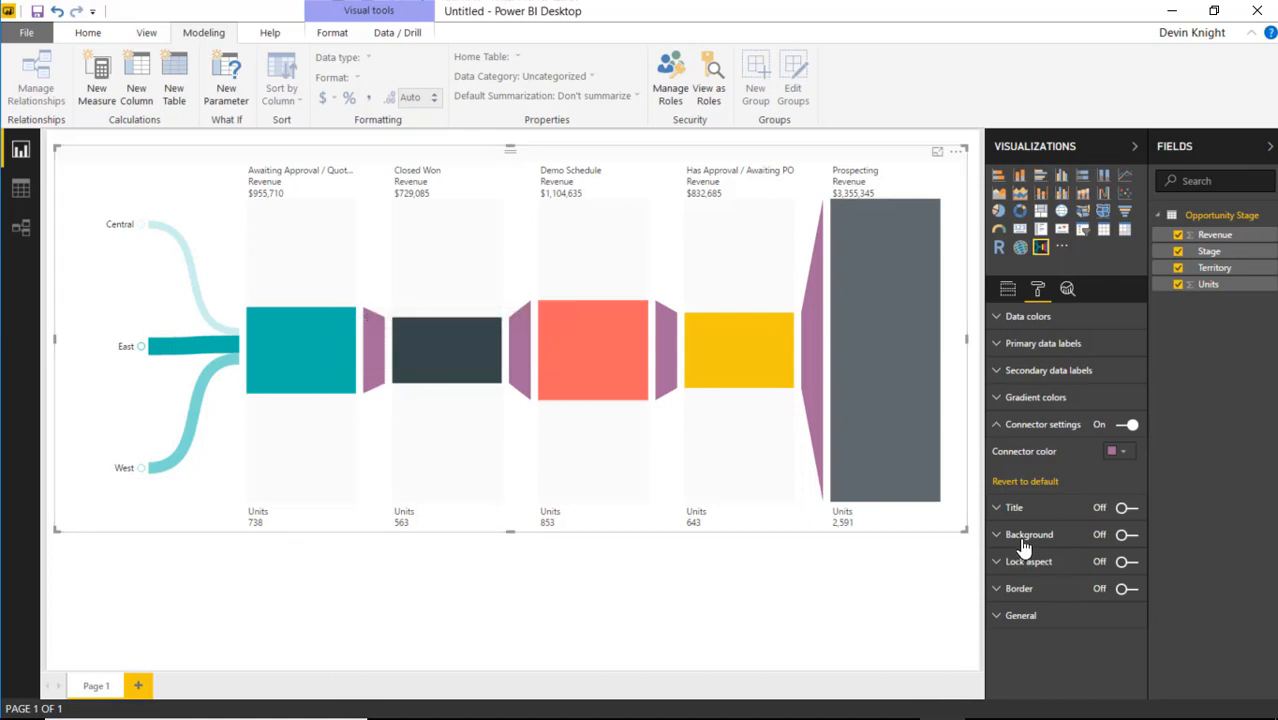
mouse_move(1076, 490)
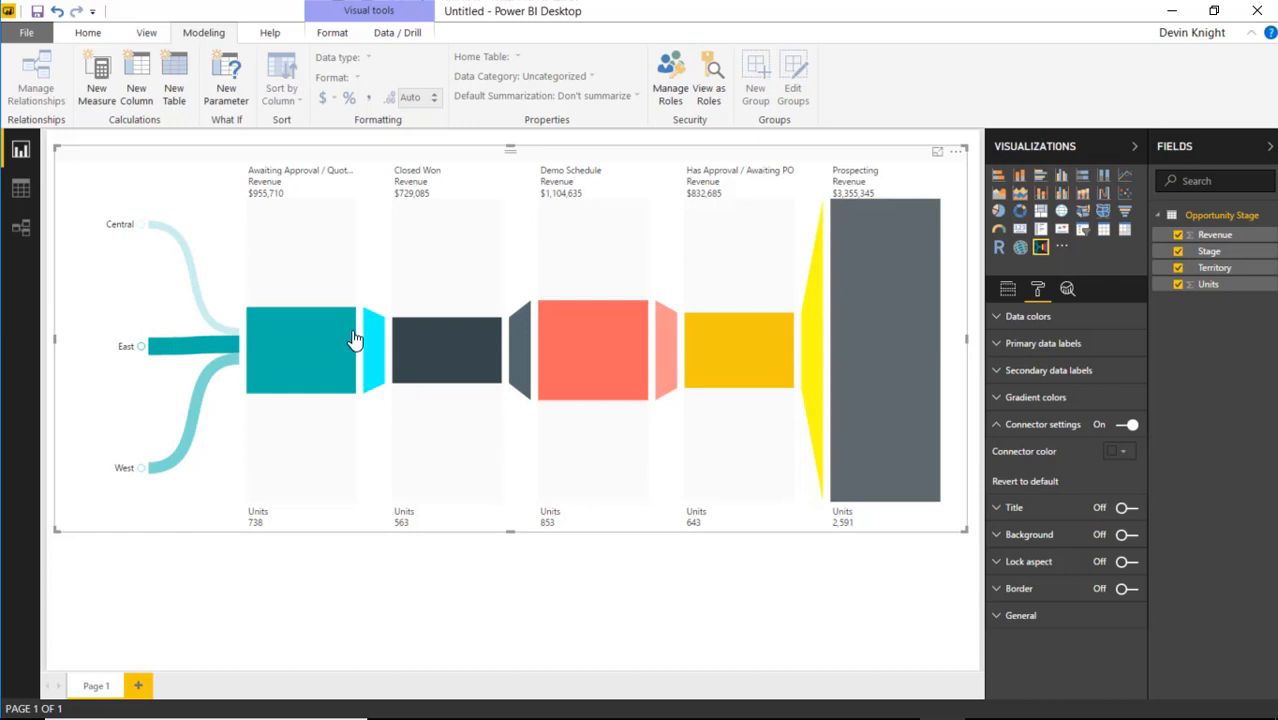
mouse_move(648, 356)
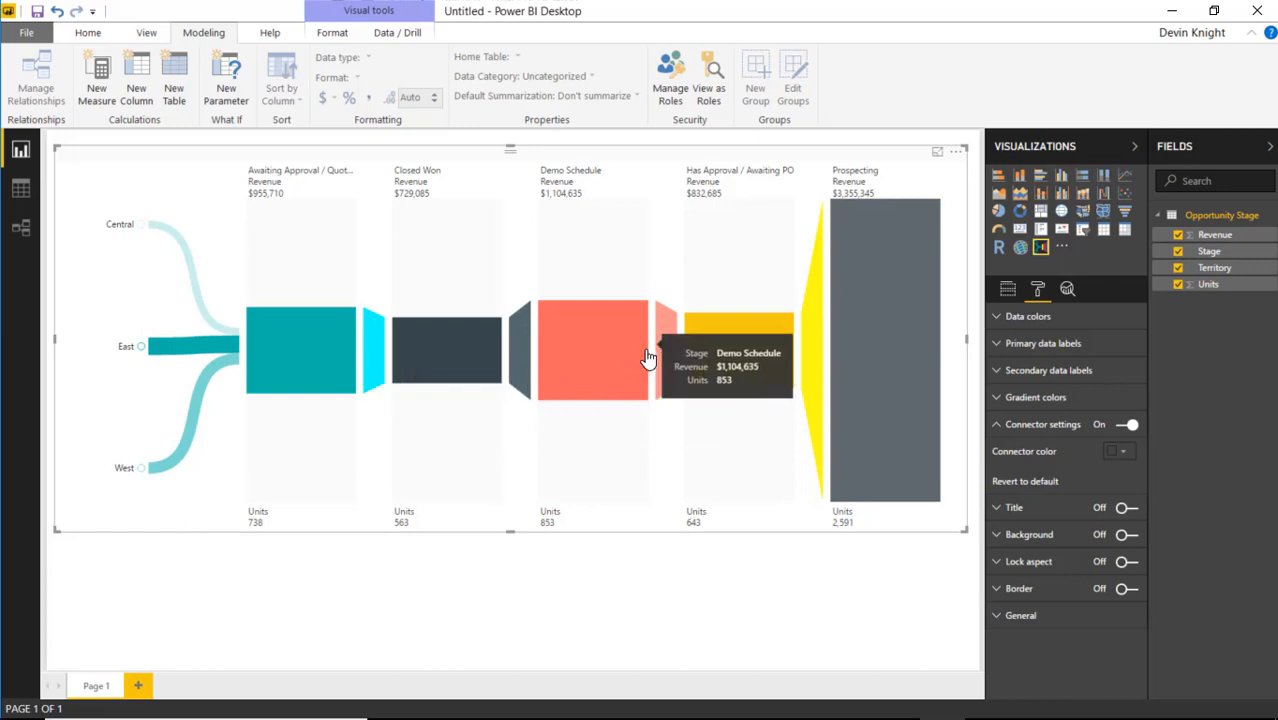
mouse_move(868, 540)
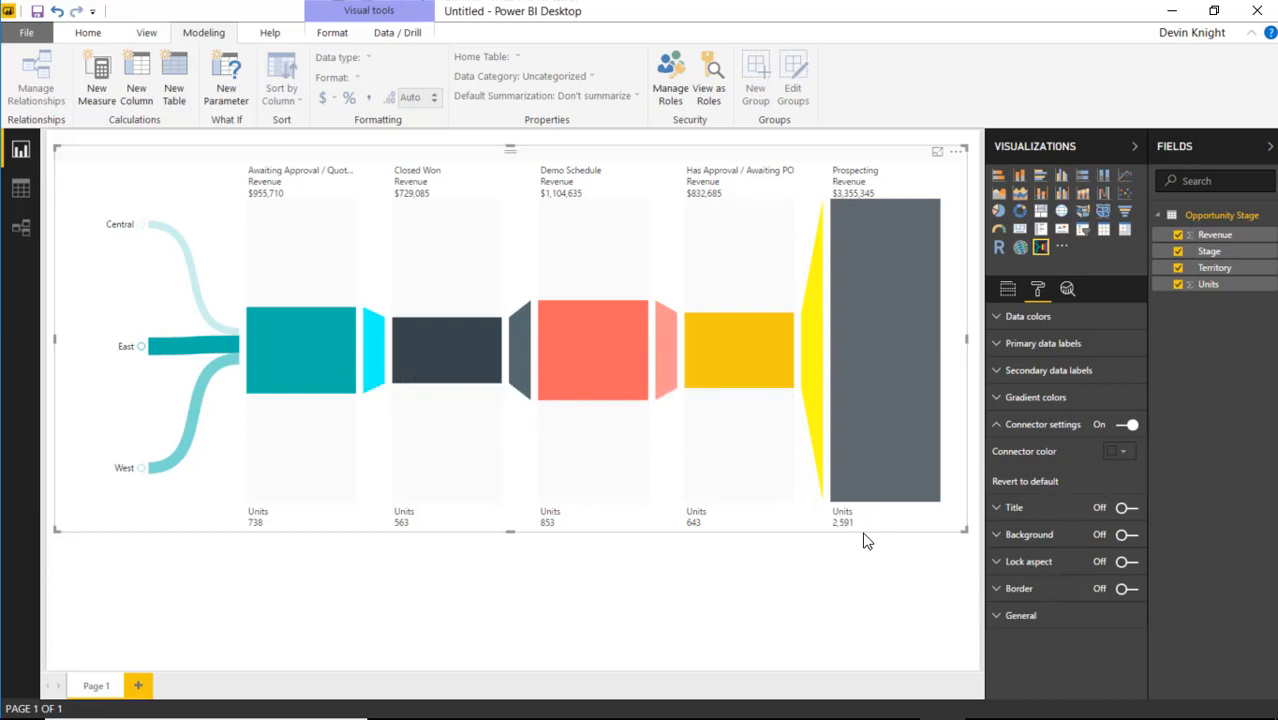
mouse_move(692, 504)
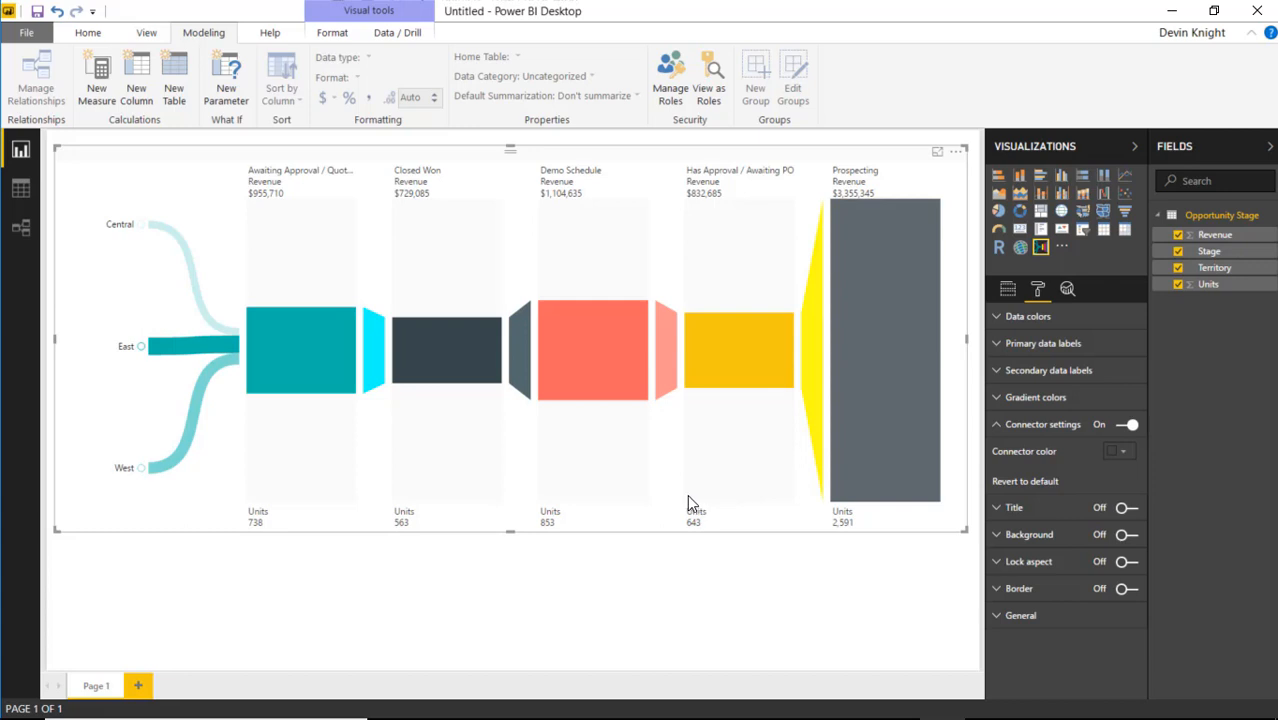
mouse_move(376, 404)
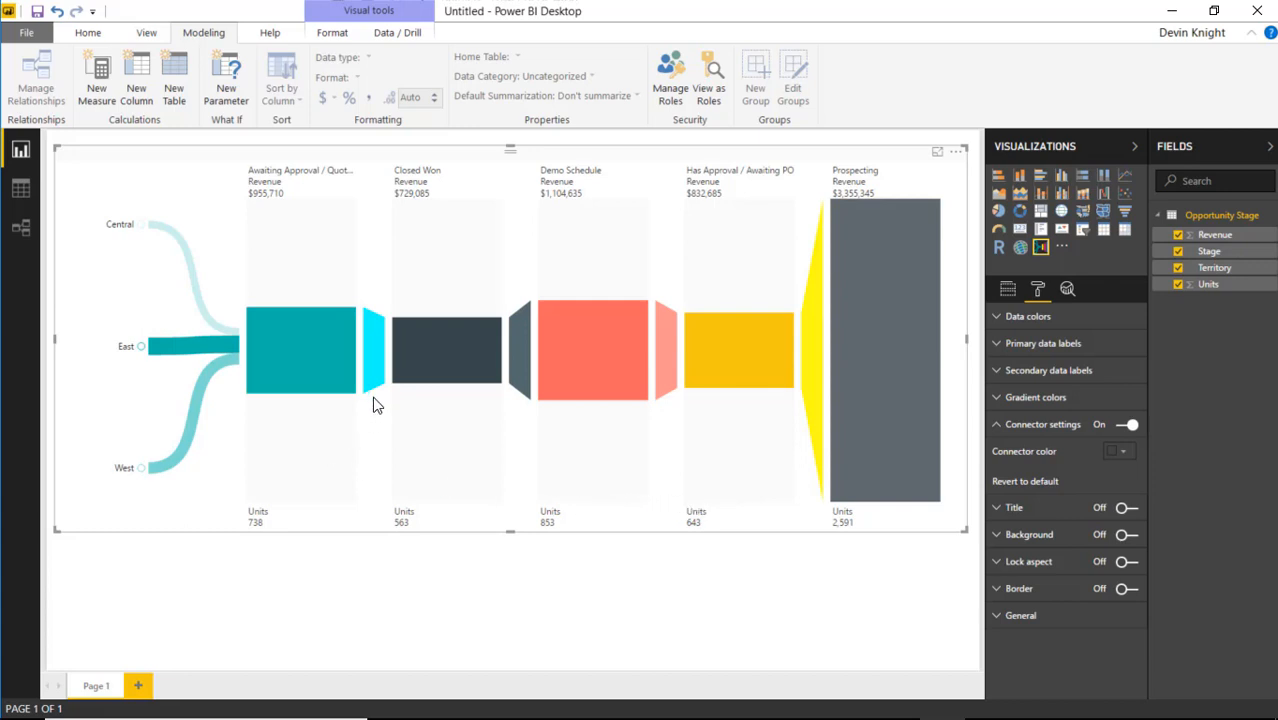
mouse_move(400, 456)
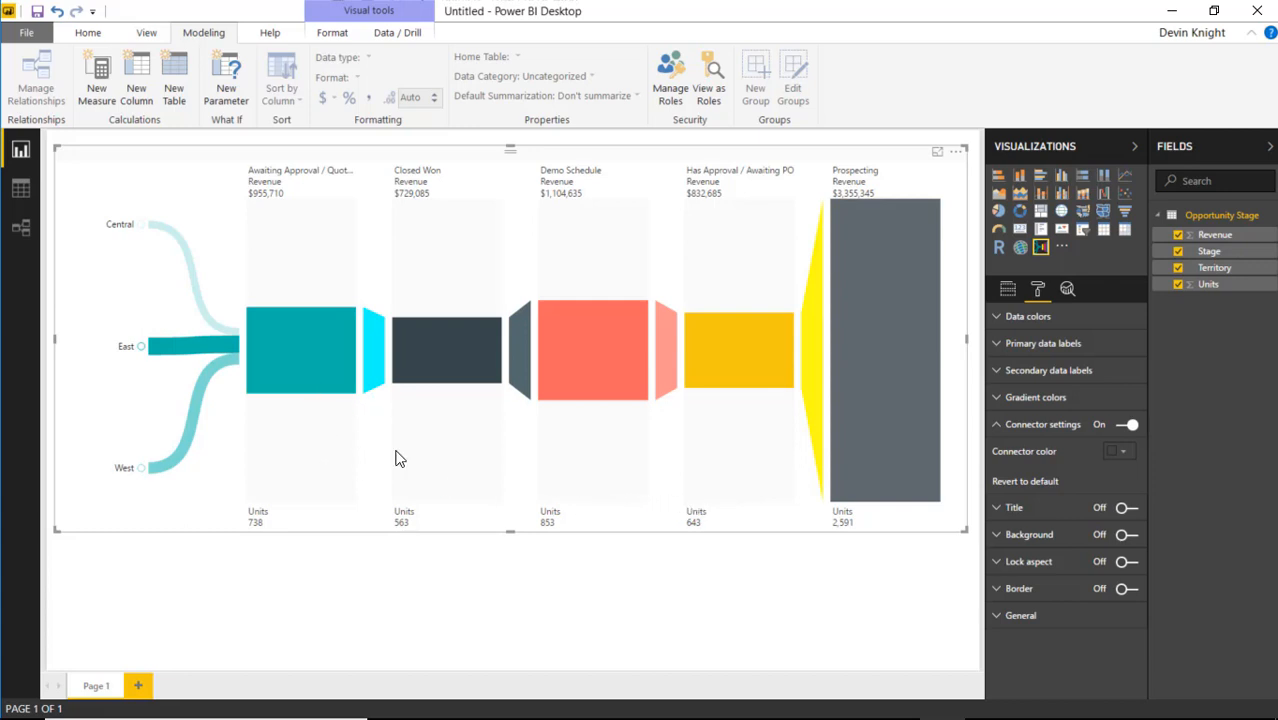
mouse_move(696, 482)
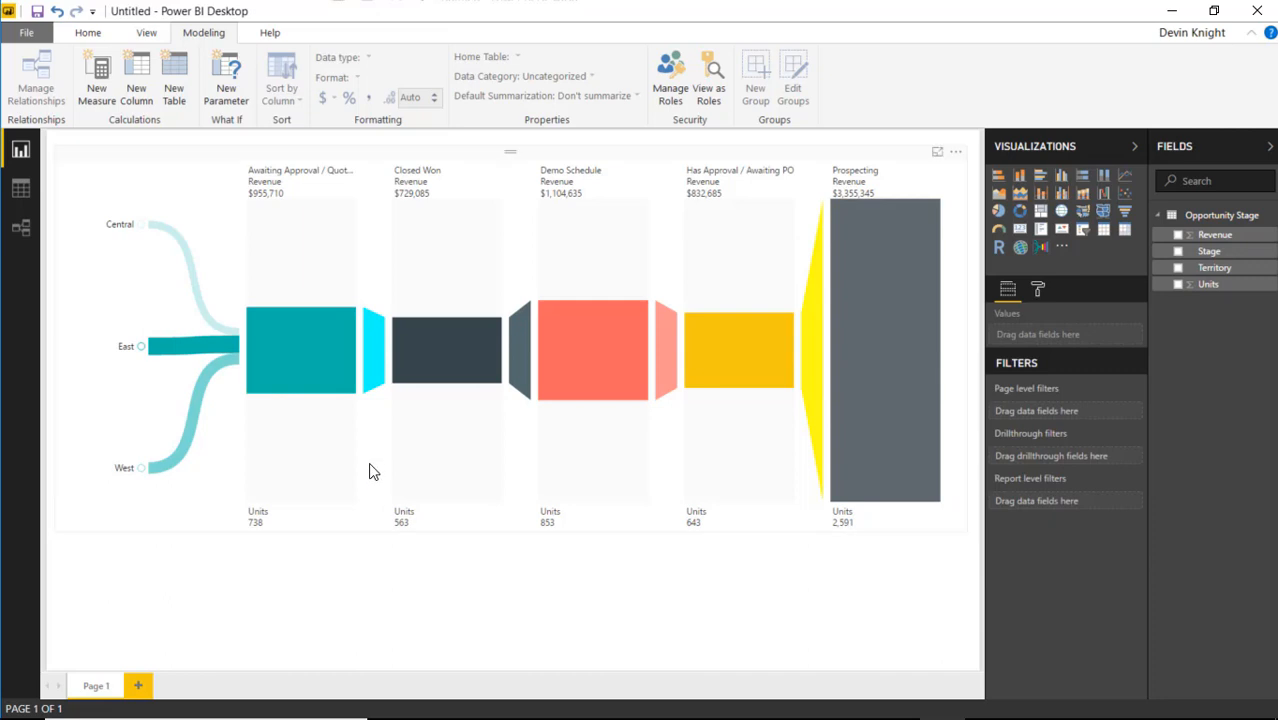
mouse_move(244, 366)
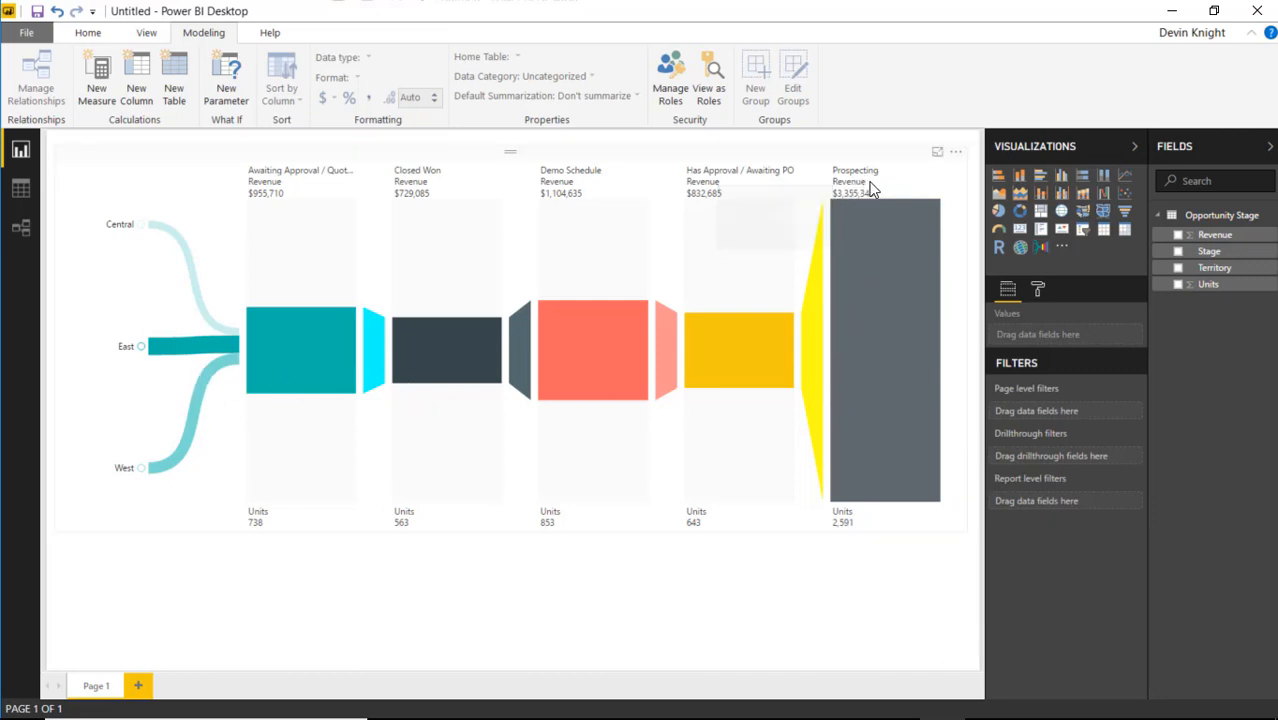
mouse_move(978, 188)
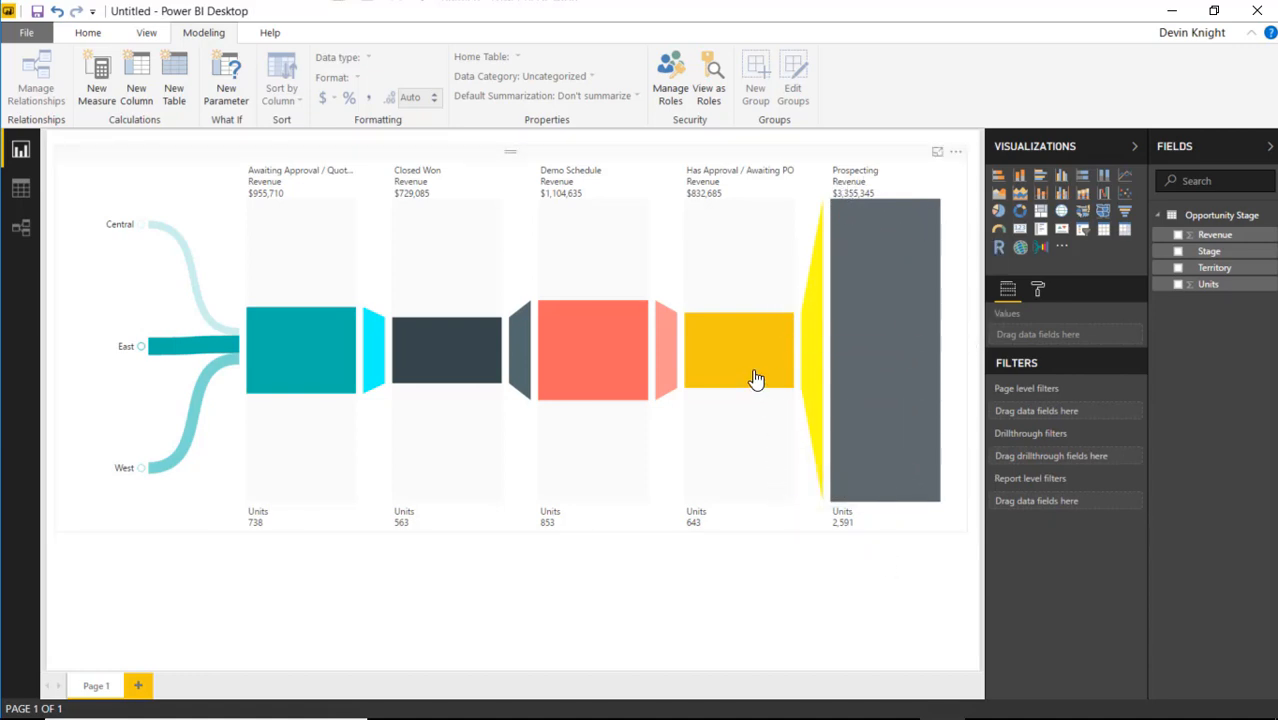
mouse_move(566, 348)
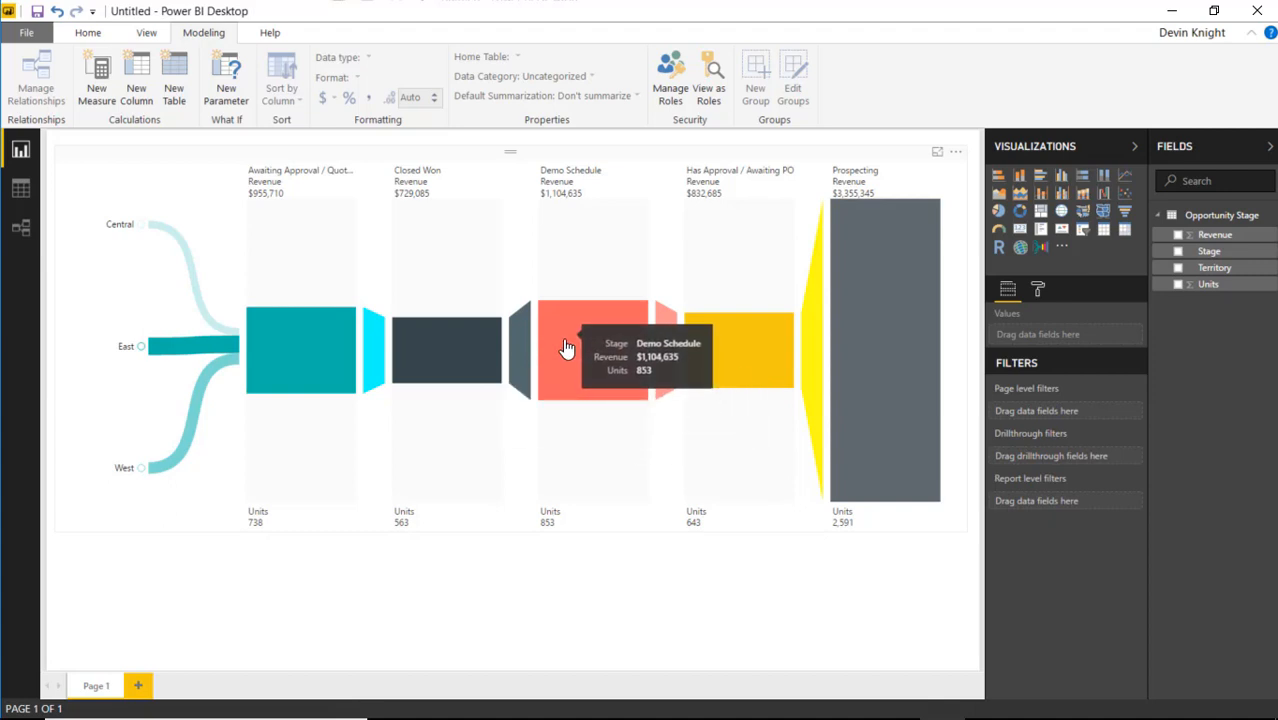
mouse_move(454, 350)
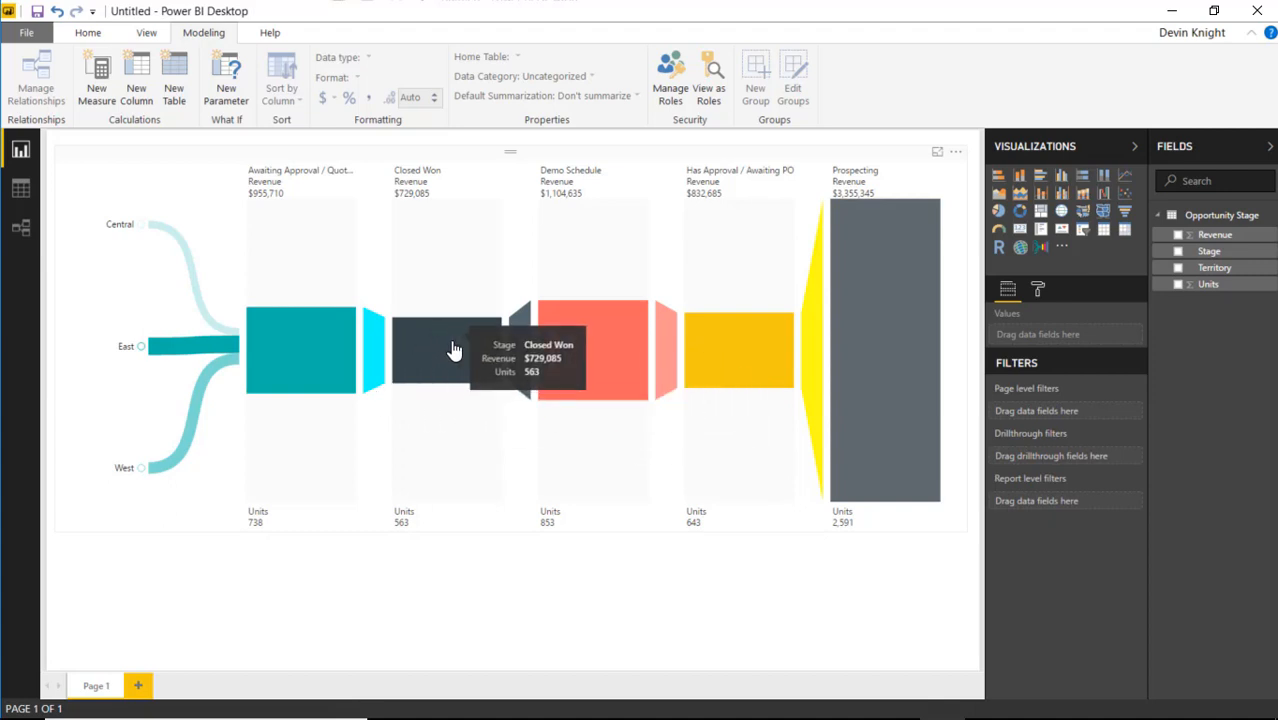
mouse_move(276, 320)
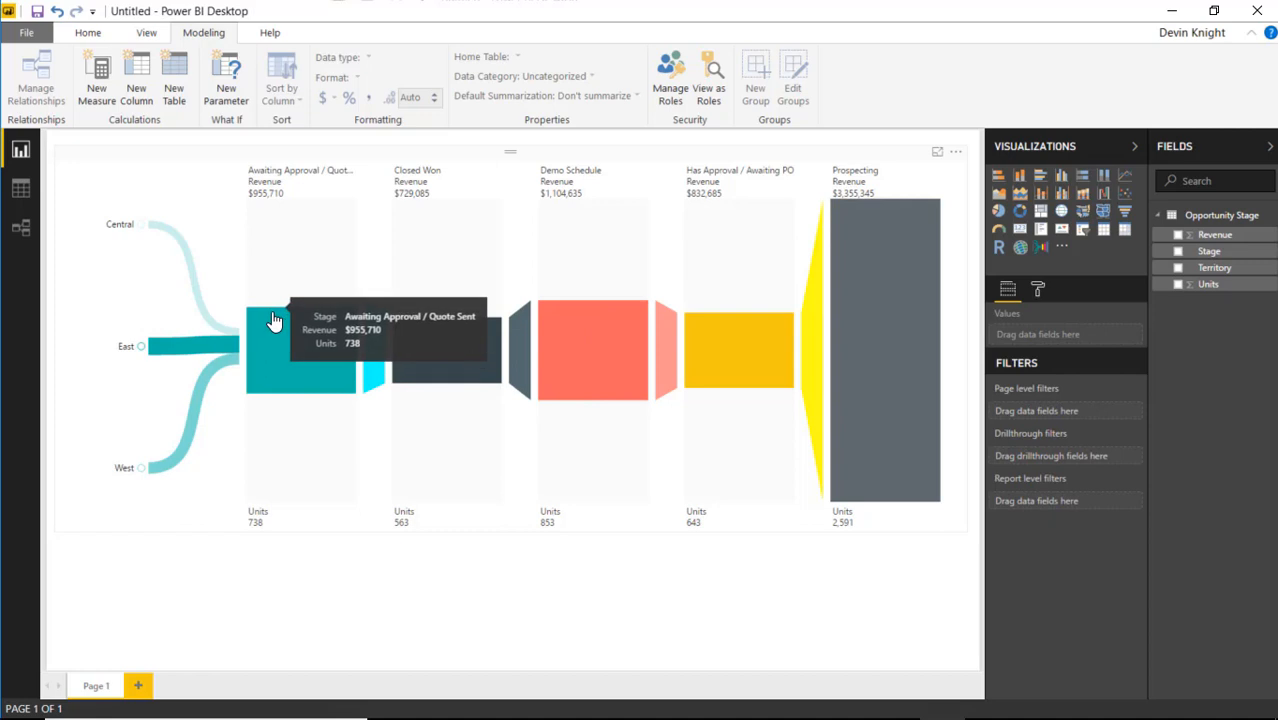
mouse_move(380, 590)
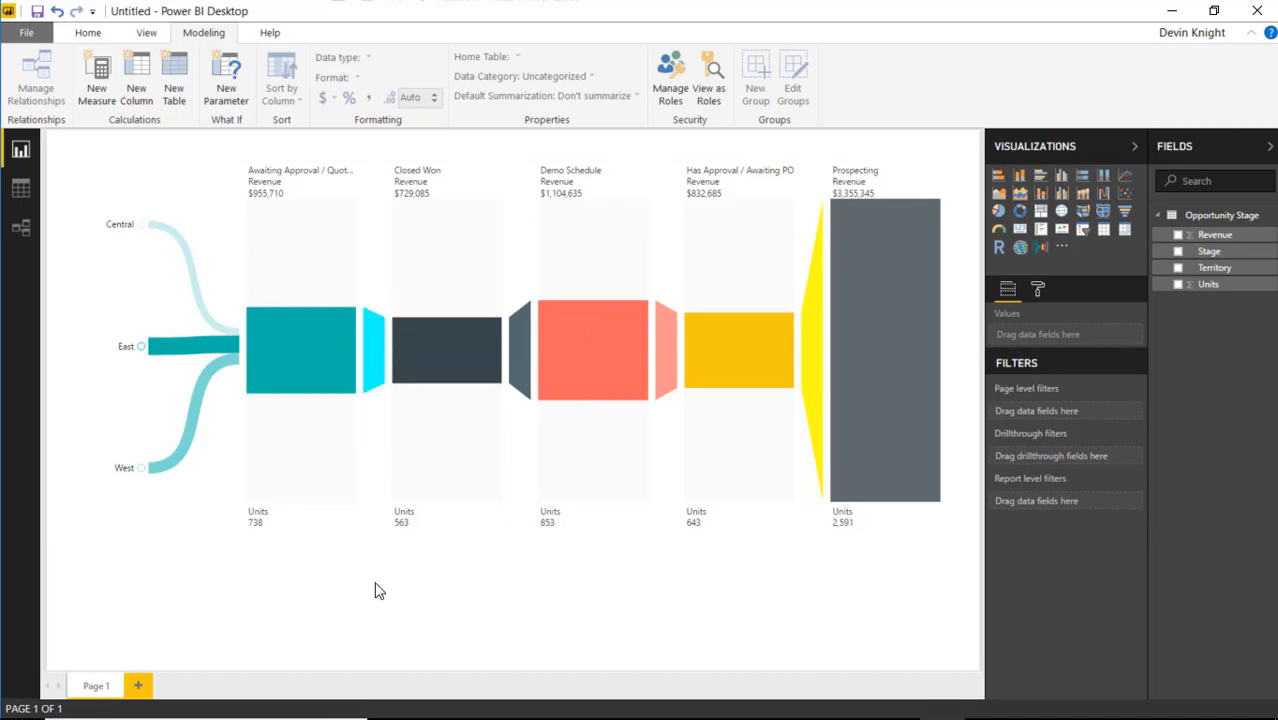
mouse_move(716, 618)
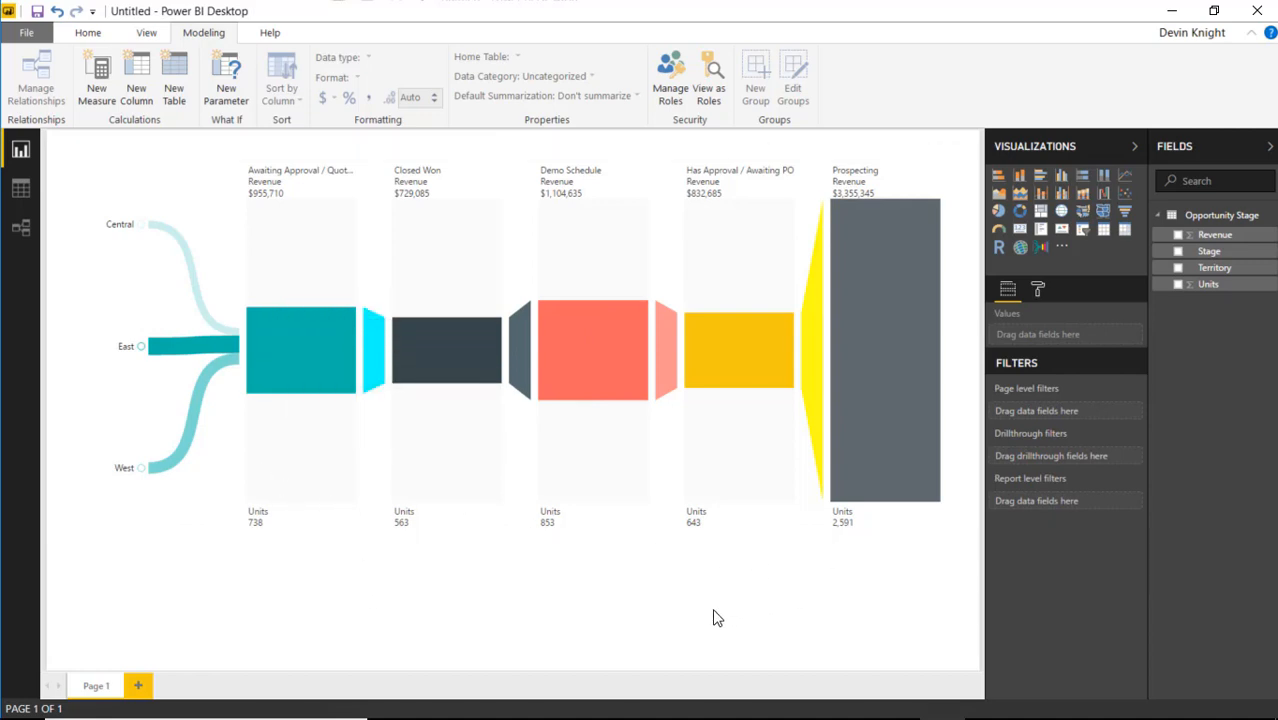